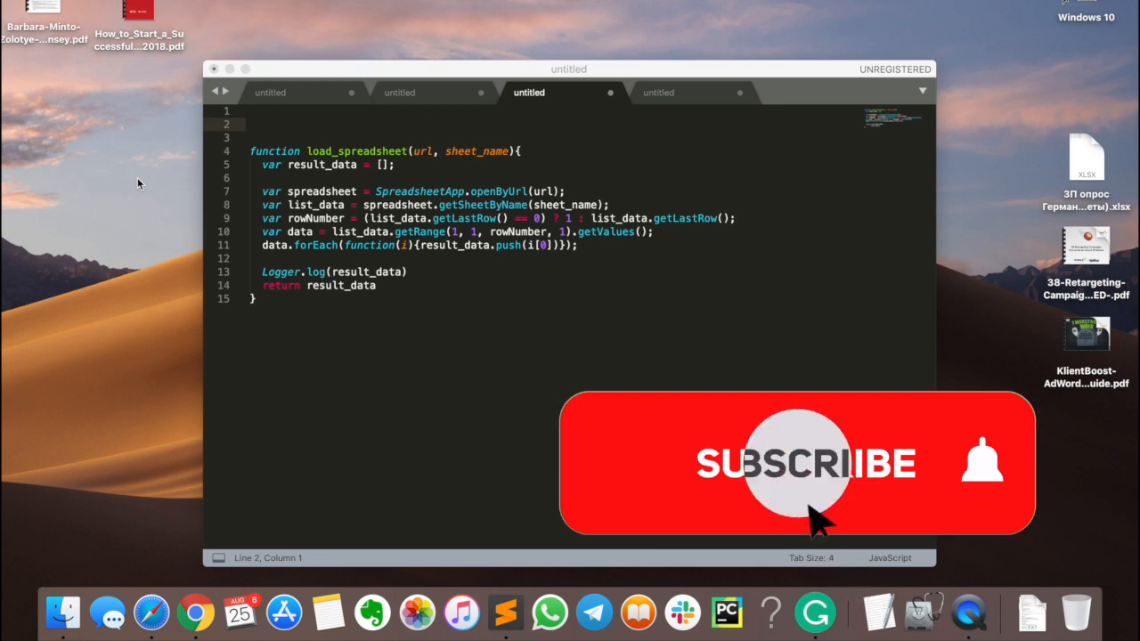
- From Tools > Bulk Actions > Scripts, create a new script and start naming it 'Neg...'
left_click(795, 463)
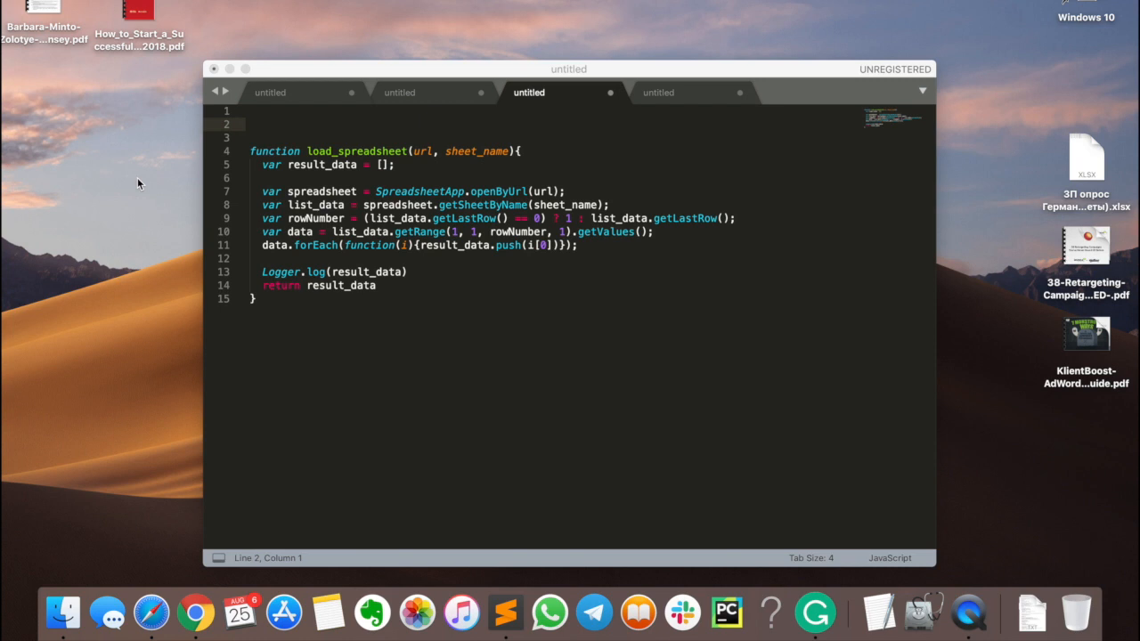
mouse_move(437, 200)
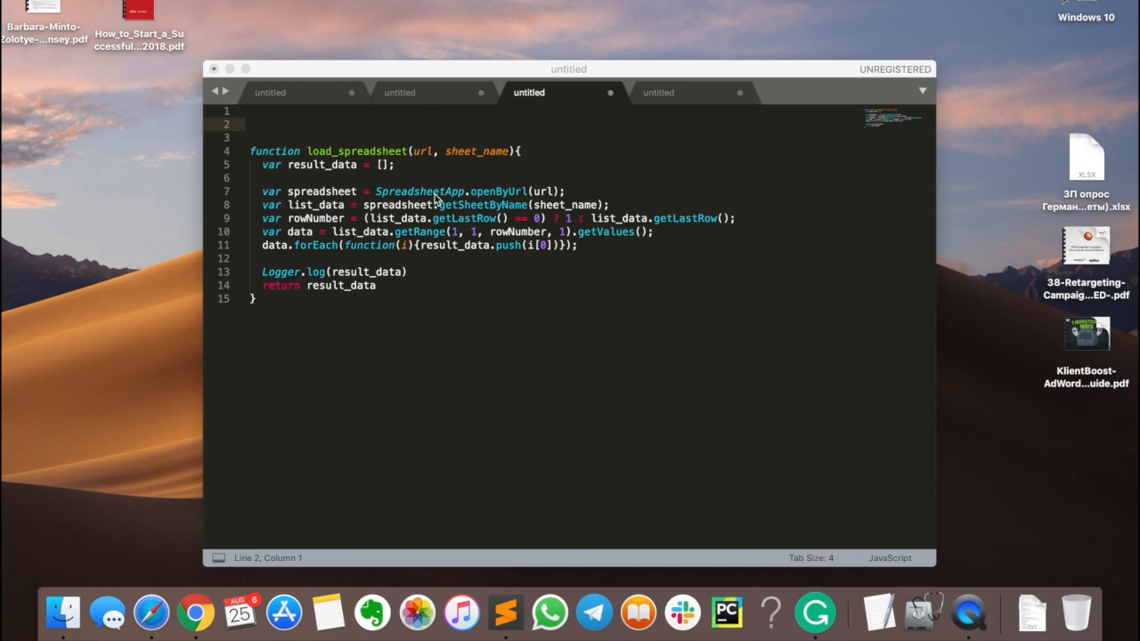
mouse_move(535, 248)
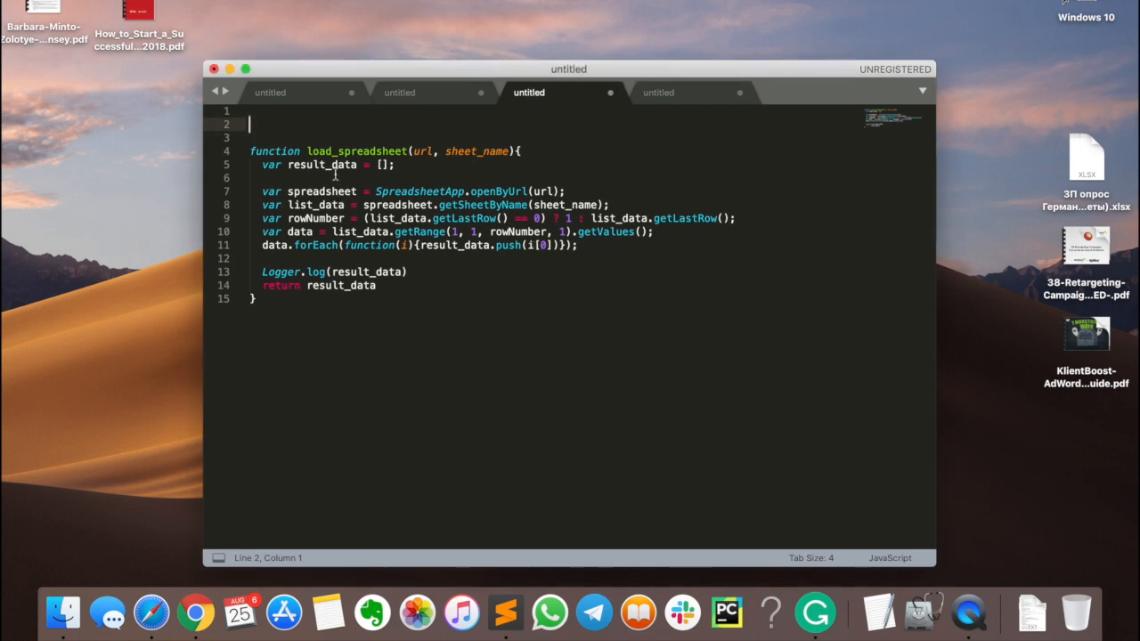
mouse_move(467, 203)
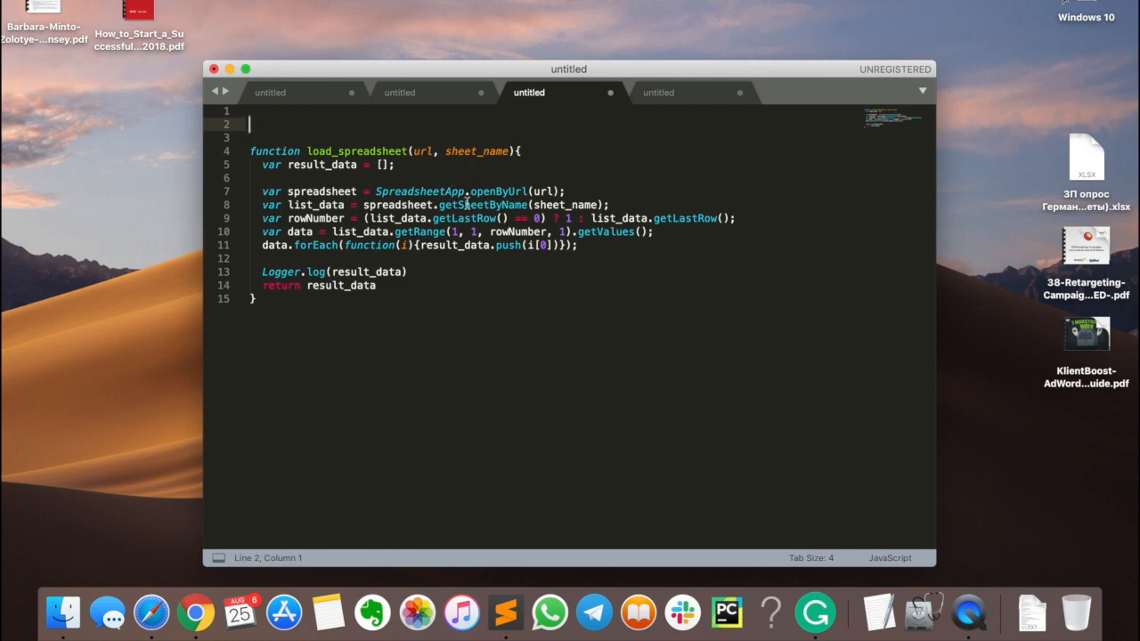
mouse_move(485, 188)
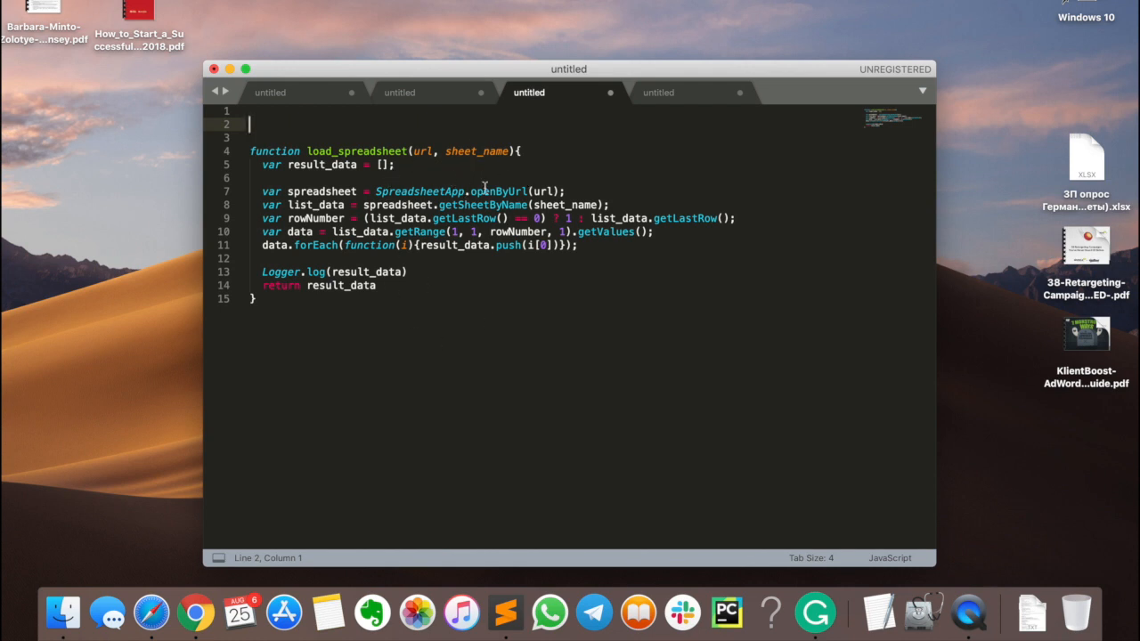
key("cmd+a")
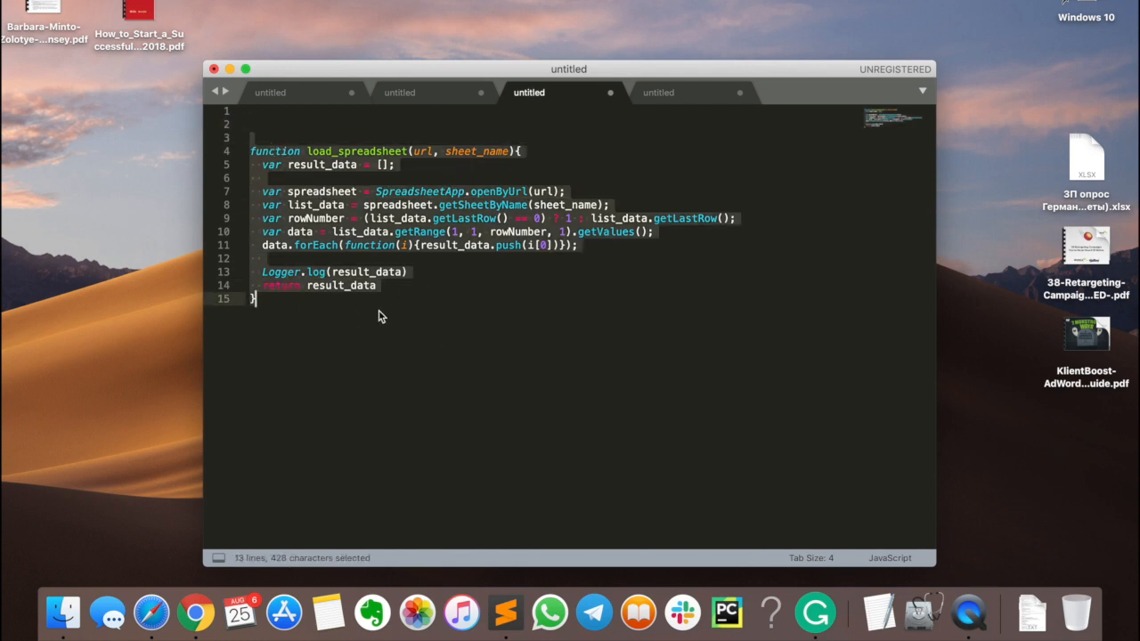
left_click(383, 317)
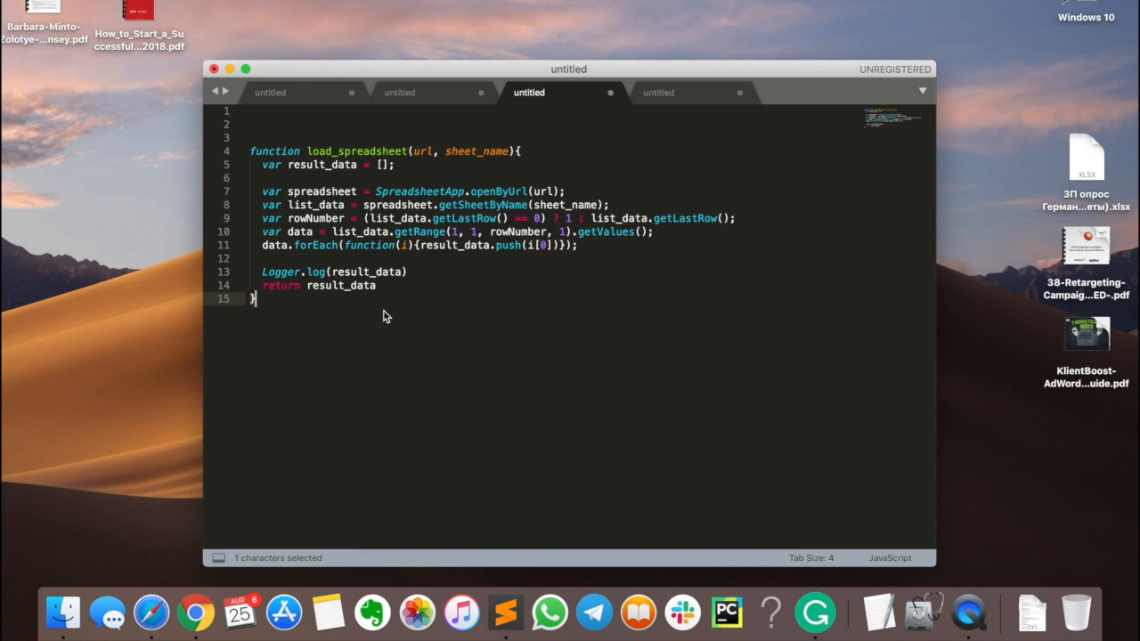
mouse_move(373, 152)
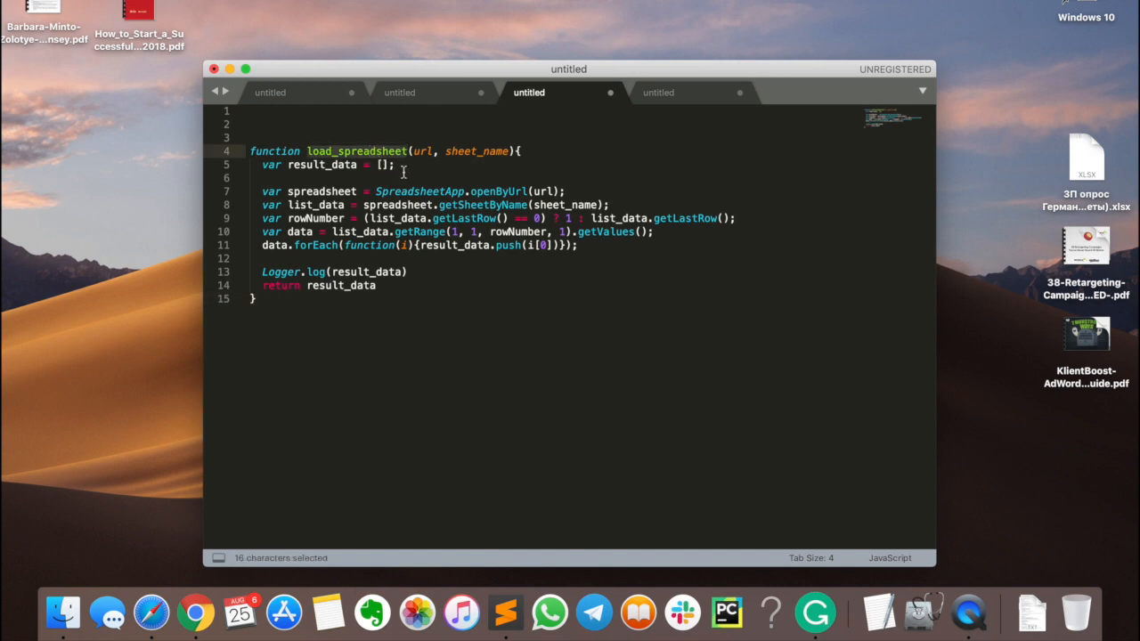
mouse_move(477, 267)
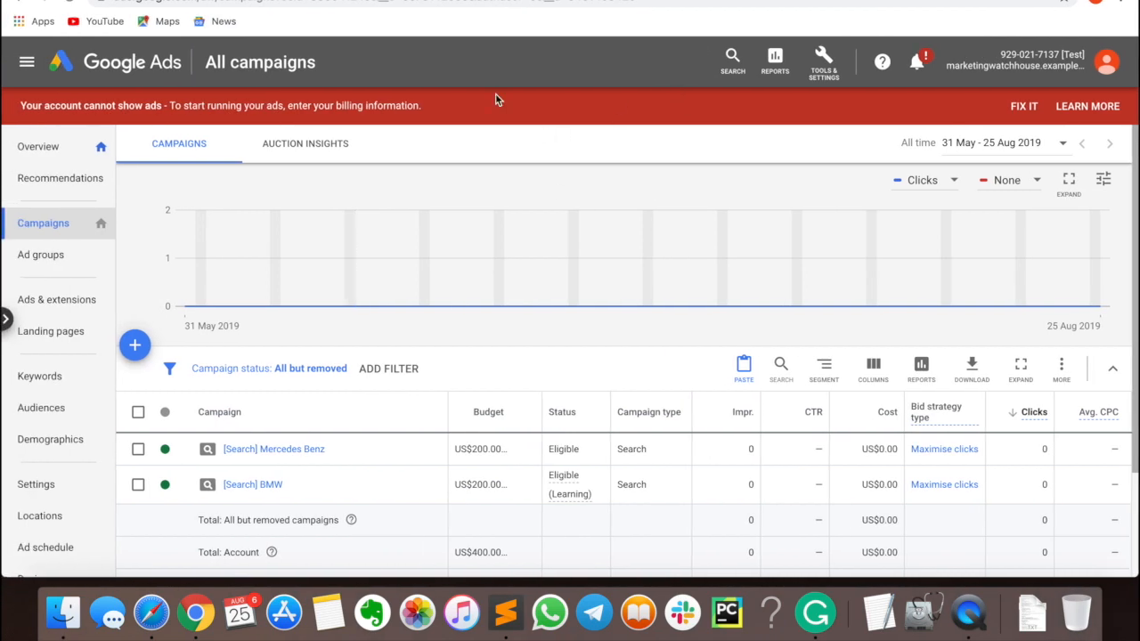
mouse_move(456, 442)
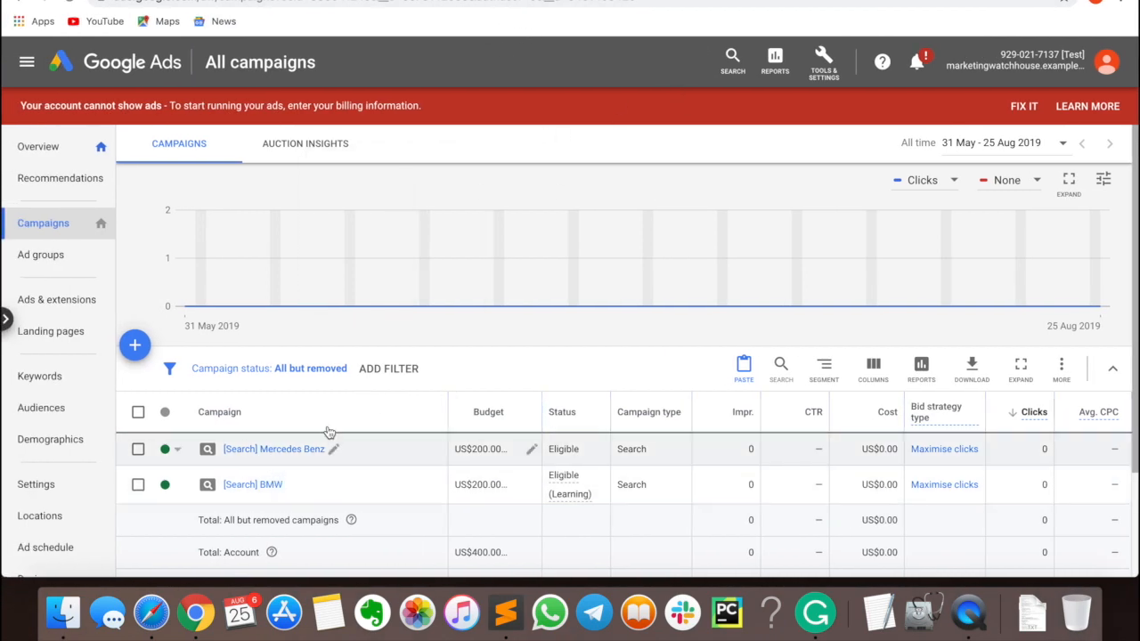
left_click(823, 60)
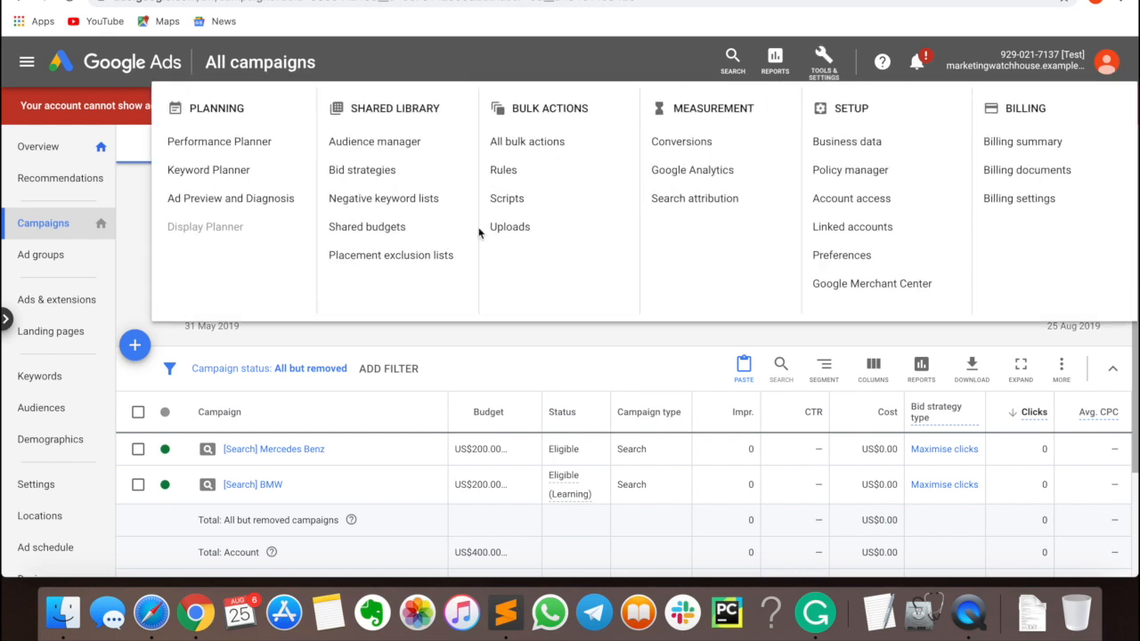
left_click(506, 197)
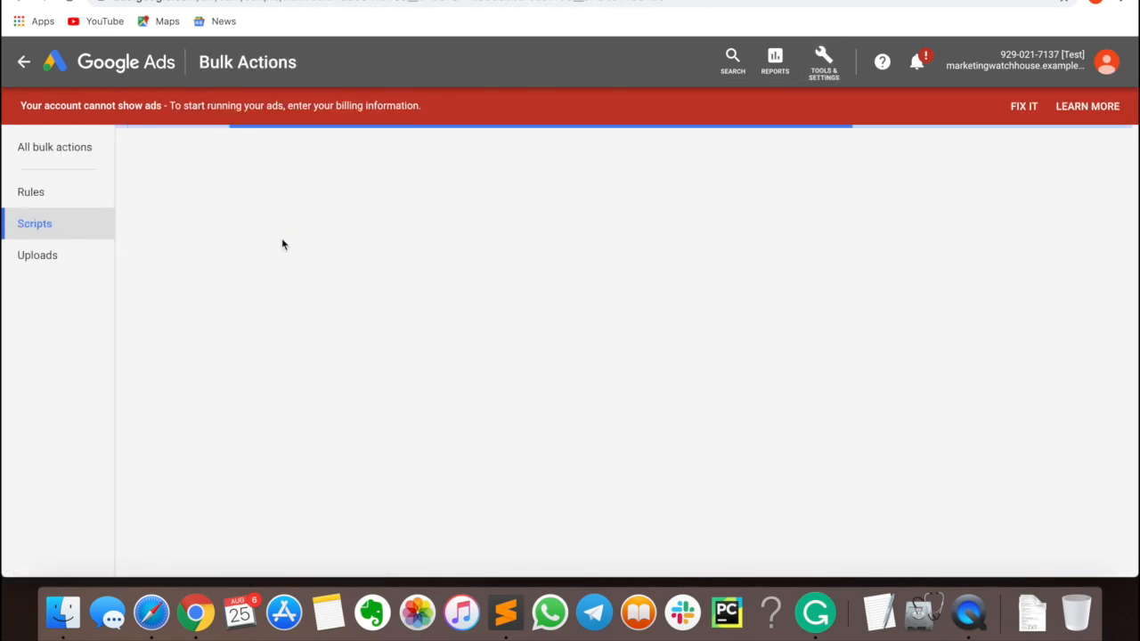
mouse_move(281, 224)
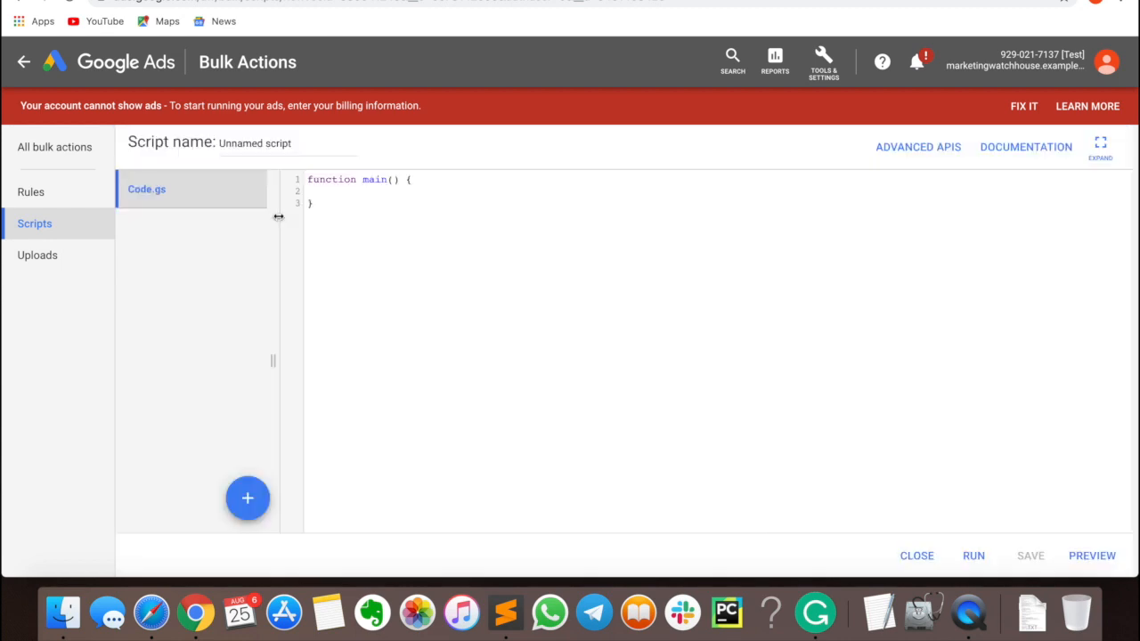
type("Neg")
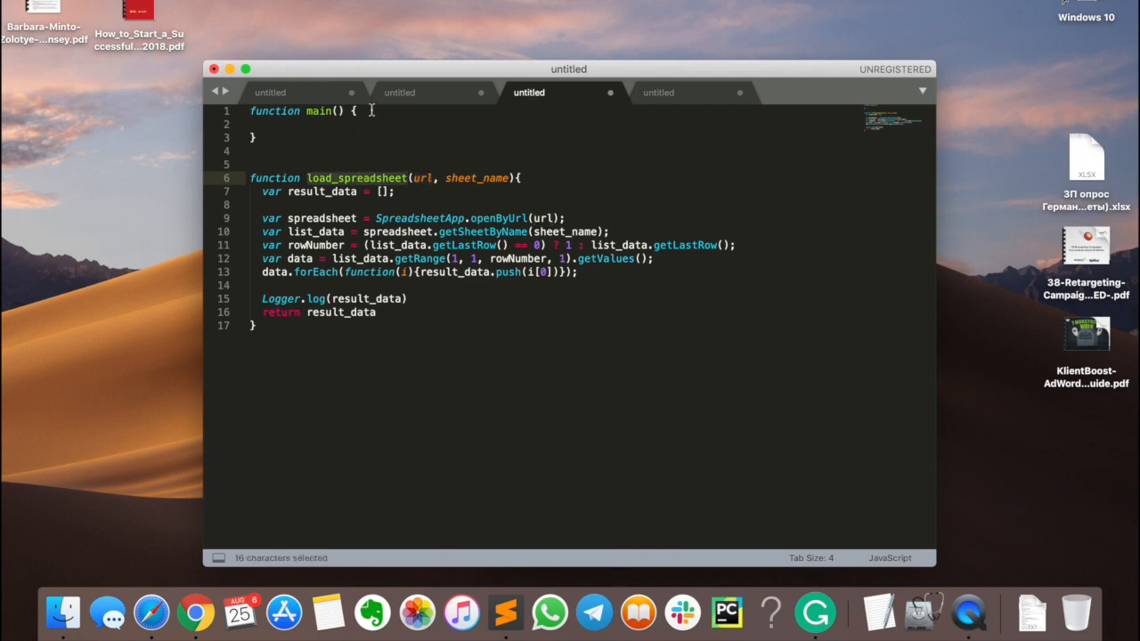
- Inside main(), assign url = "" and begin a sheet_name variable
type("u")
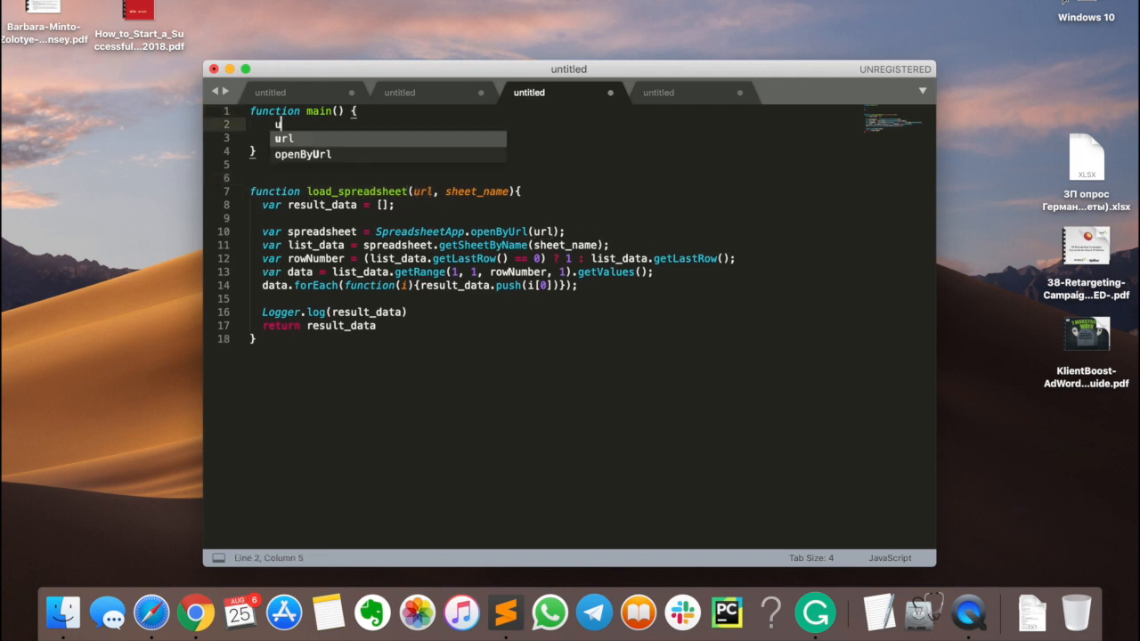
type("rl =")
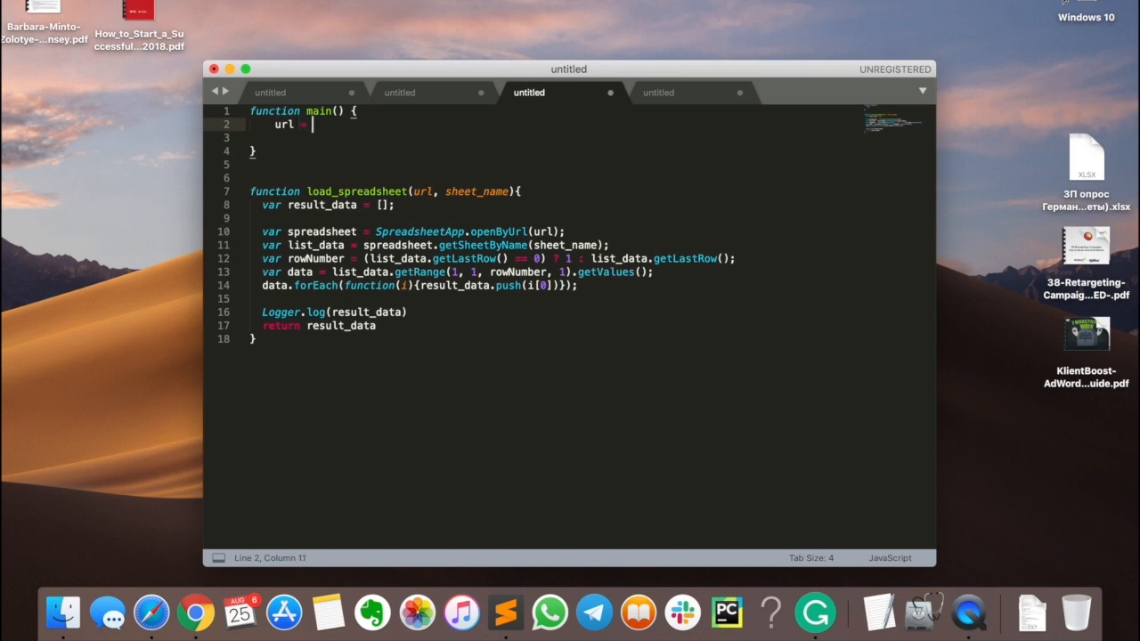
type("\"\"")
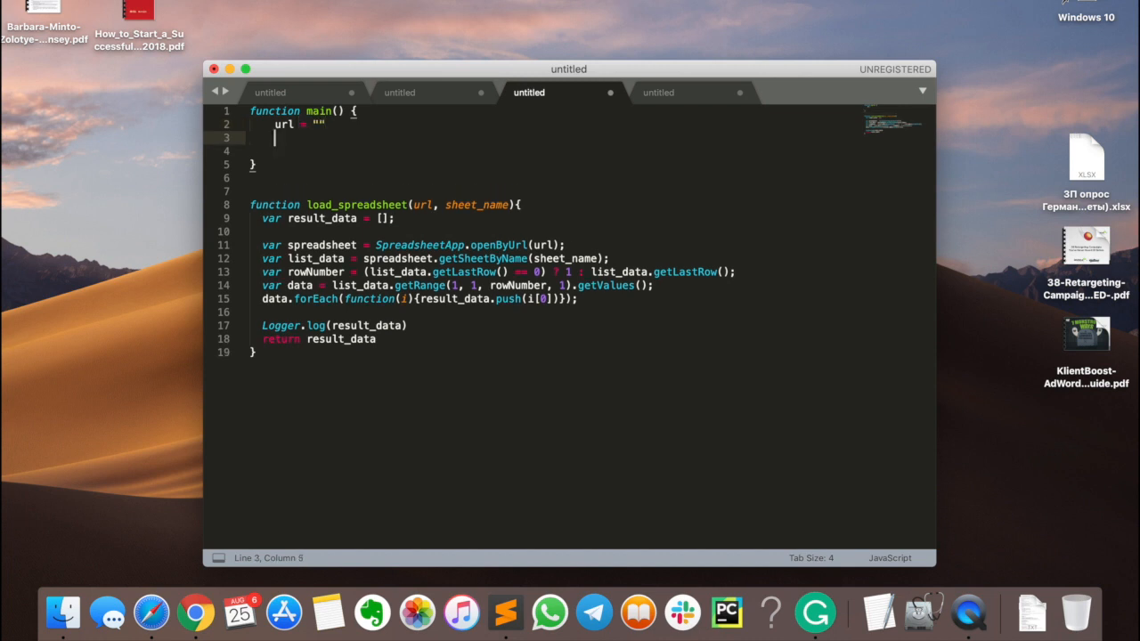
type("sheet_name")
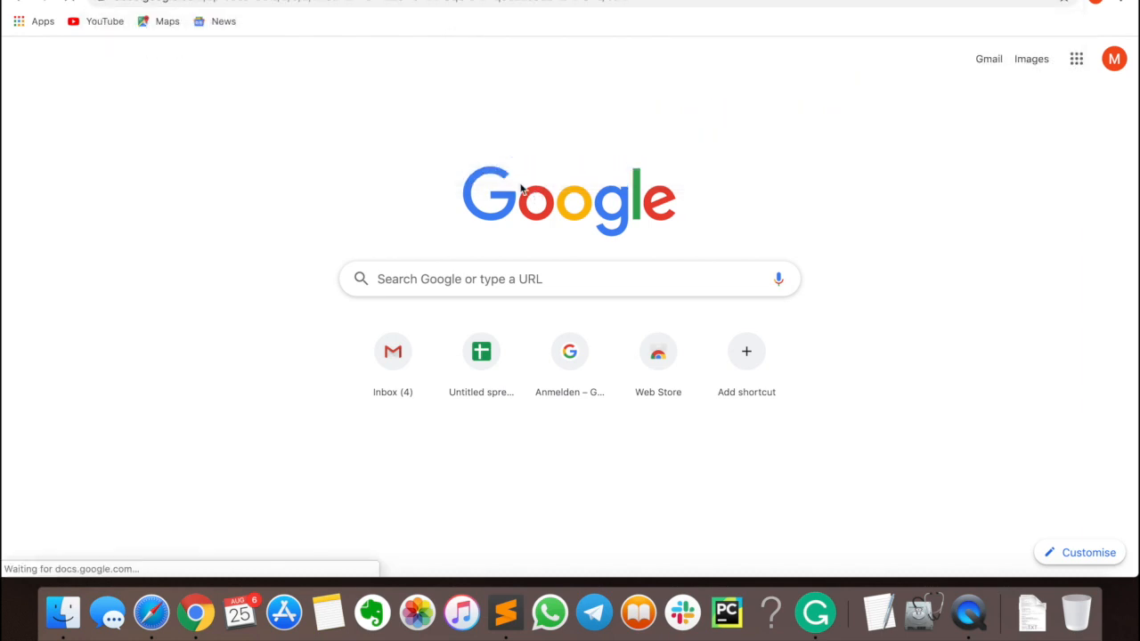
- Create a spreadsheet named Negatives Applier and enter [bmw], free, cheap, used in column A
left_click(481, 351)
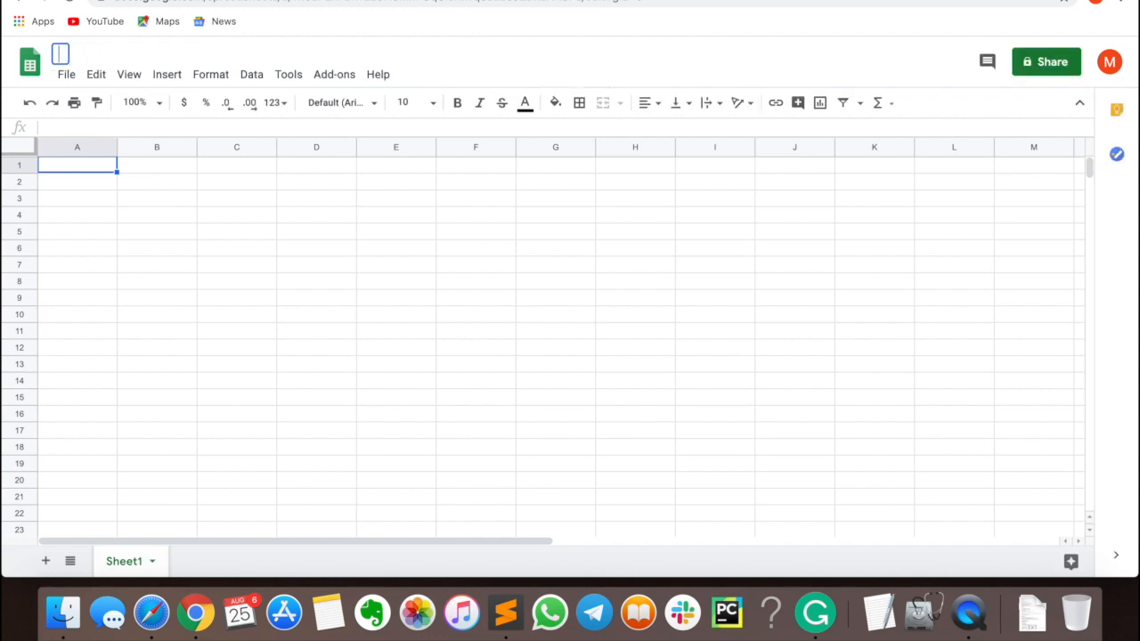
type("Negatives Applier 2 (LIVE")
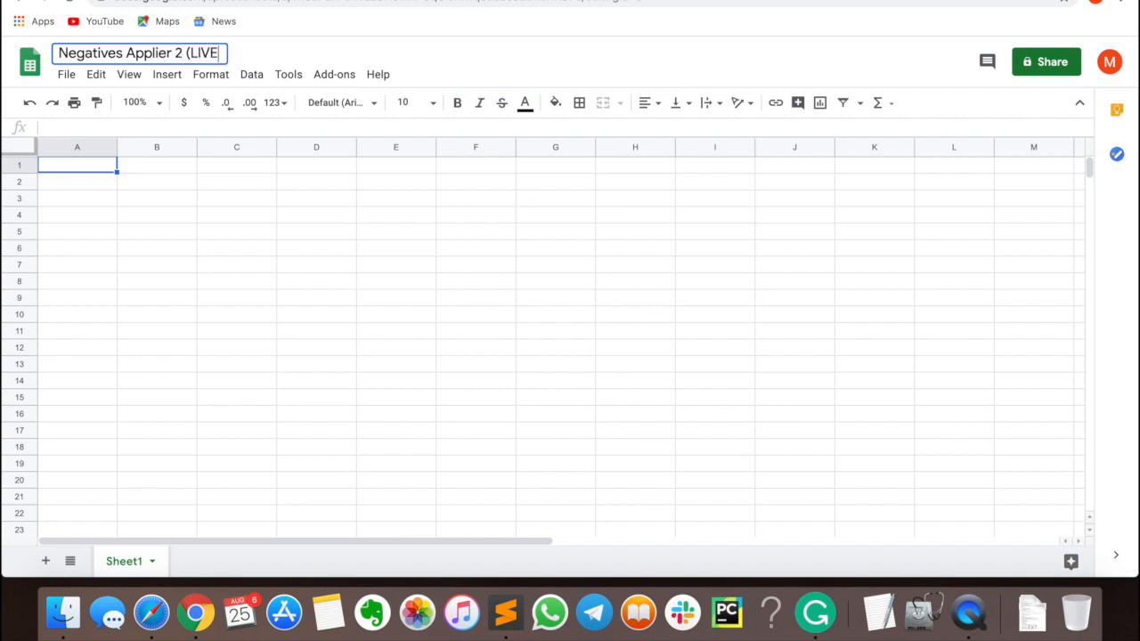
left_click(77, 164)
type("[")
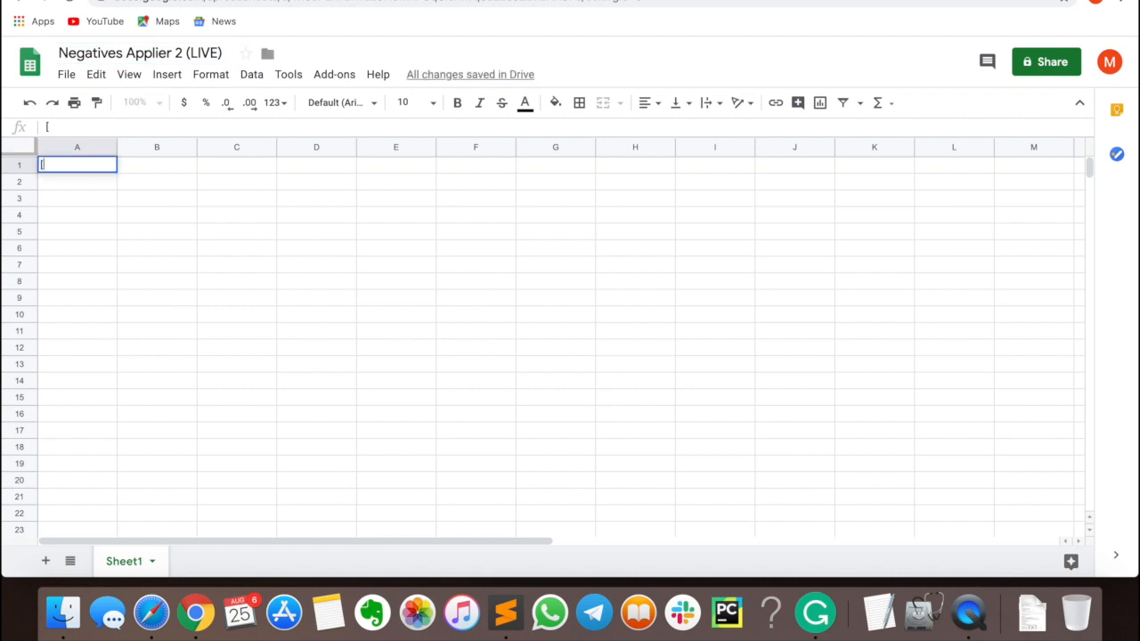
type("bmw]")
left_click(76, 197)
type("c")
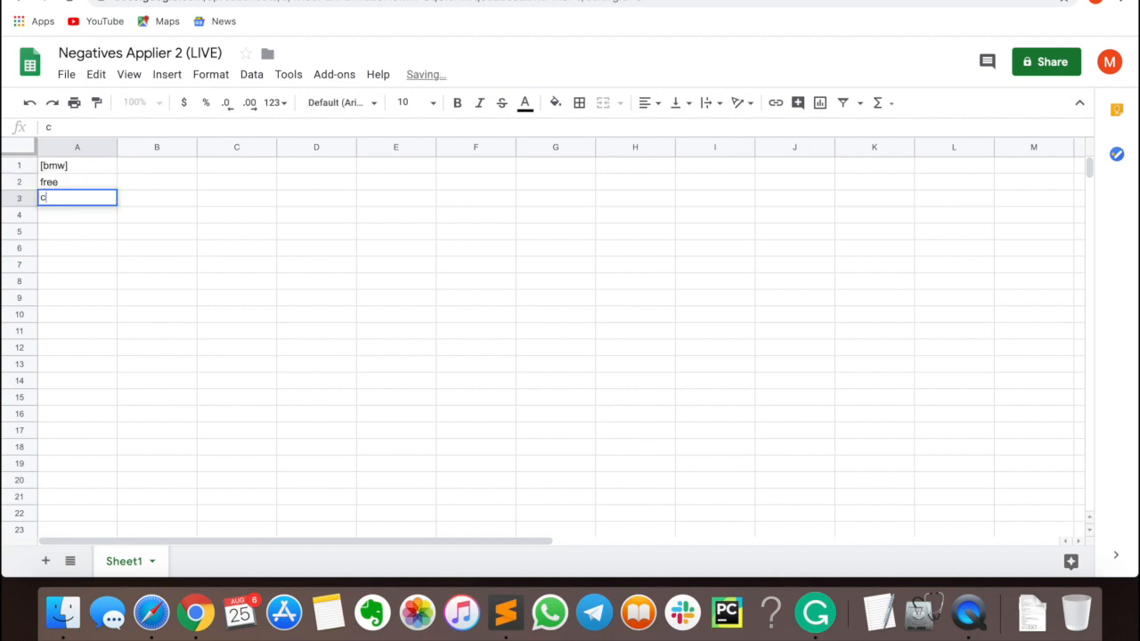
type("use")
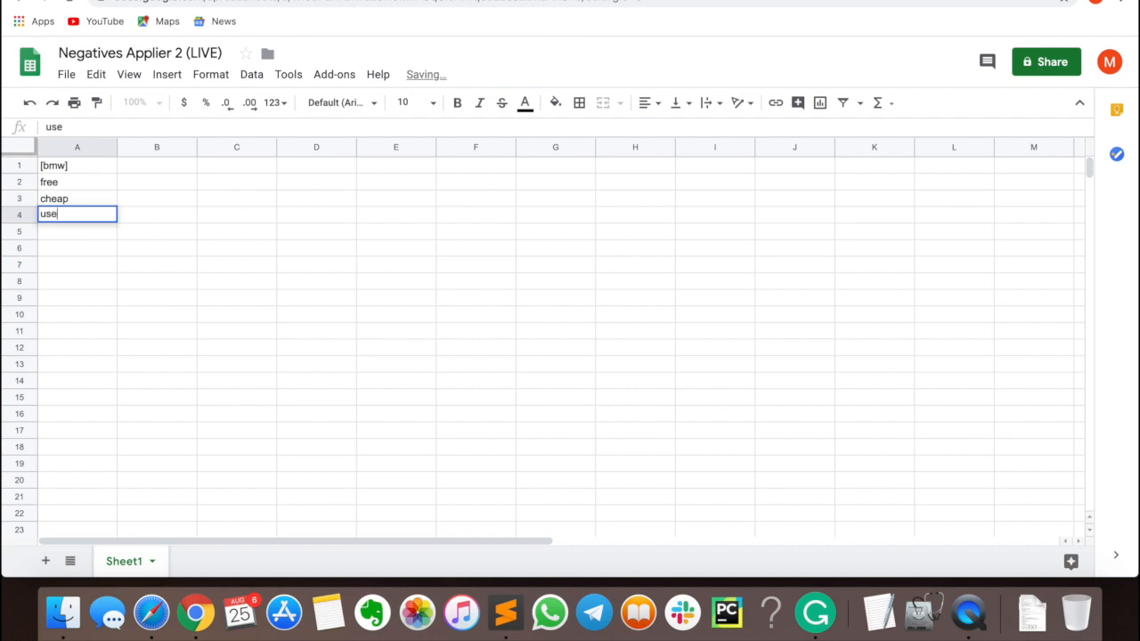
key("Enter")
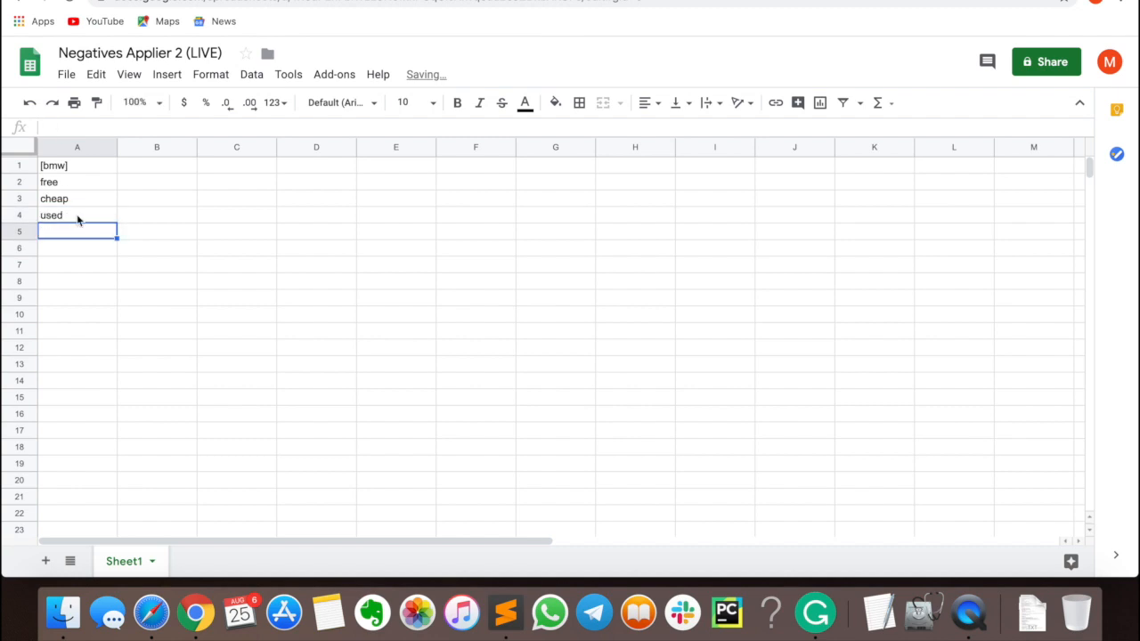
- Rename the first sheet to my_negatives and add another sheet to the spreadsheet
double_click(125, 562)
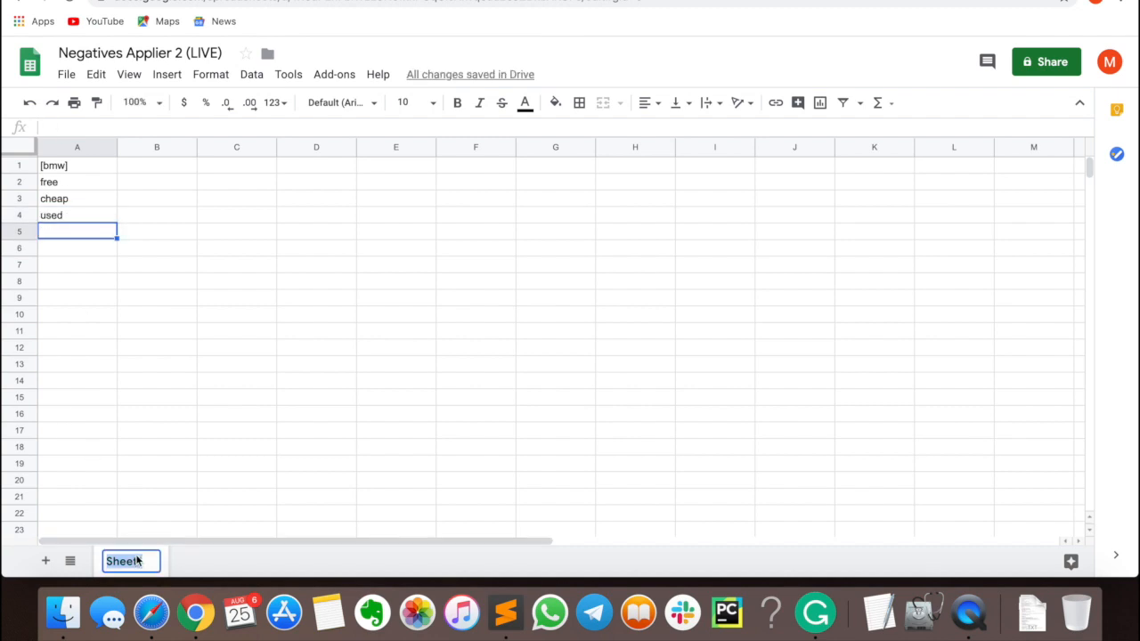
type("my_negatives")
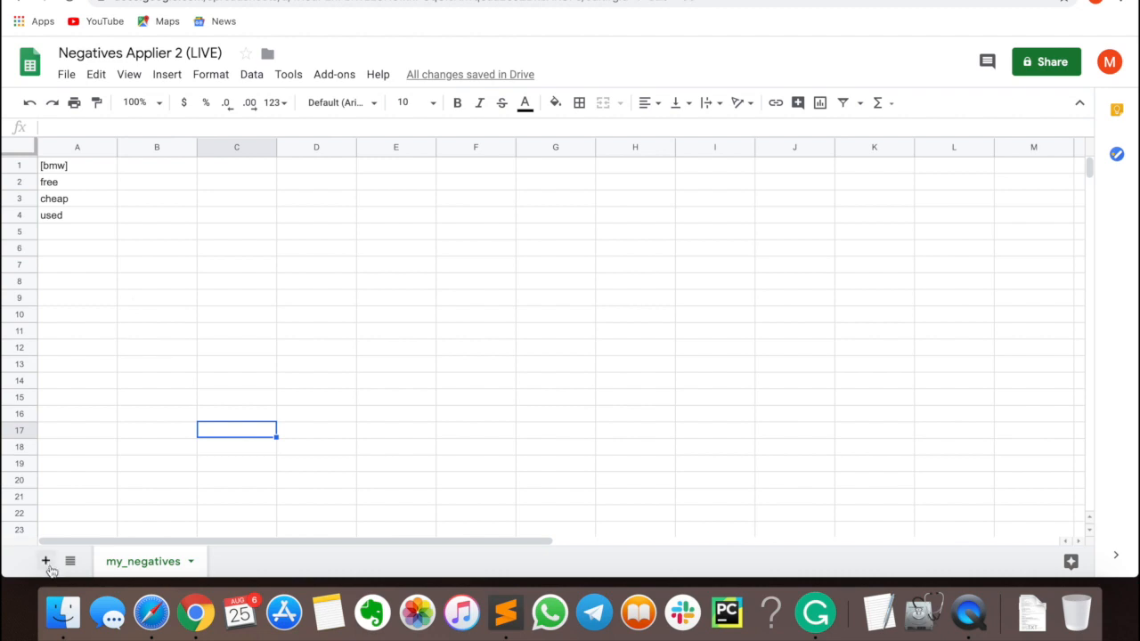
left_click(46, 561)
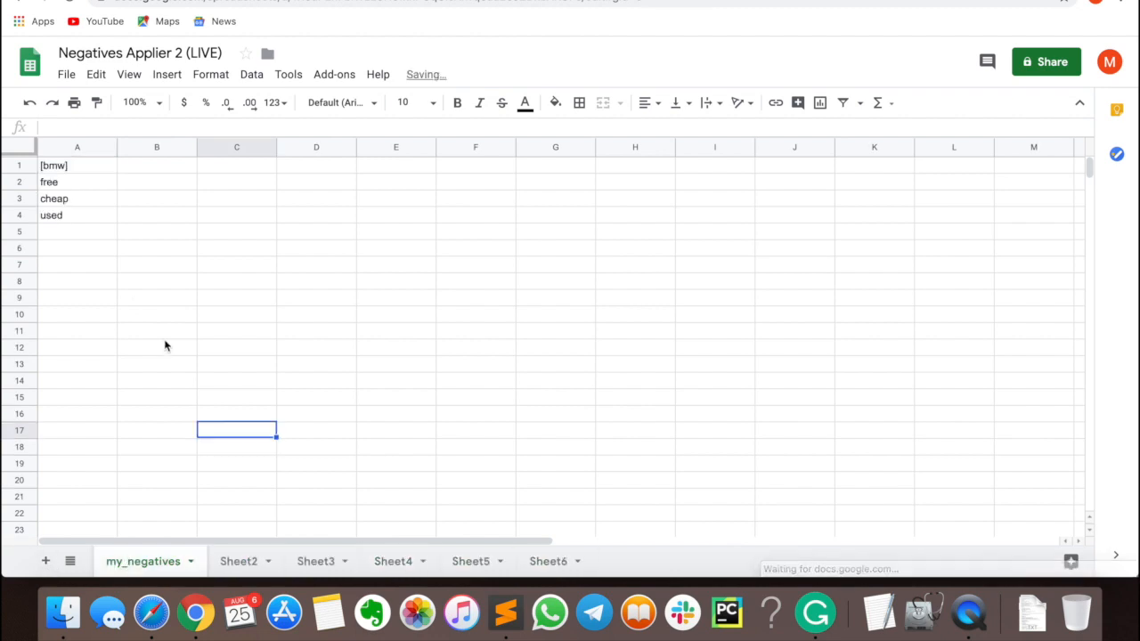
double_click(143, 561)
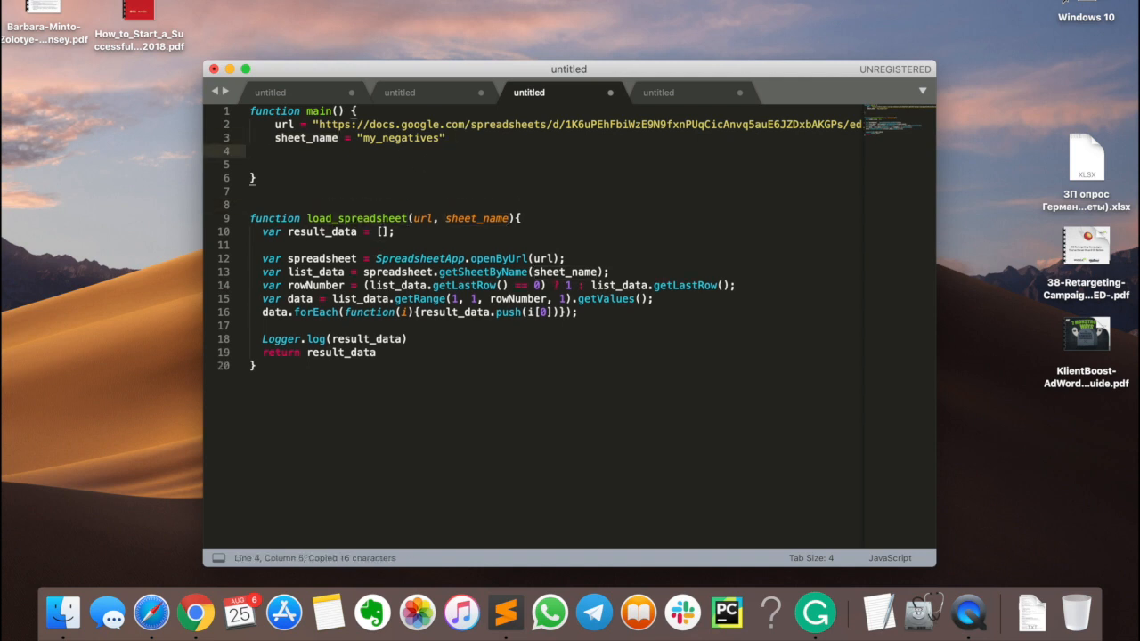
- Write result = load_spreadsheet(url, sheet_name) on line 4 of main()
type("load_spreadsheet")
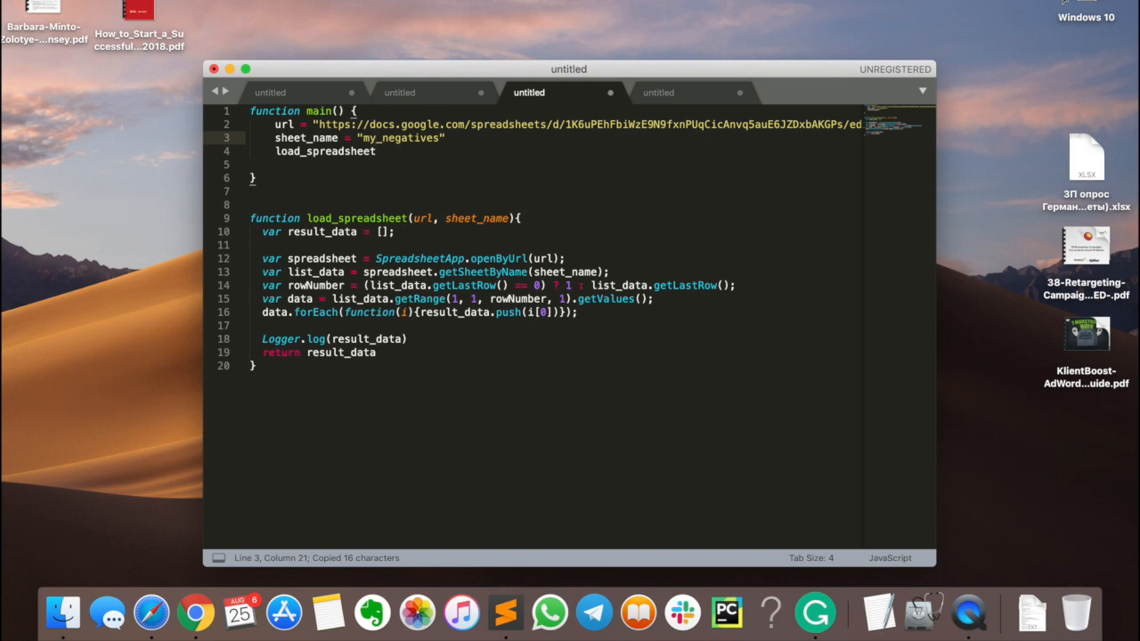
double_click(284, 124)
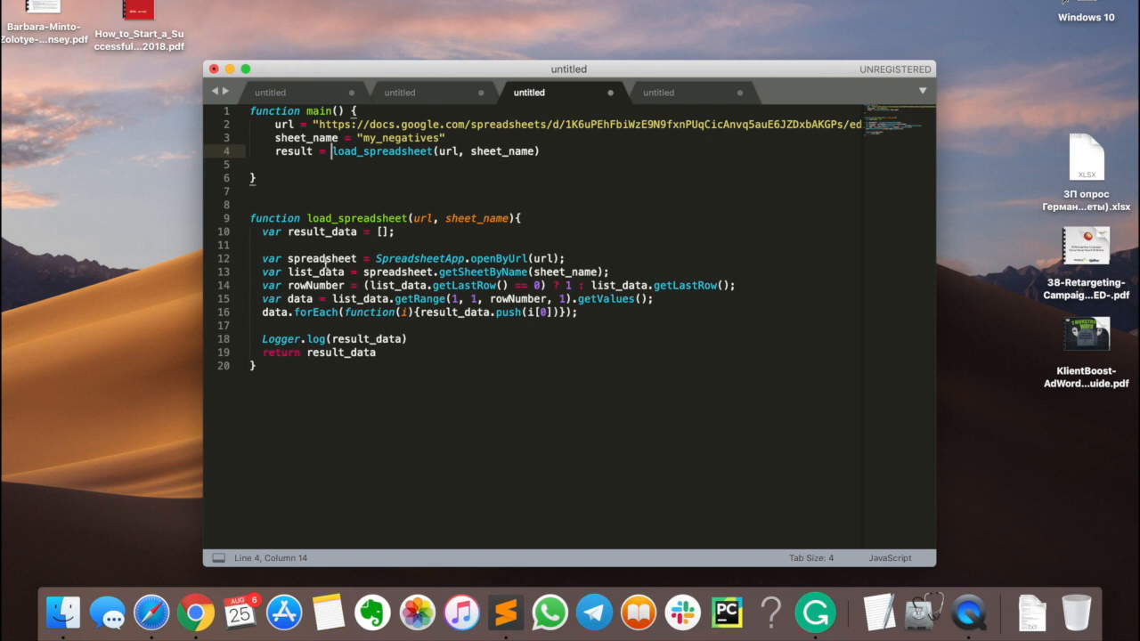
left_click_drag(262, 259, 463, 258)
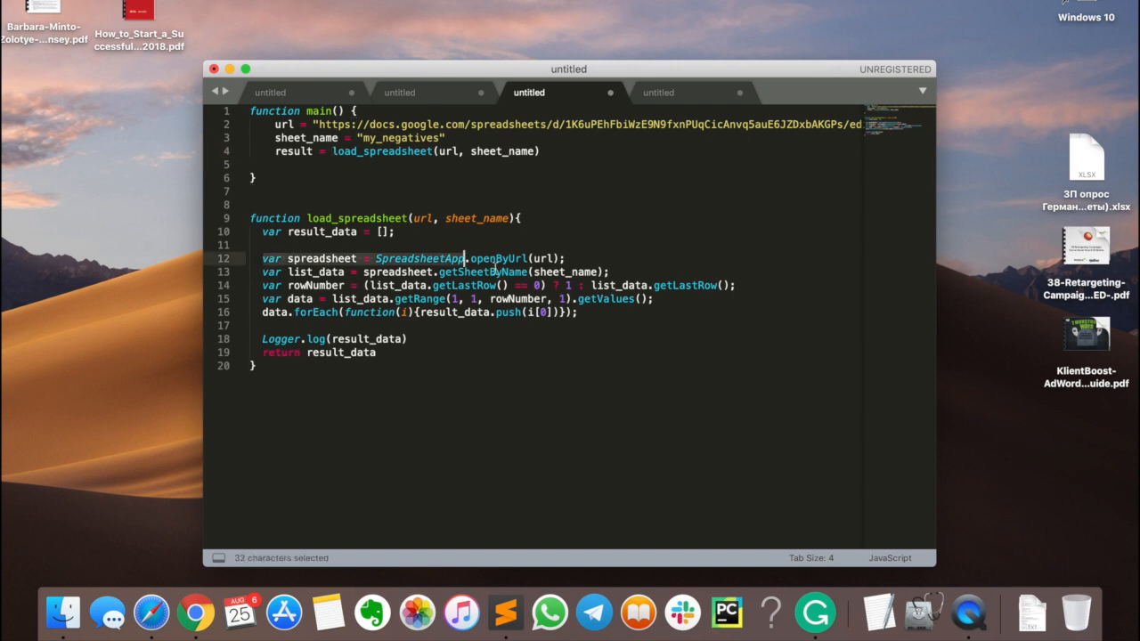
left_click(477, 271)
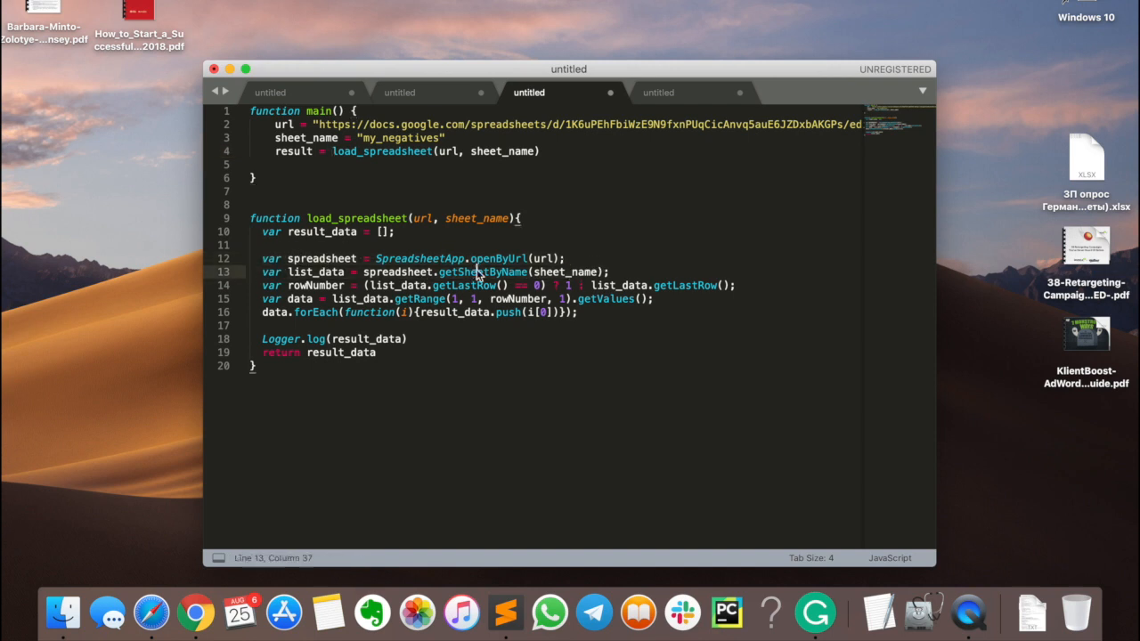
double_click(481, 271)
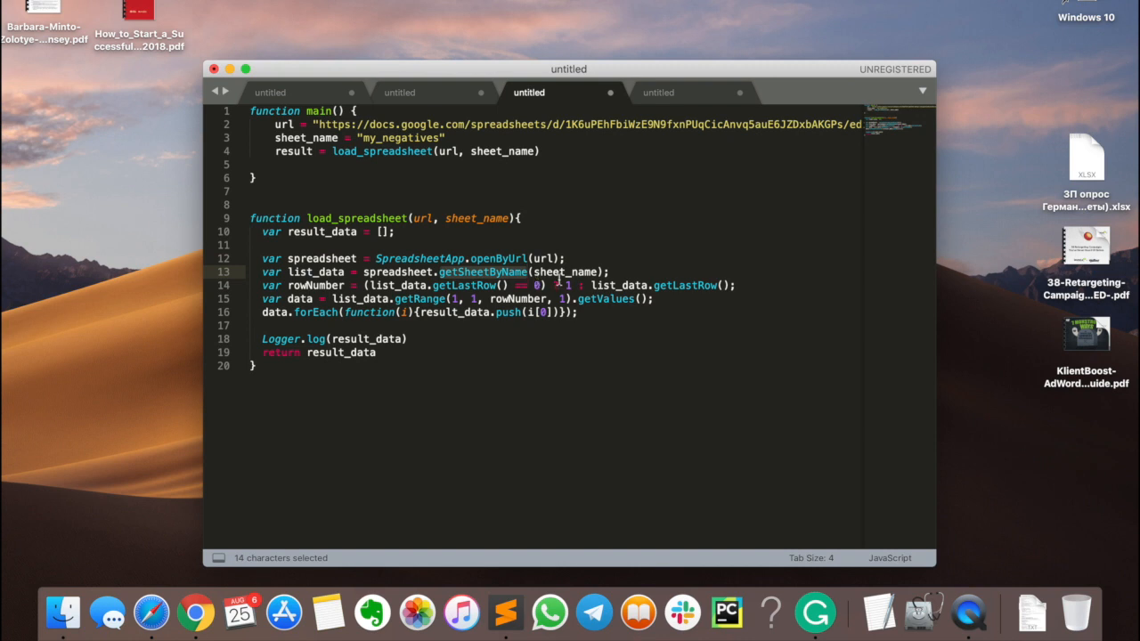
left_click(396, 124)
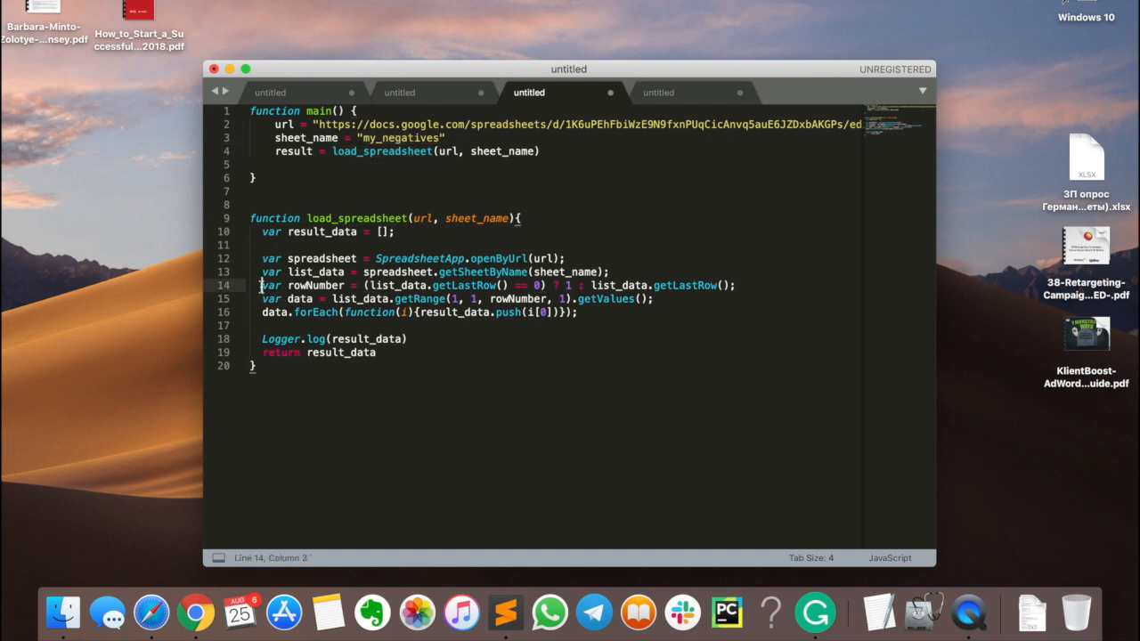
left_click_drag(261, 286, 712, 286)
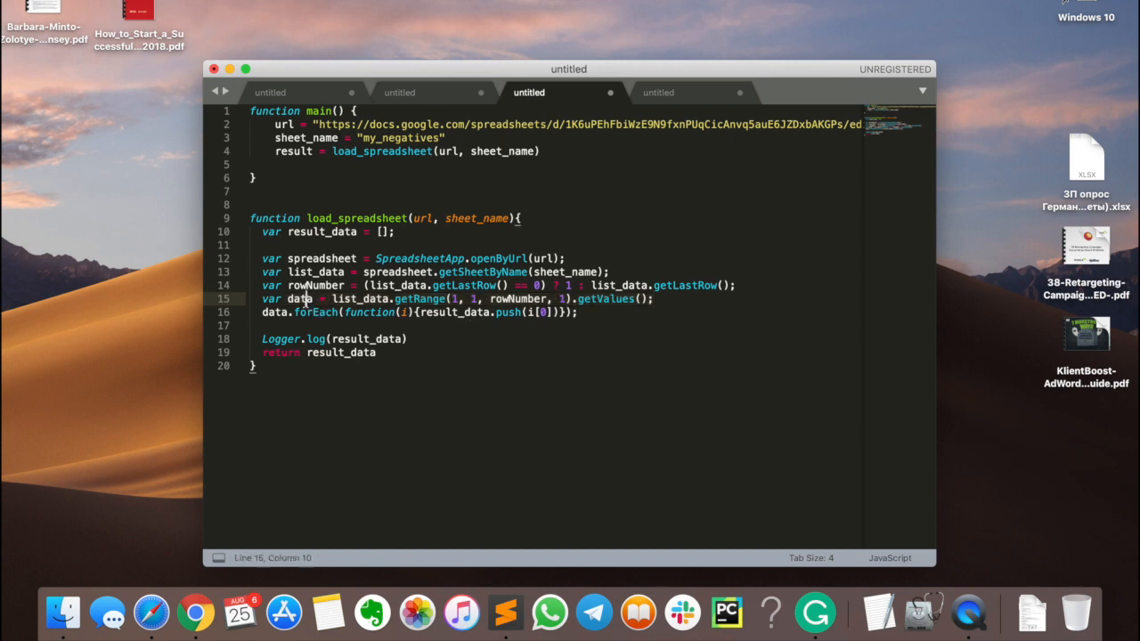
double_click(274, 311)
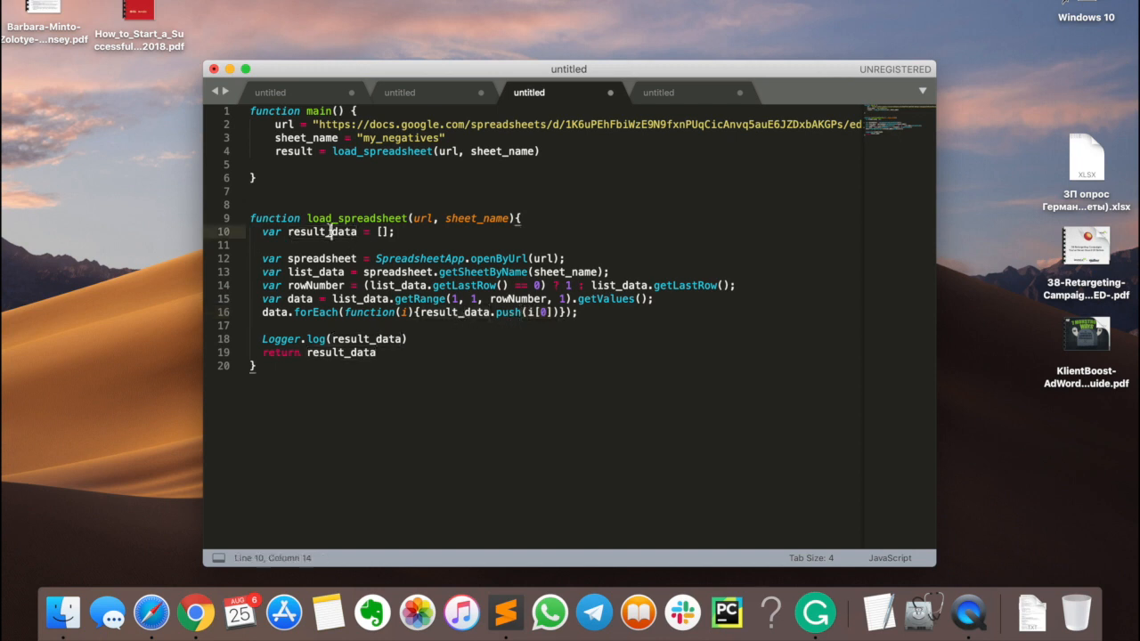
double_click(330, 231)
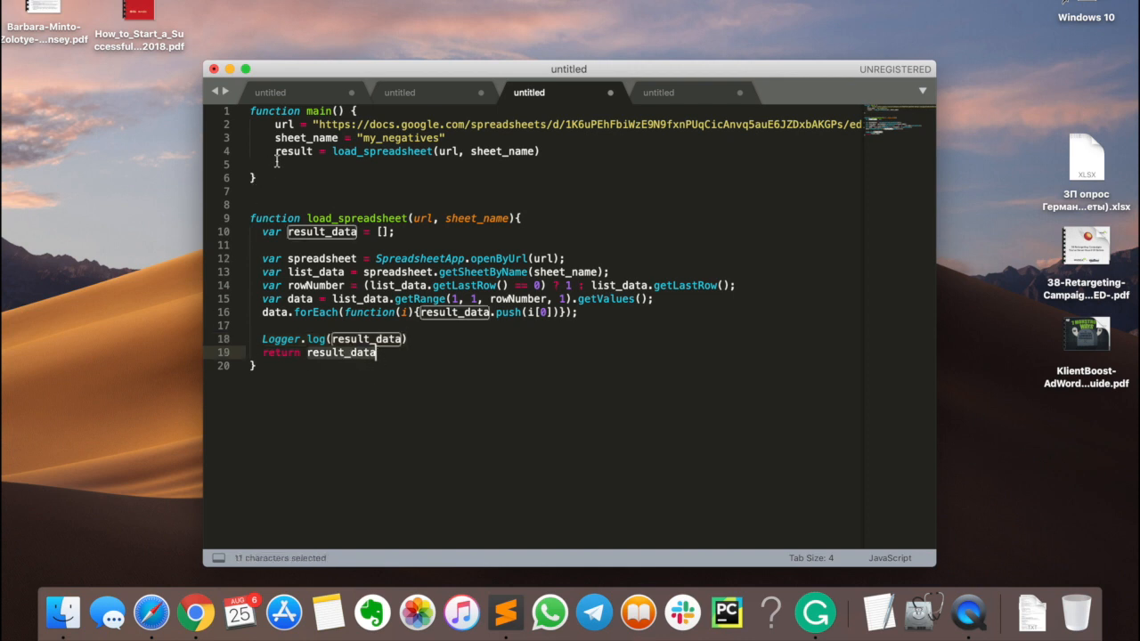
left_click(294, 149)
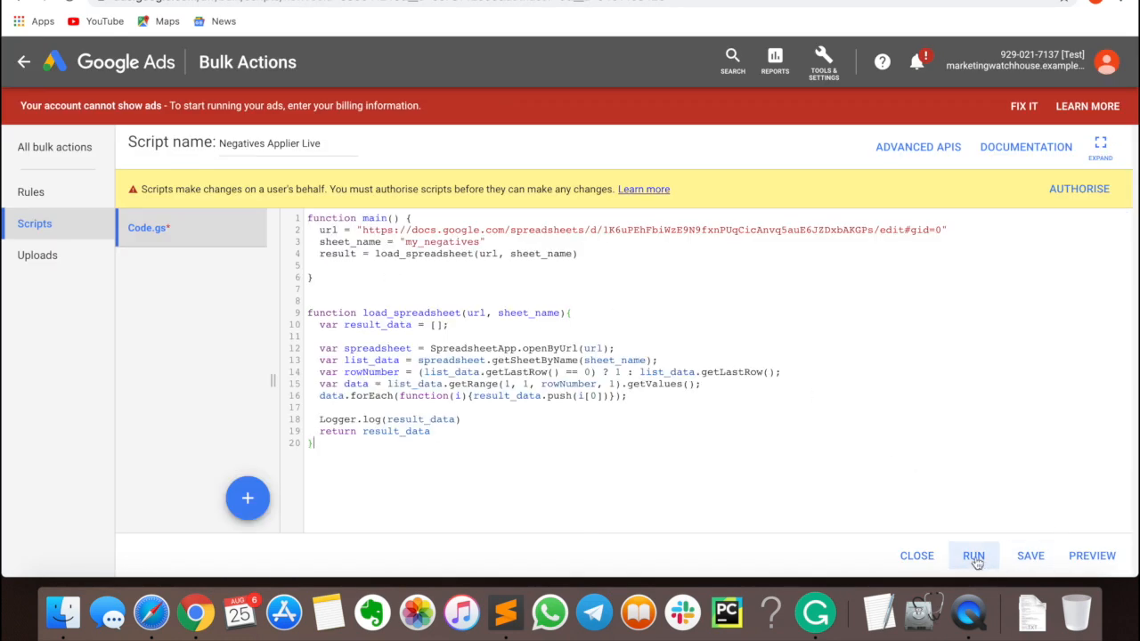
- Run the script, attempt authorization and dismiss the Not authorized message
left_click(973, 556)
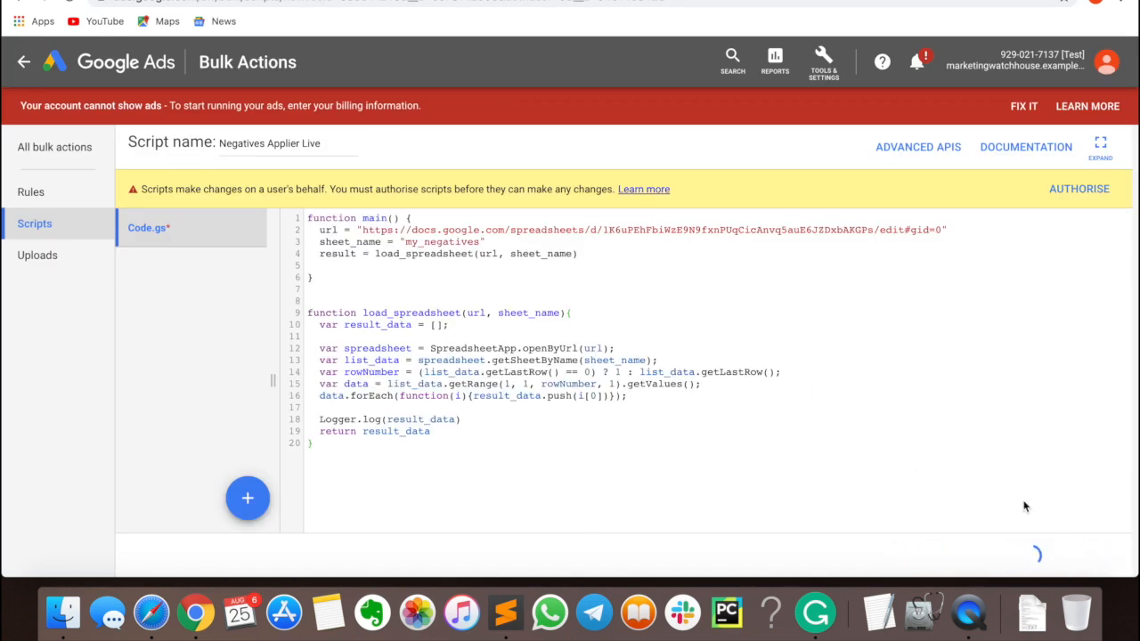
left_click(1080, 189)
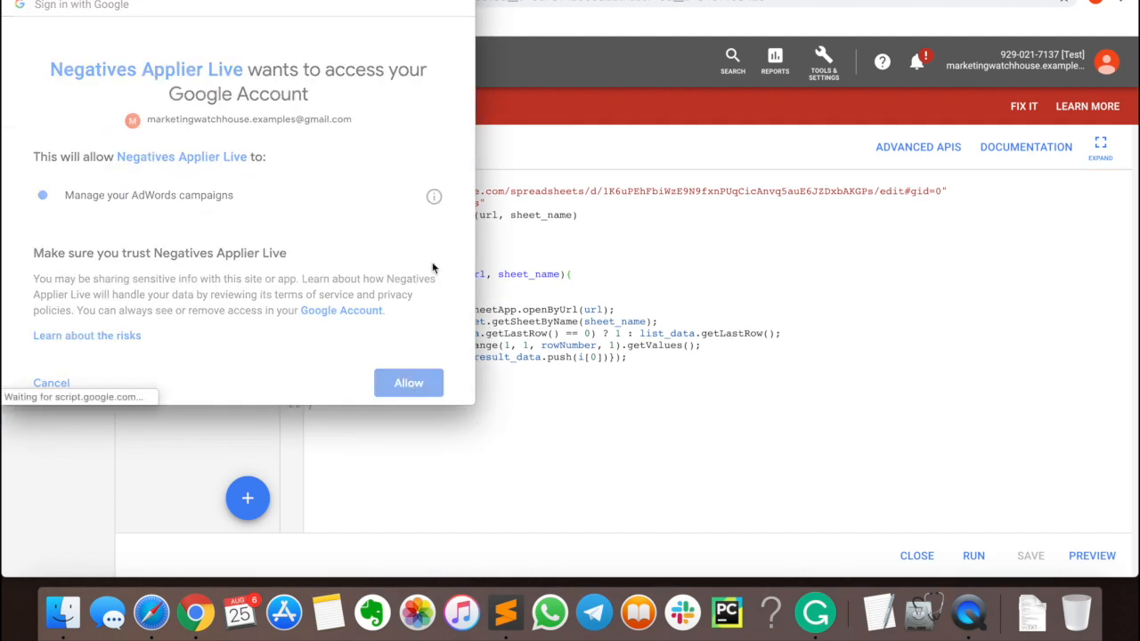
mouse_move(425, 285)
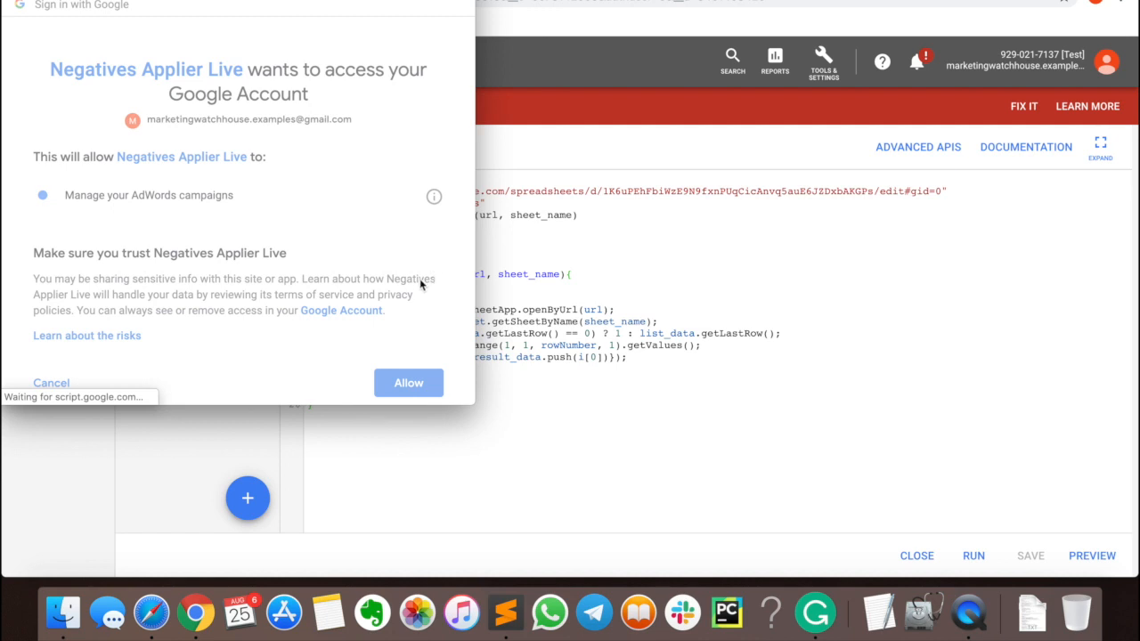
left_click(408, 381)
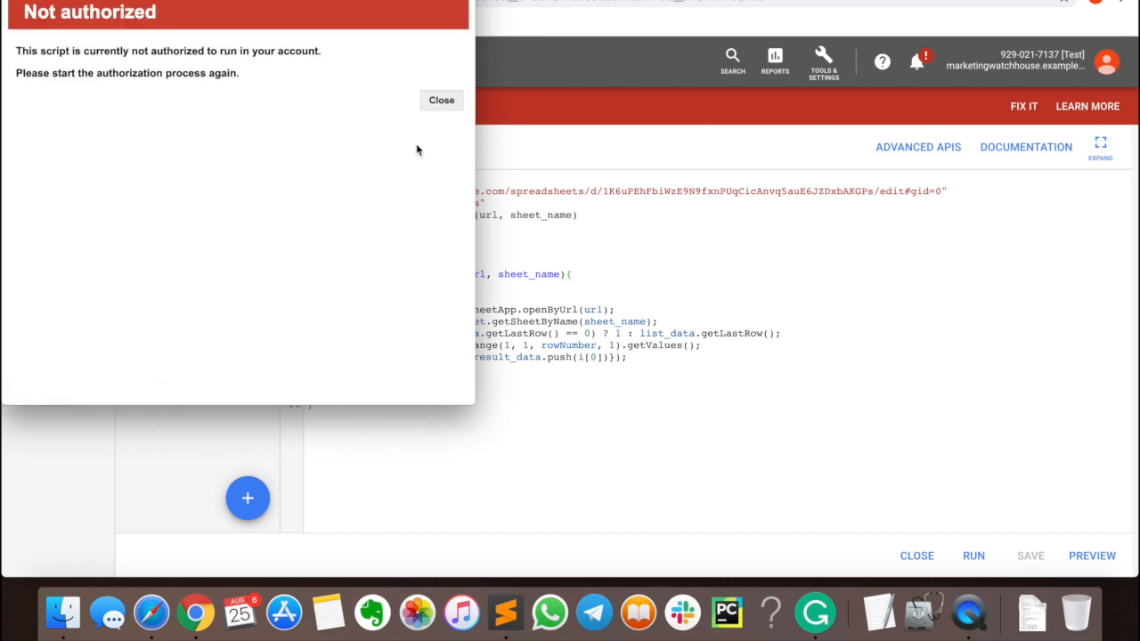
left_click(442, 100)
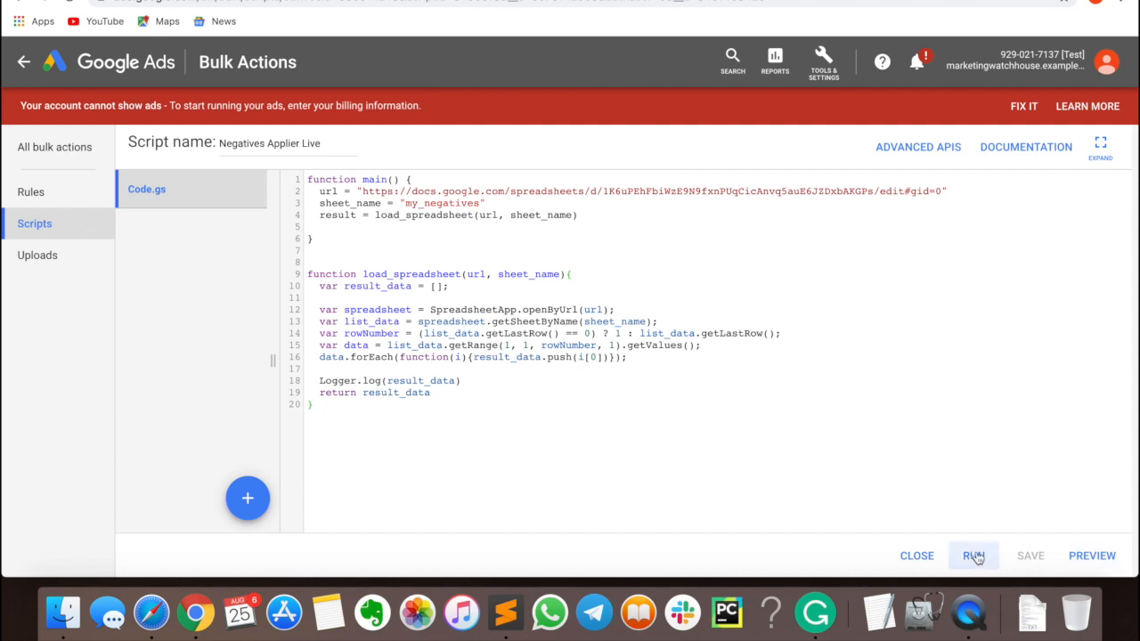
- Run the script again and view its run logs
left_click(973, 555)
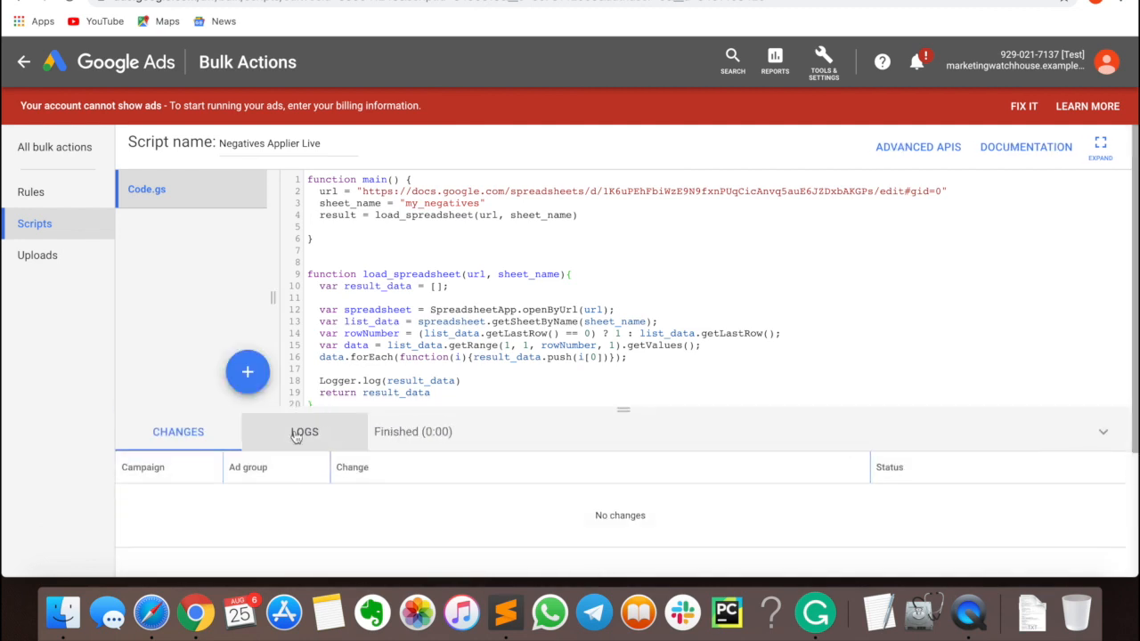
left_click(305, 433)
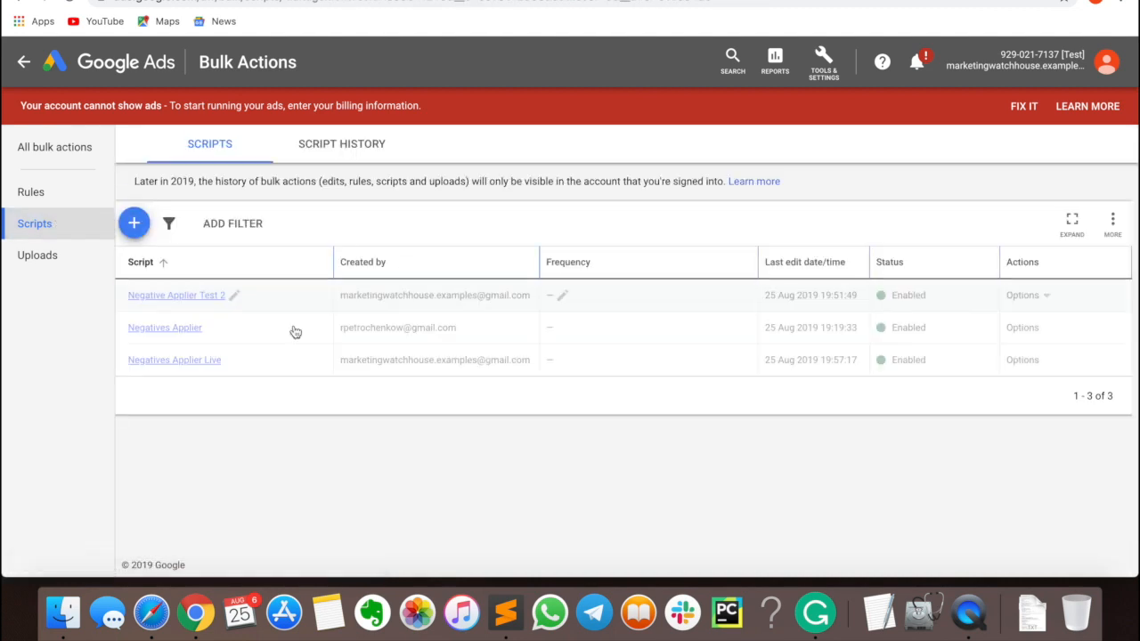
- Open the Negatives Applier Live script and start a Preview
left_click(175, 295)
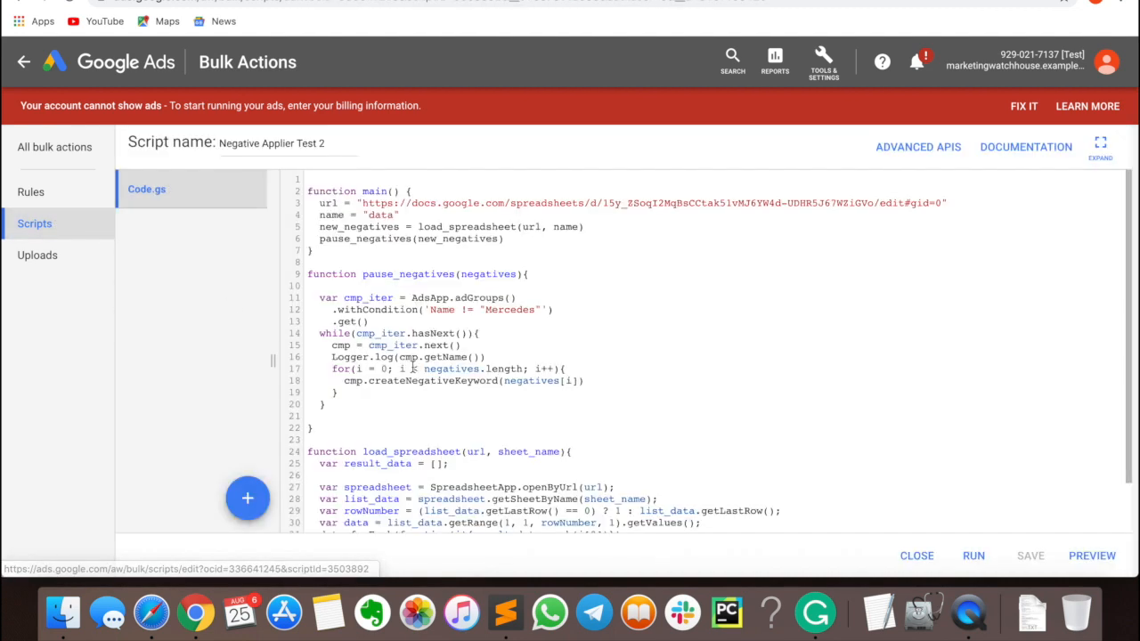
left_click(36, 224)
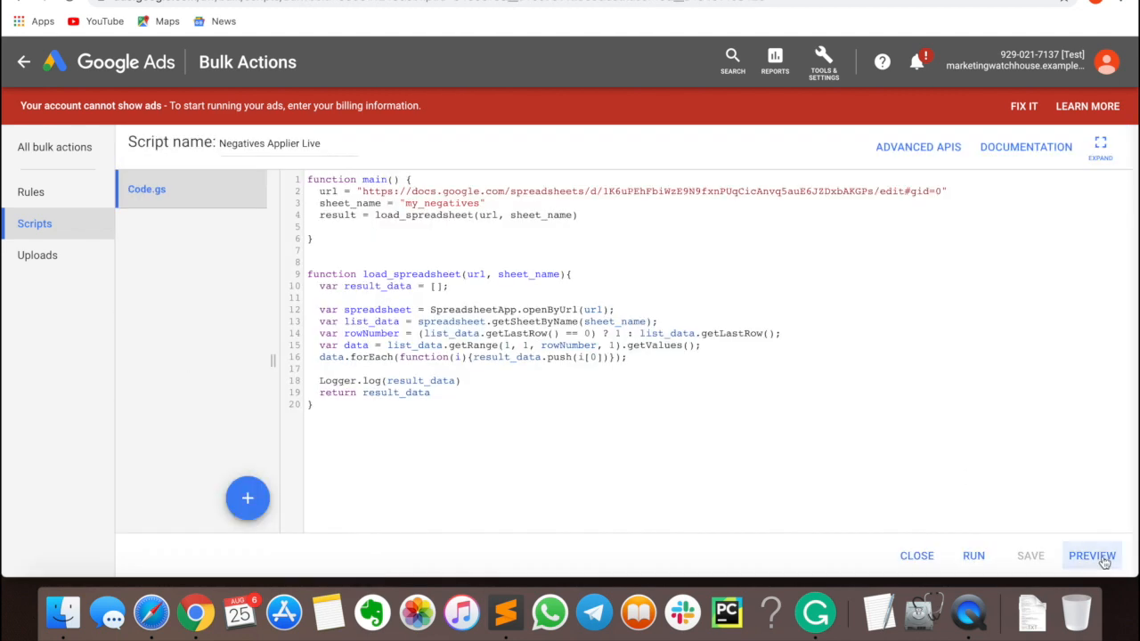
left_click(1092, 556)
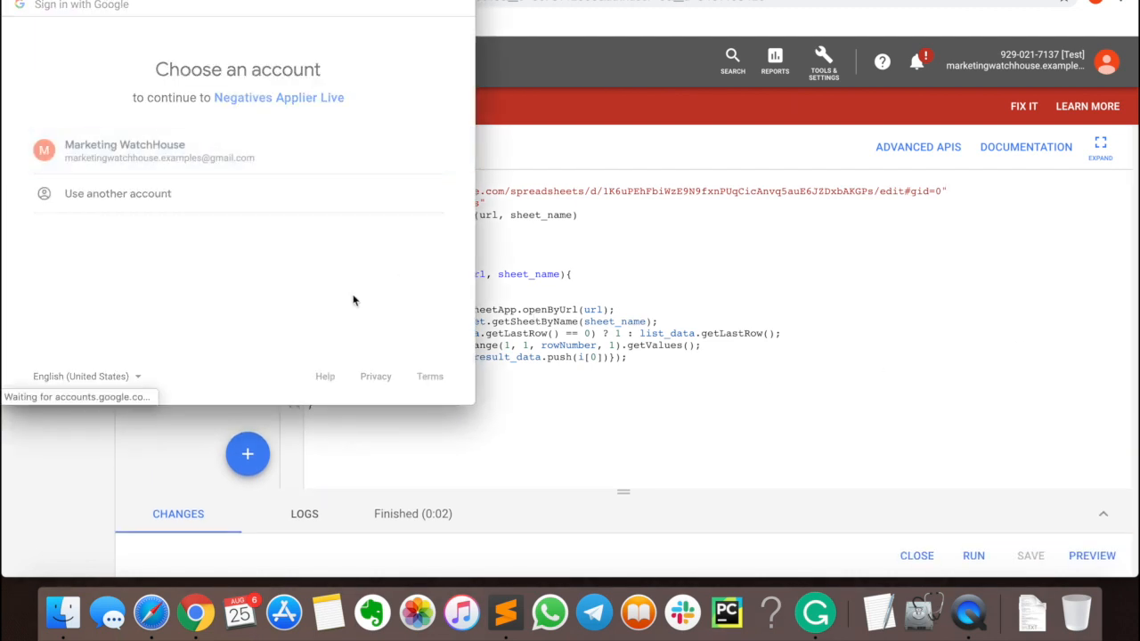
- Choose the Google account and allow the script spreadsheet and campaign access
left_click(125, 150)
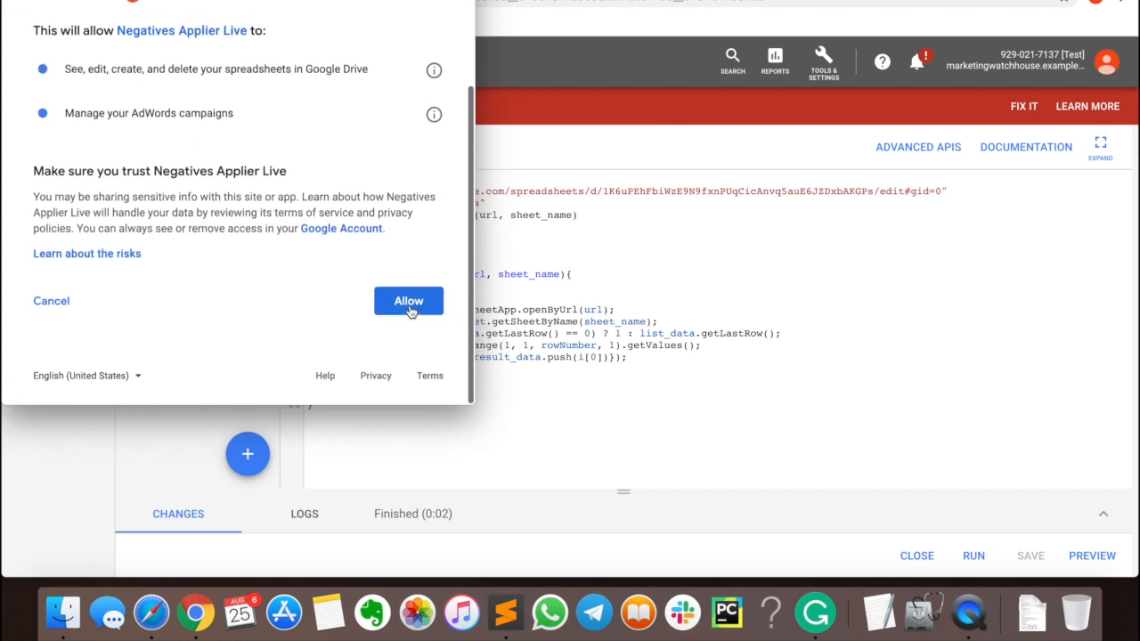
left_click(408, 301)
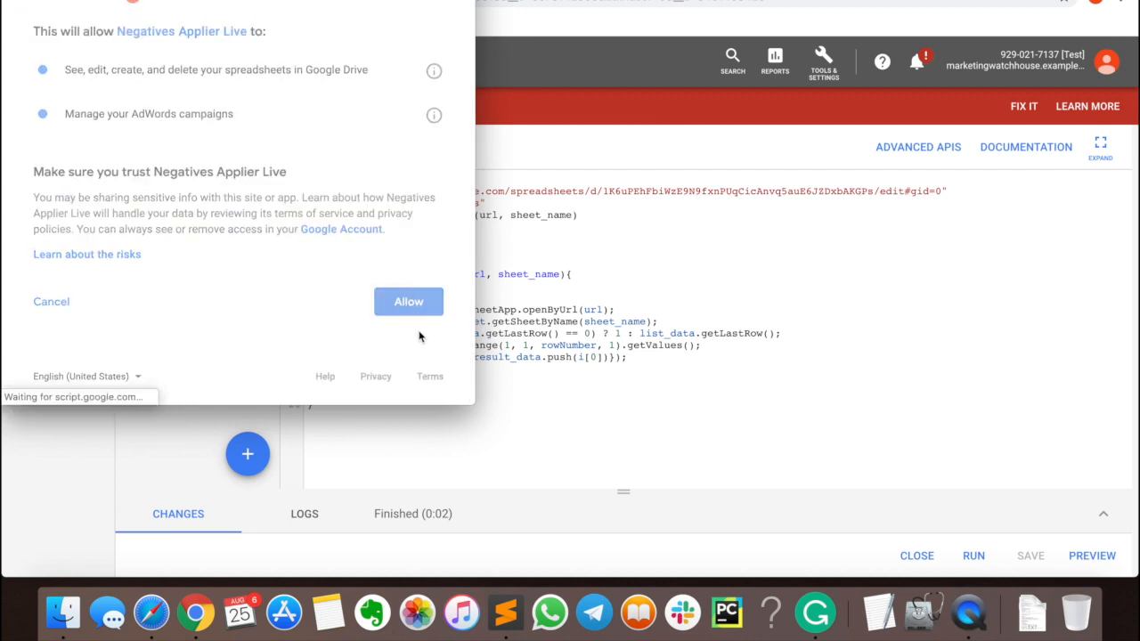
left_click(408, 301)
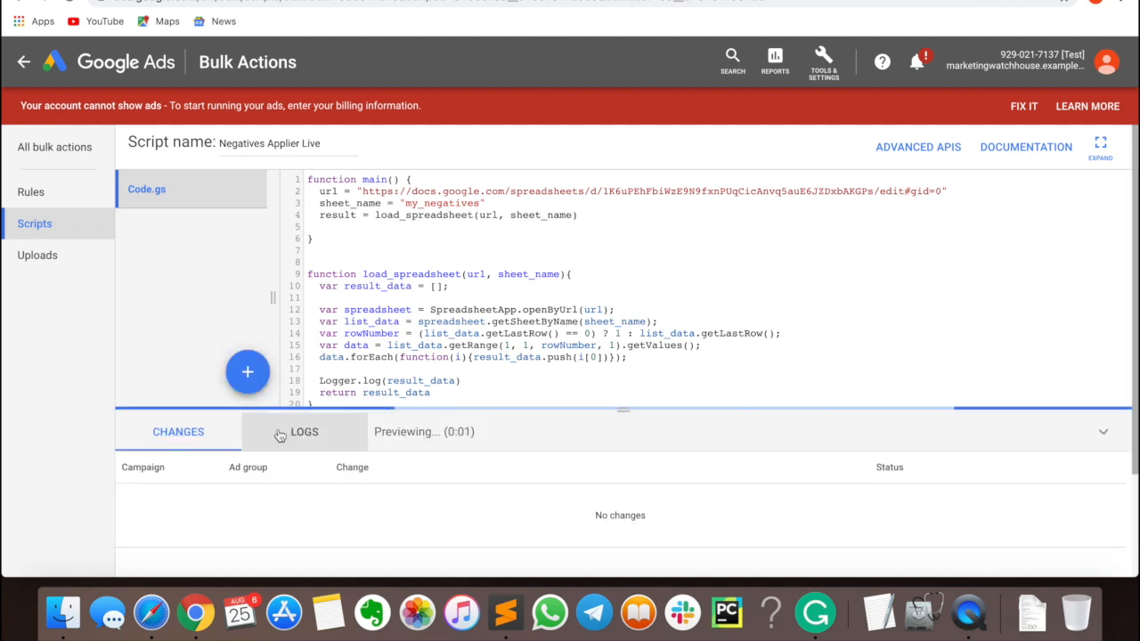
- Show the preview Logs and inspect the bmw and free entries loaded from the sheet
left_click(303, 431)
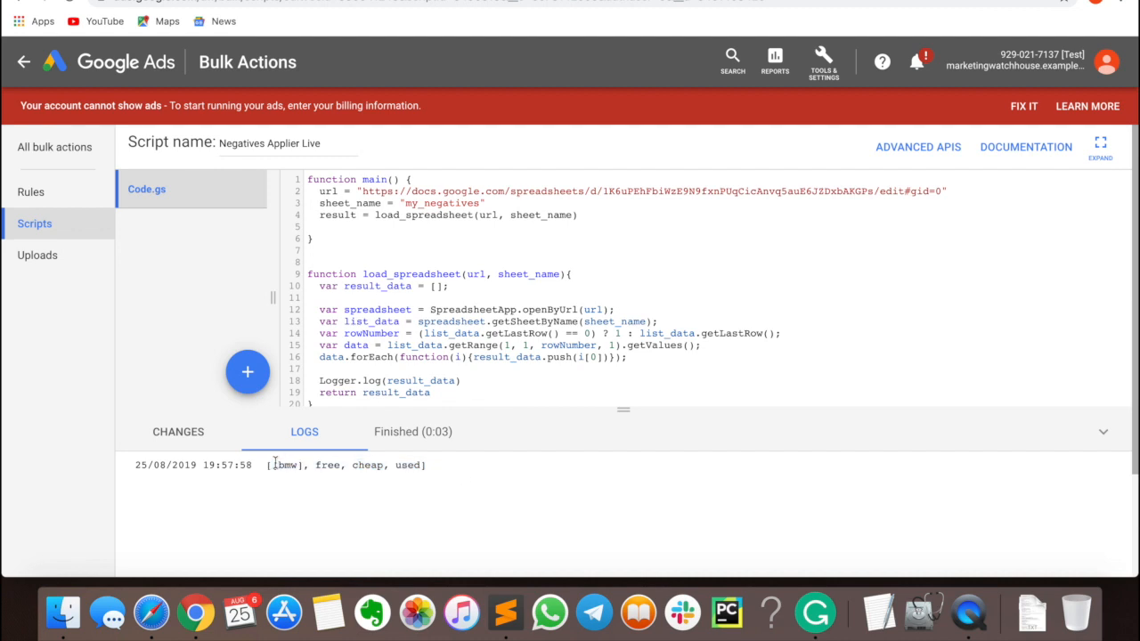
double_click(328, 465)
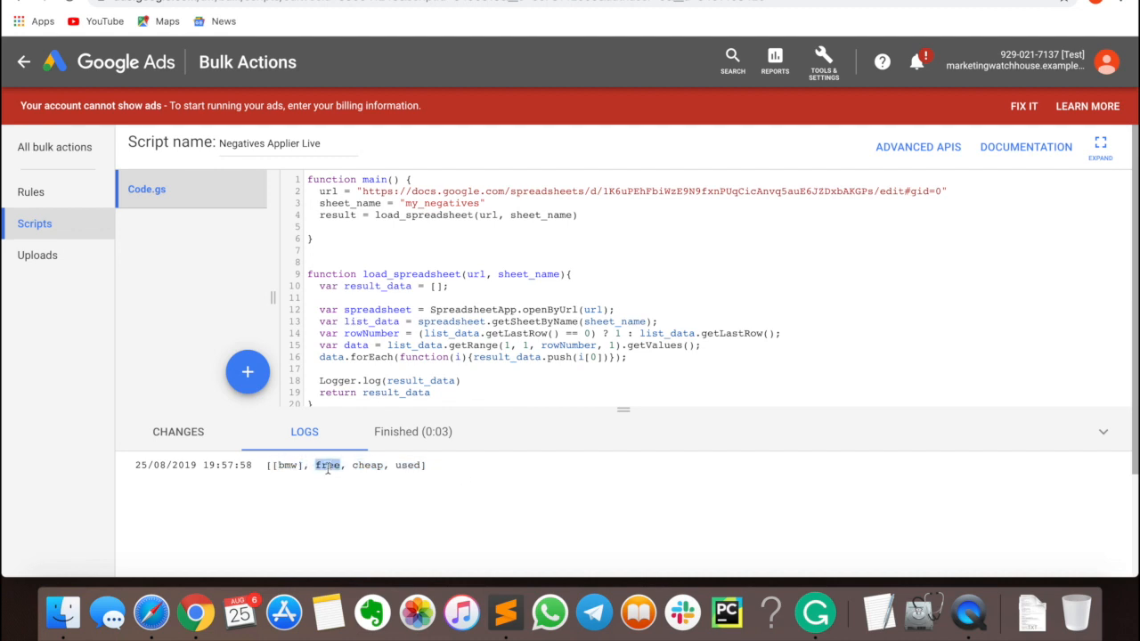
double_click(408, 465)
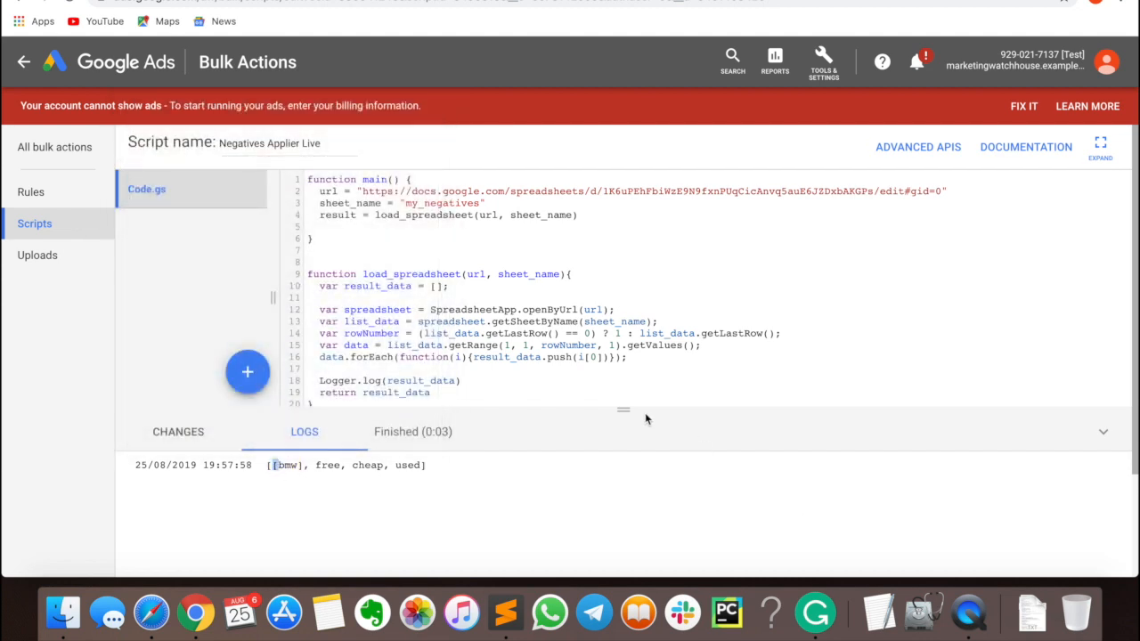
left_click(1102, 433)
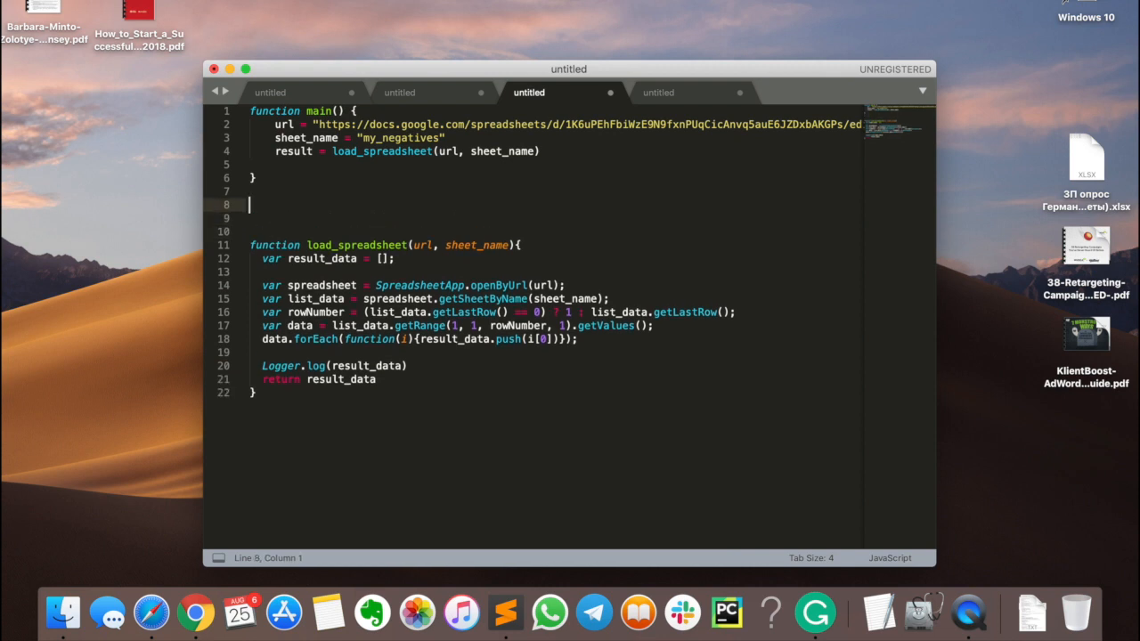
- Declare function apply_negatives(negatives) { } below the loader
type("function")
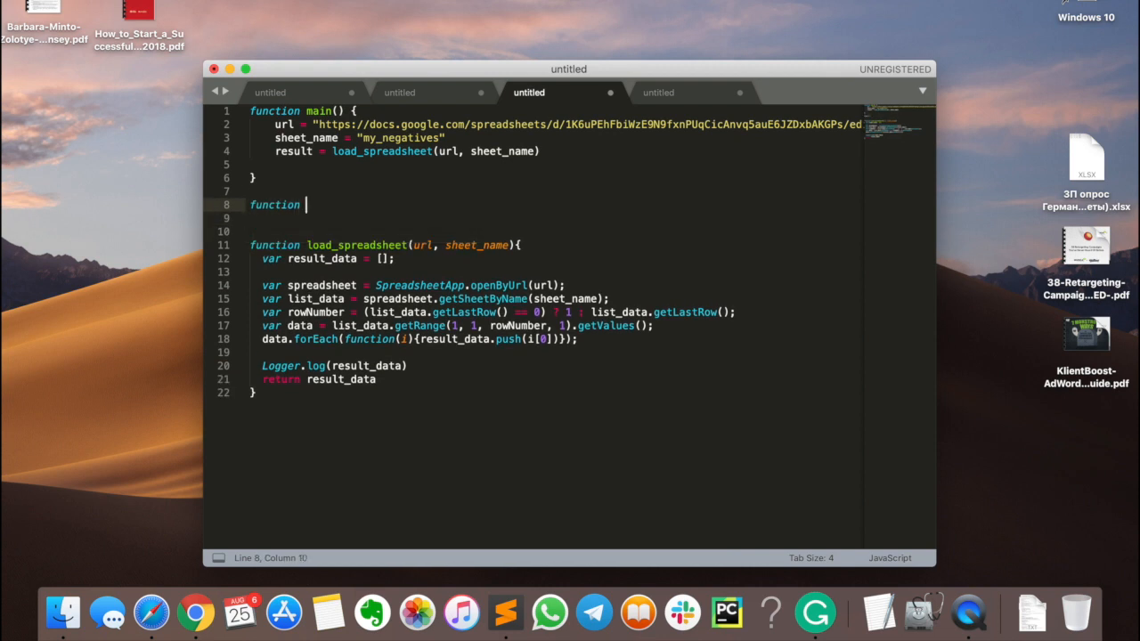
type("apply_negat")
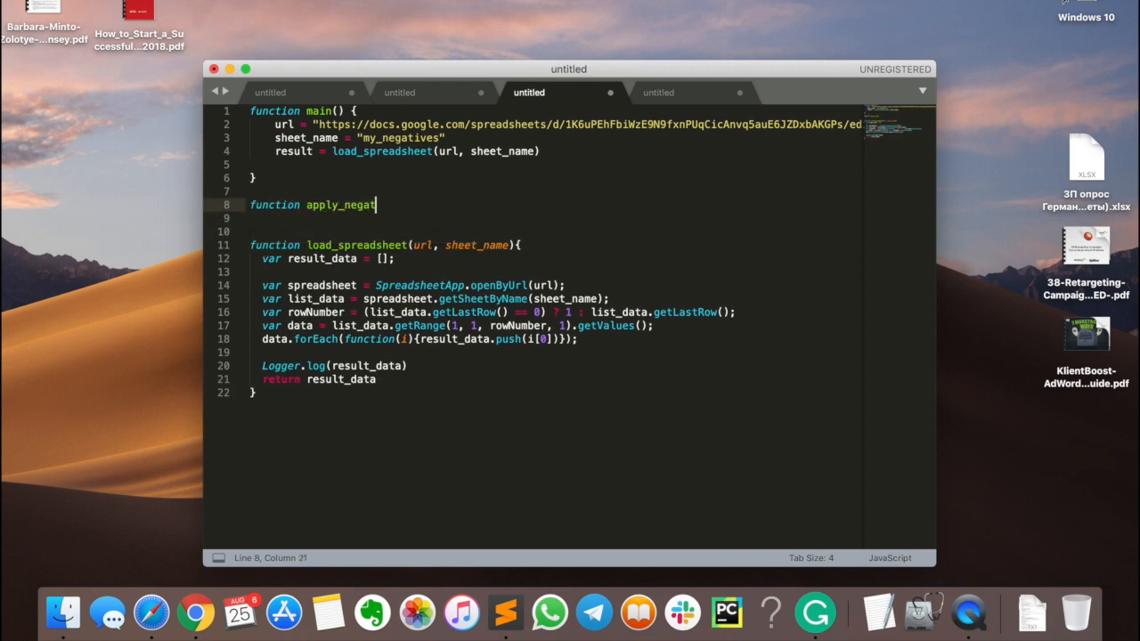
type("ives(nega")
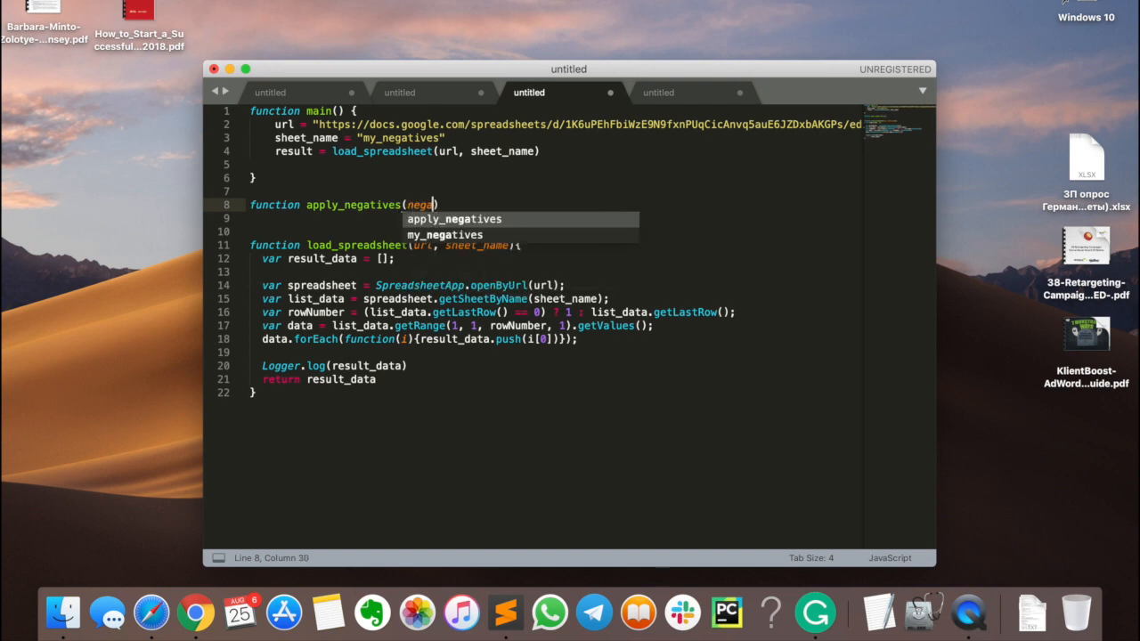
type("negatives")
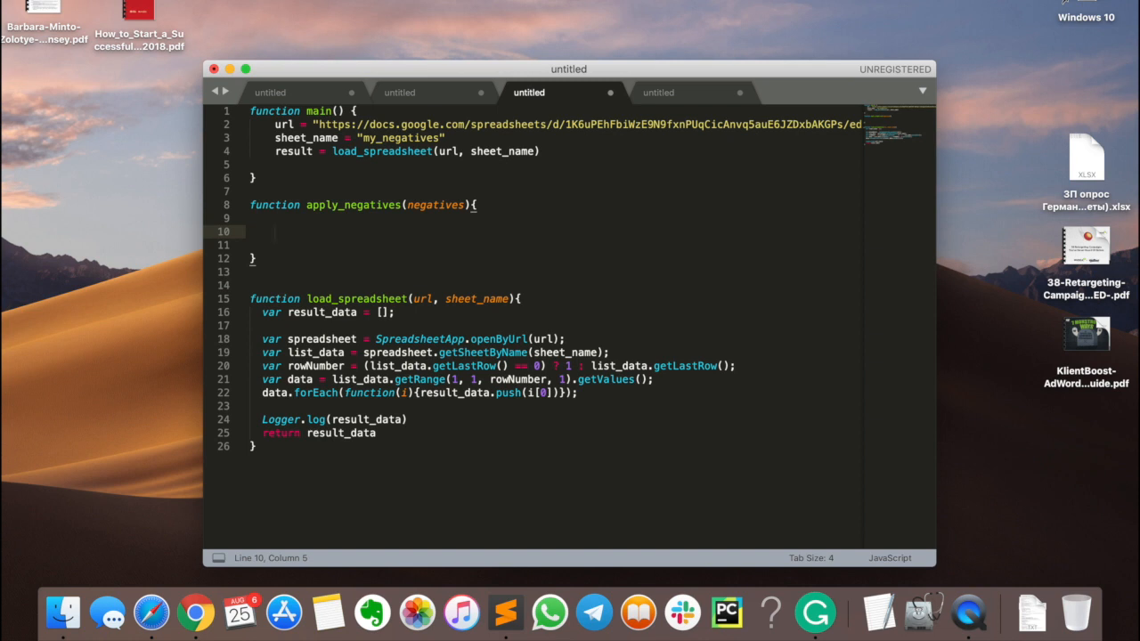
- Inside it, begin var cmp_ietr = AdsApp.campaigns()
type("var")
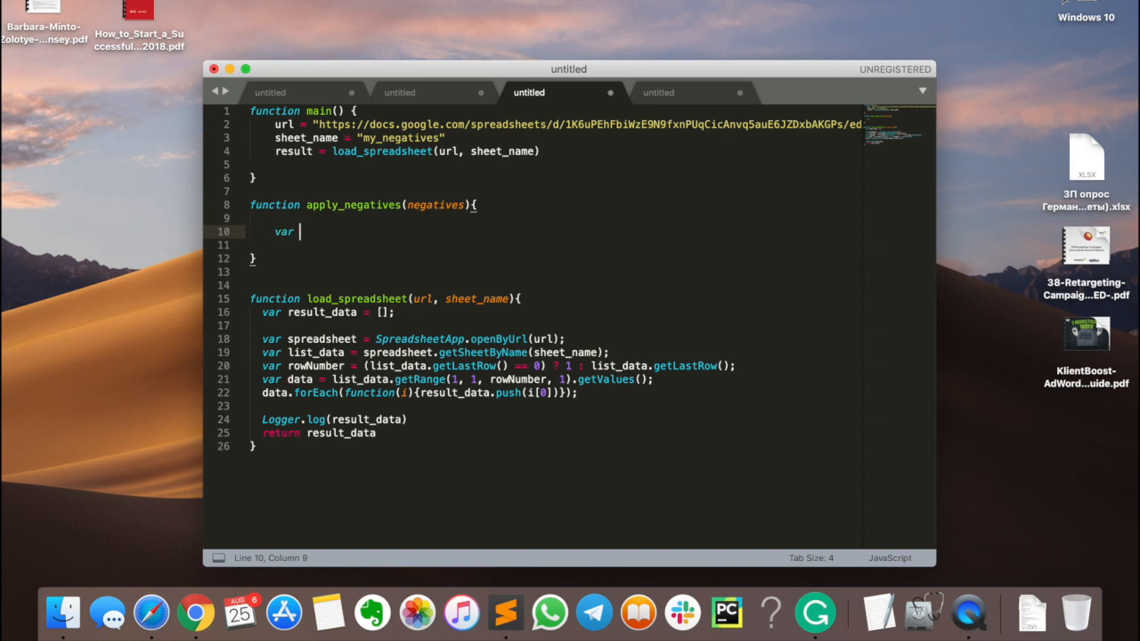
type("cmp_ietr = AdsApp")
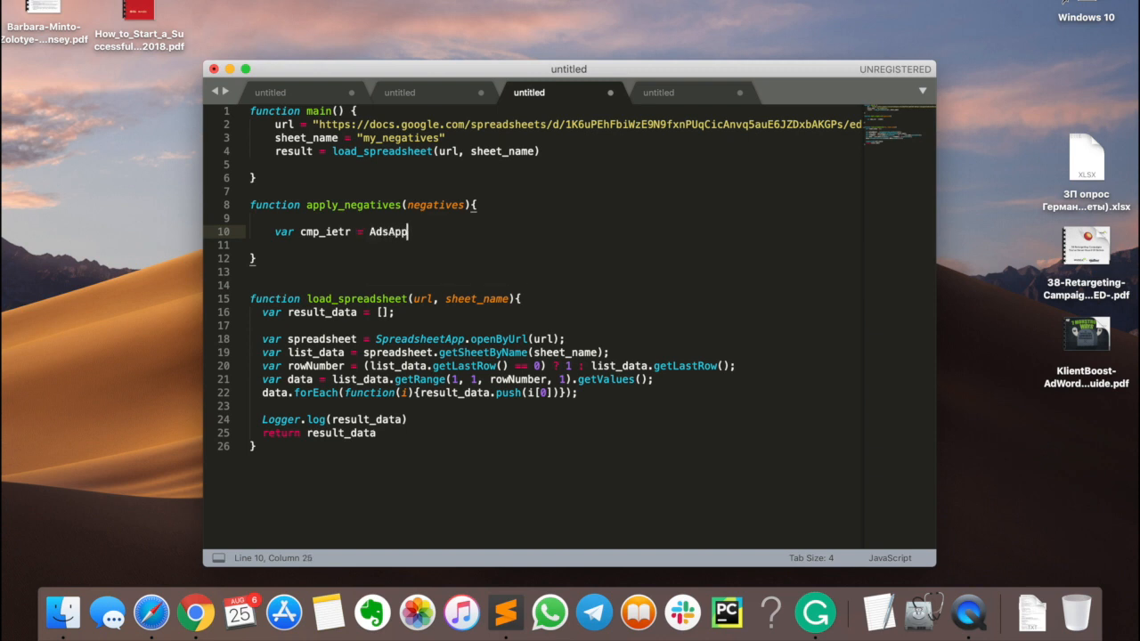
type(".campaigns().")
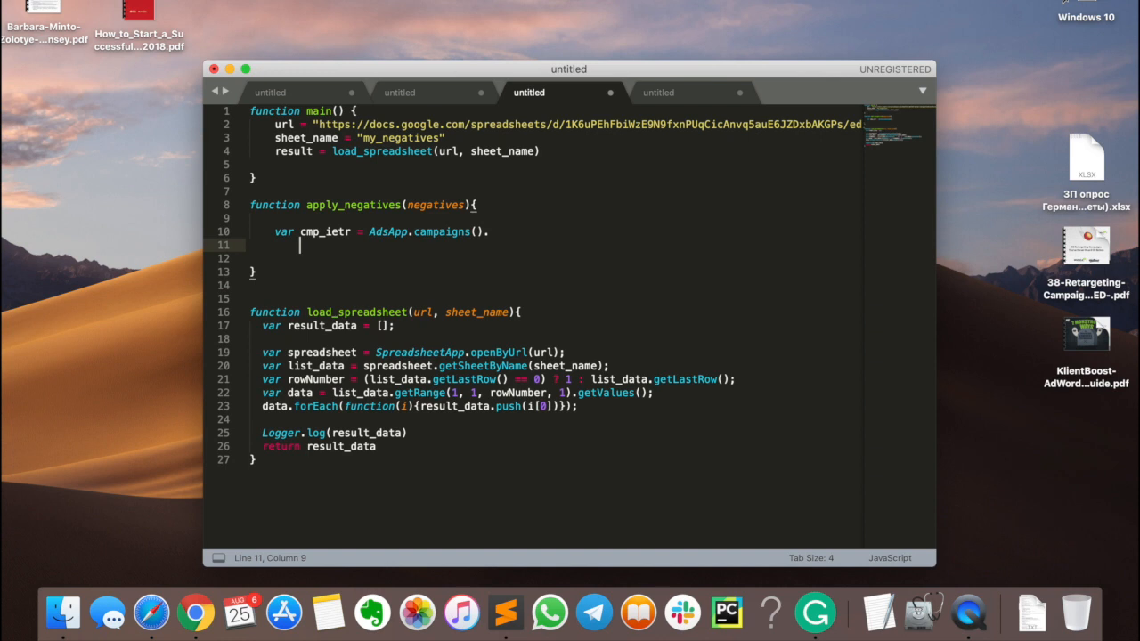
- Chain .withCondition('Name CONTAINS "Mercedes"') and .get() onto the campaign lookup
type("withCondition(\"Name CONTAI")
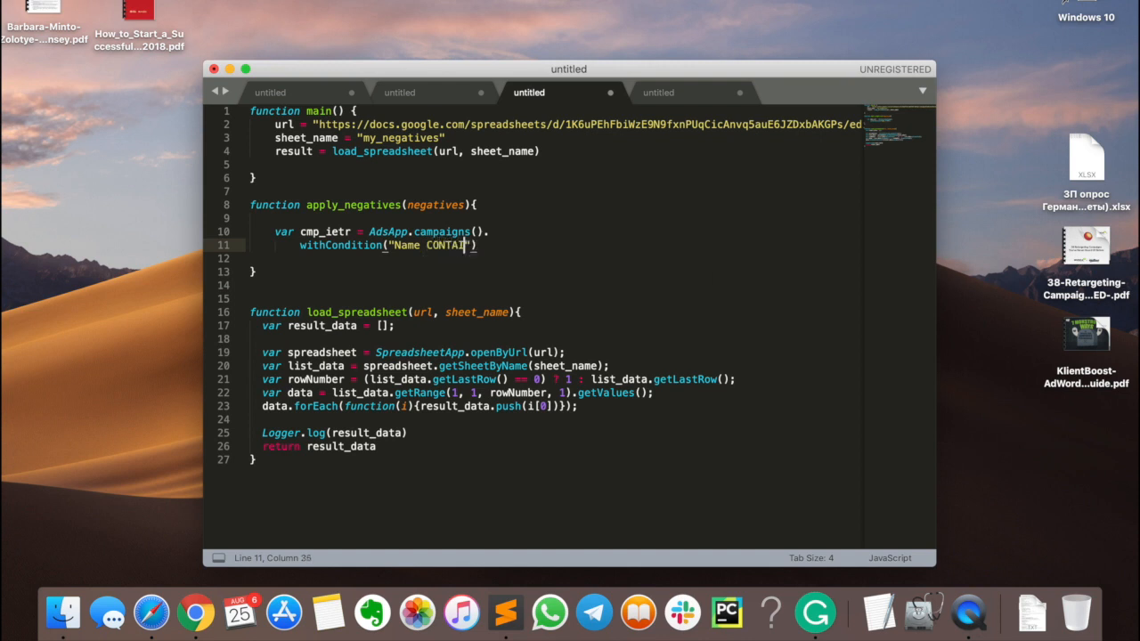
type("NS")
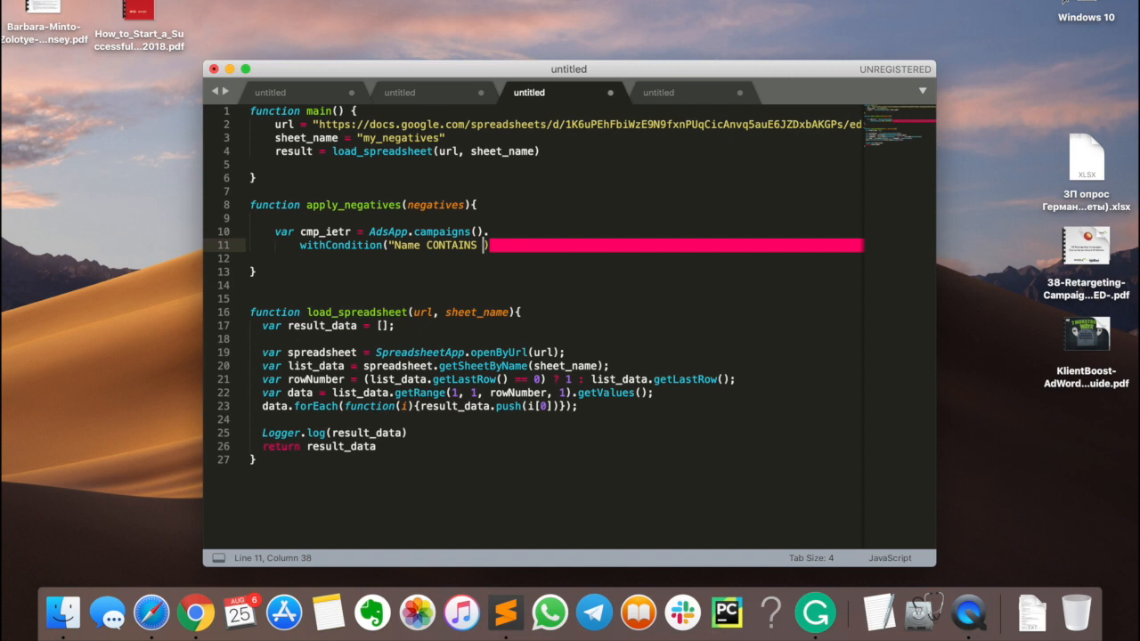
type("''")
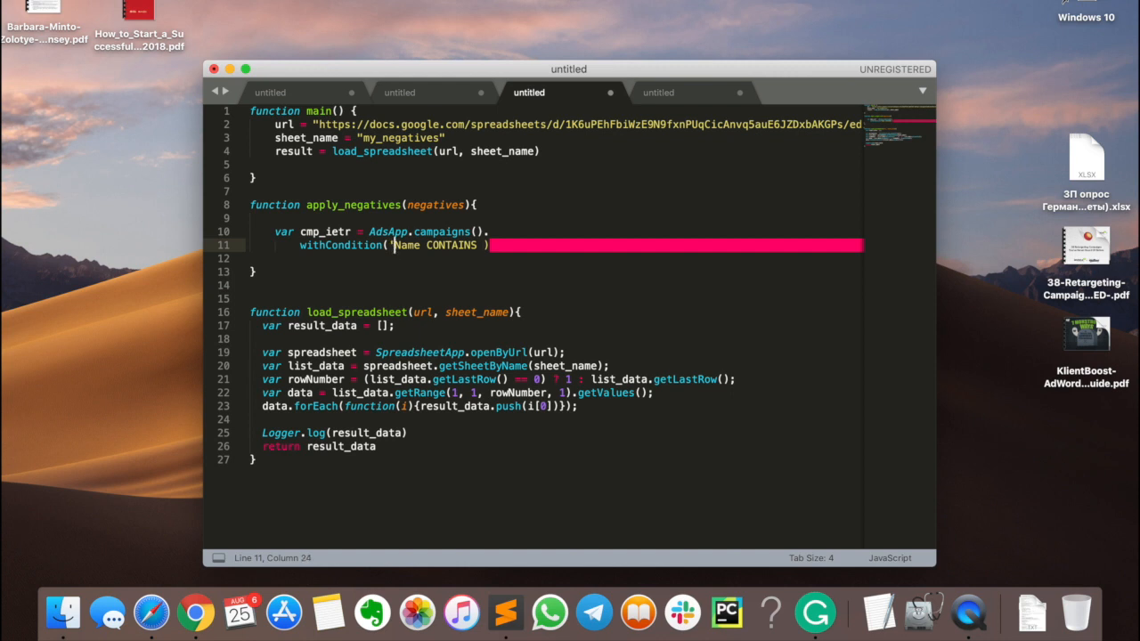
type("')")
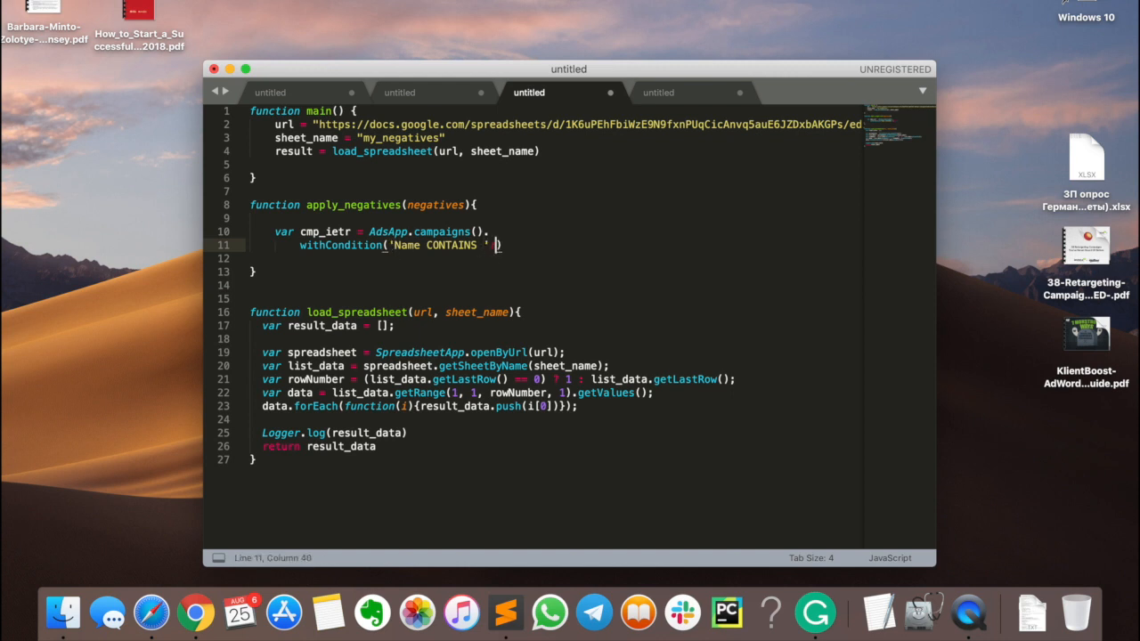
type("\"")
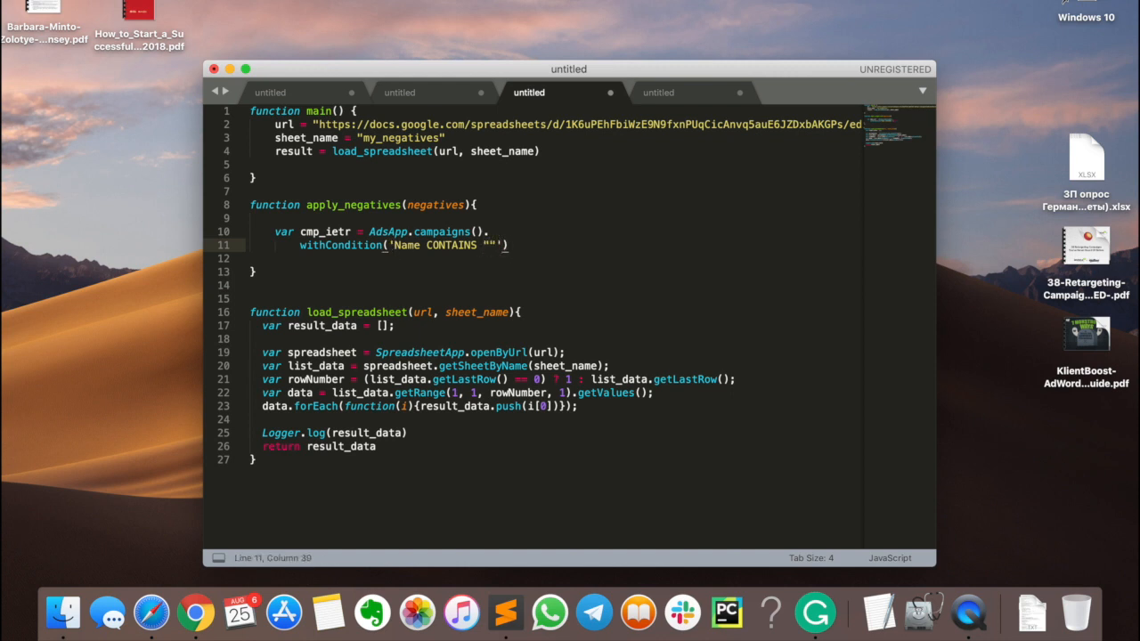
type("Mercedes")
type(".")
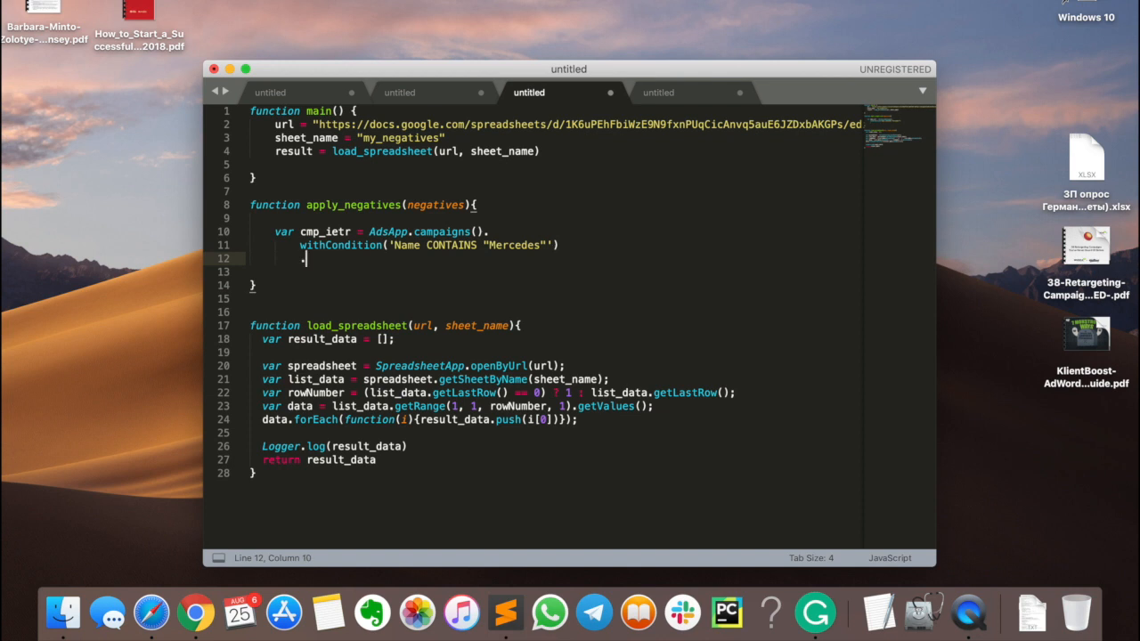
type("get(")
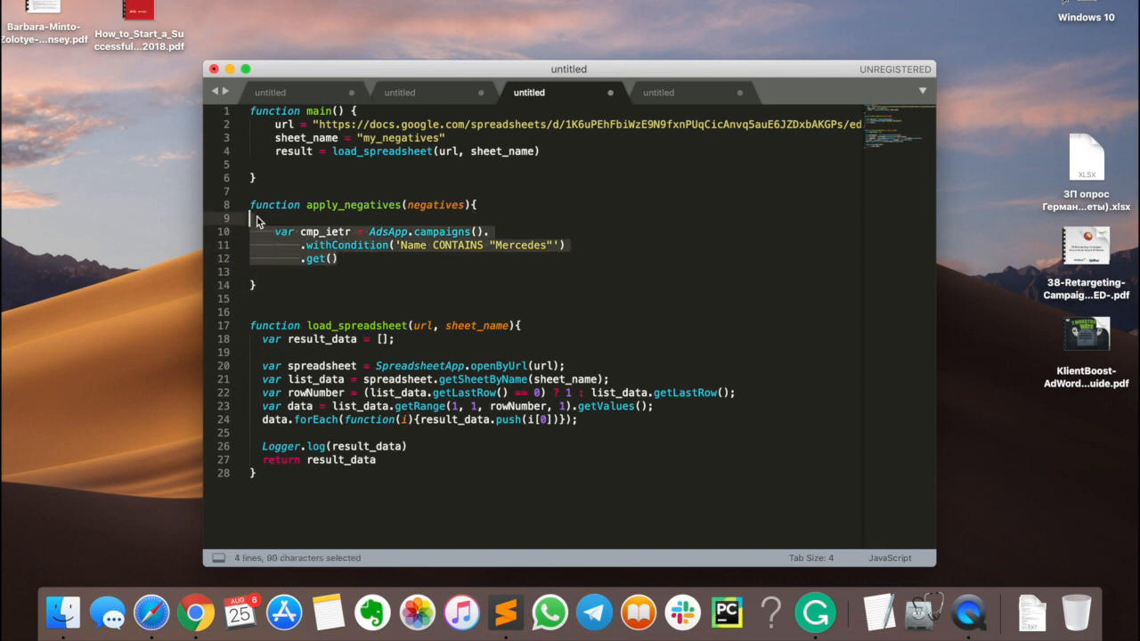
- Fix the iterator name to cmp_iter and write while (cmp_iter.hasNext()){ }
left_click(339, 259)
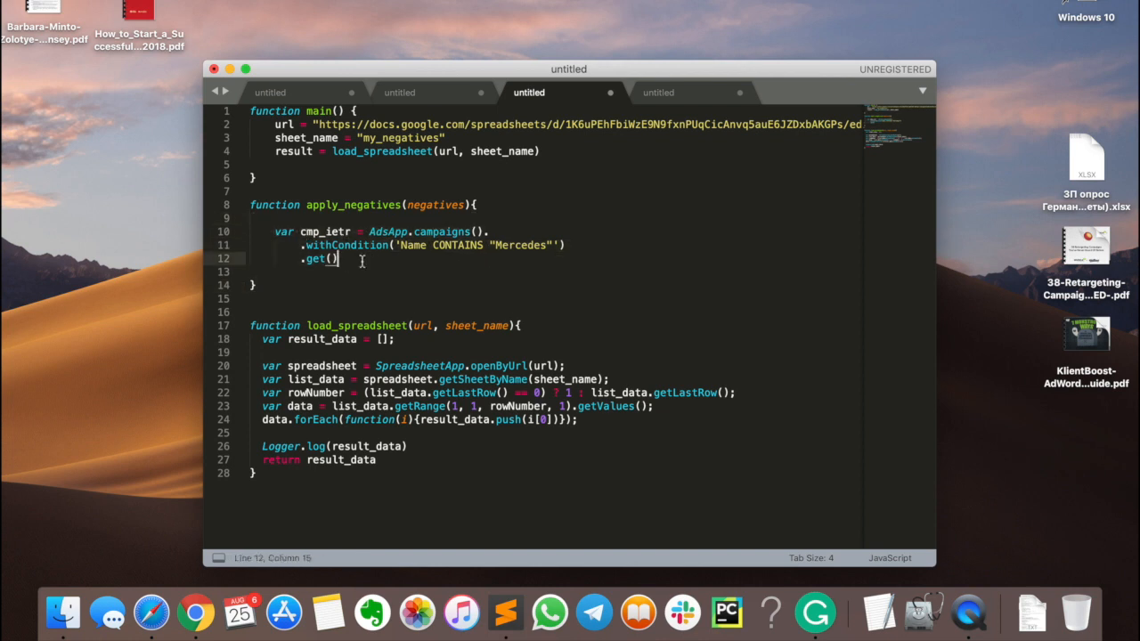
type("wh")
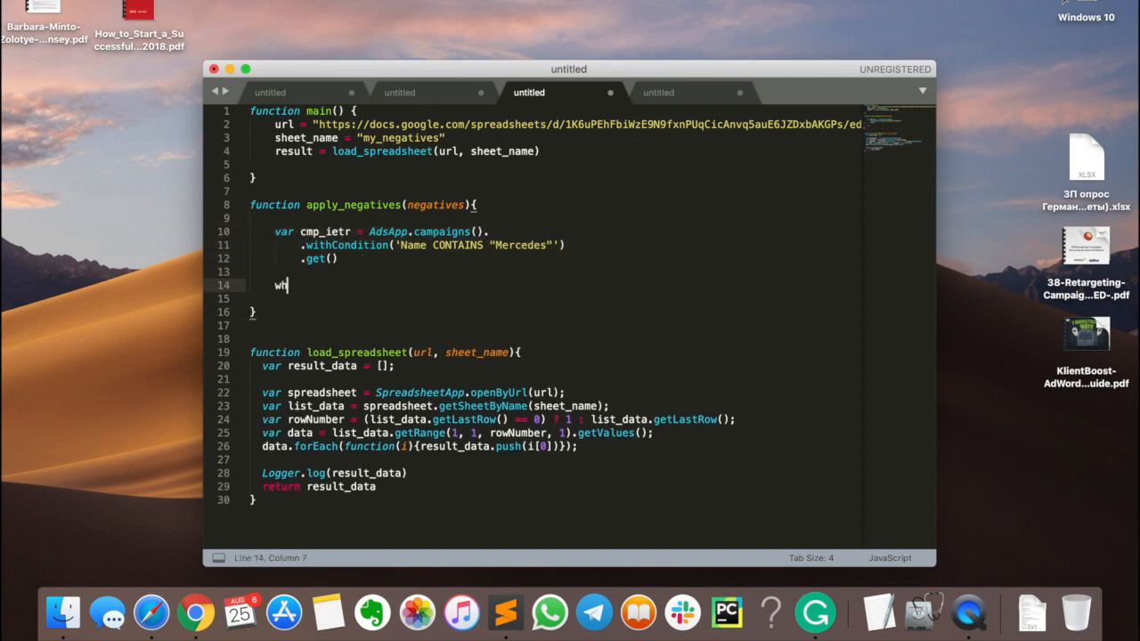
type("ile cmp_")
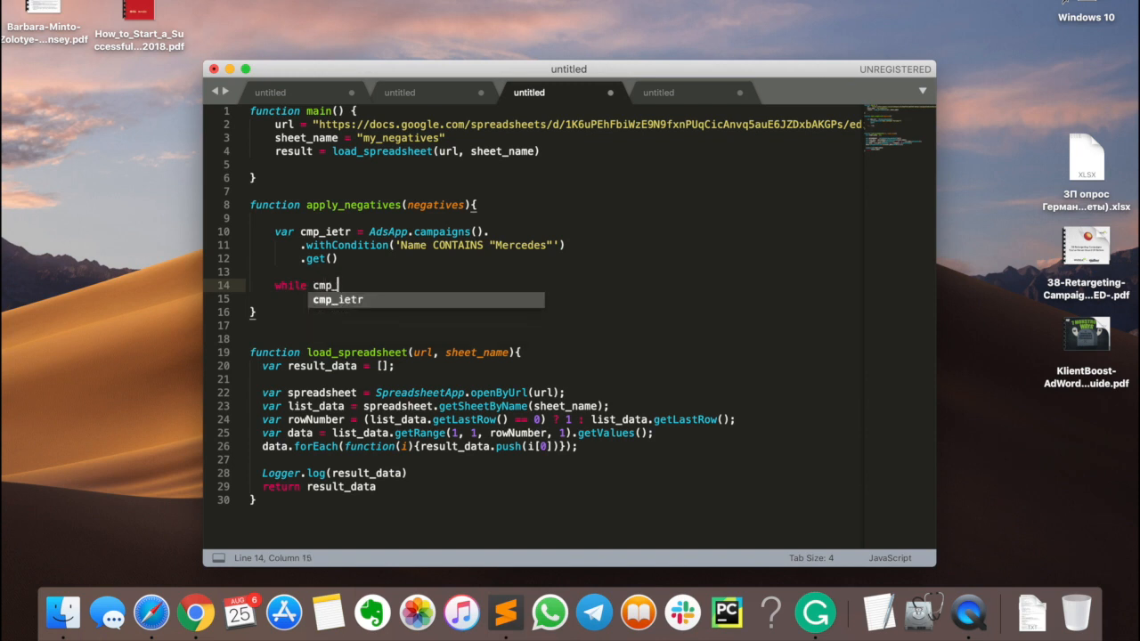
type("i")
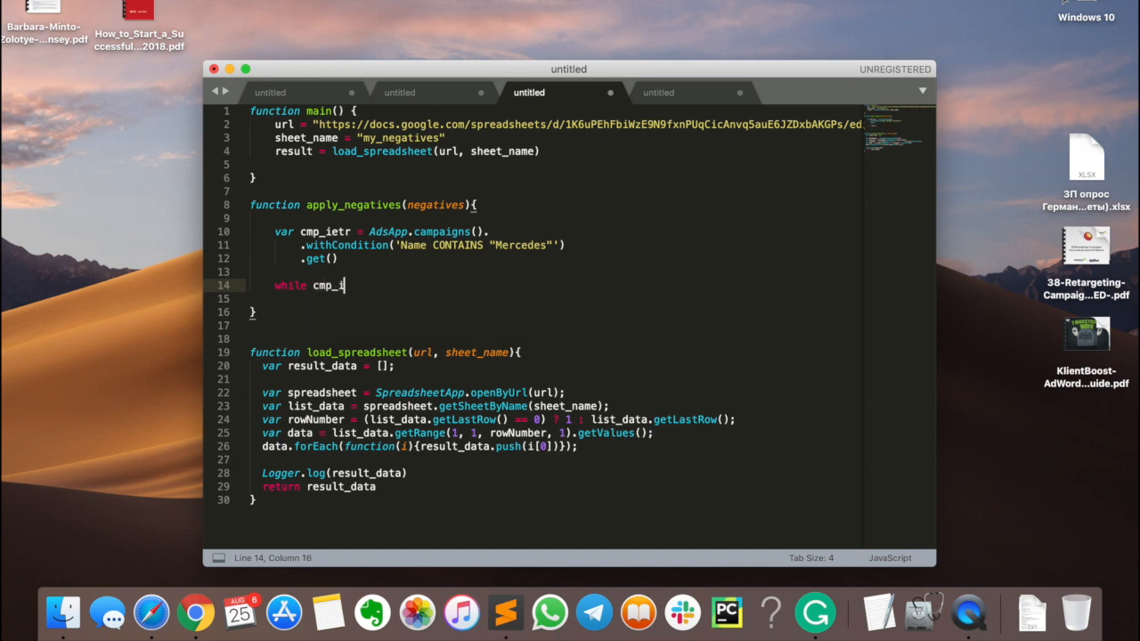
left_click(342, 231)
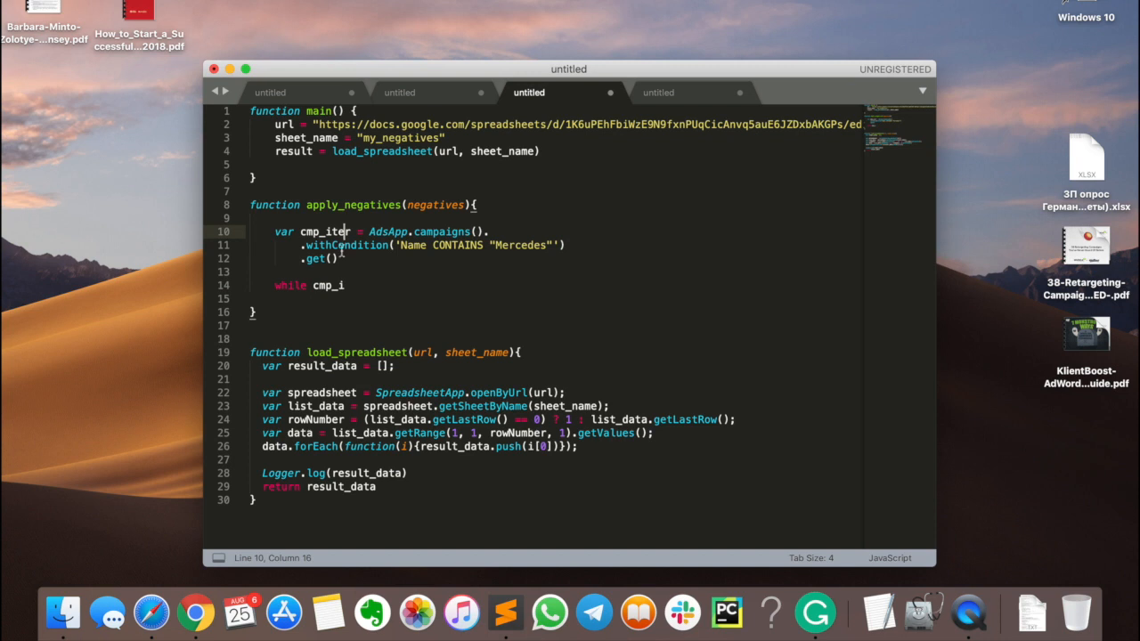
double_click(338, 231)
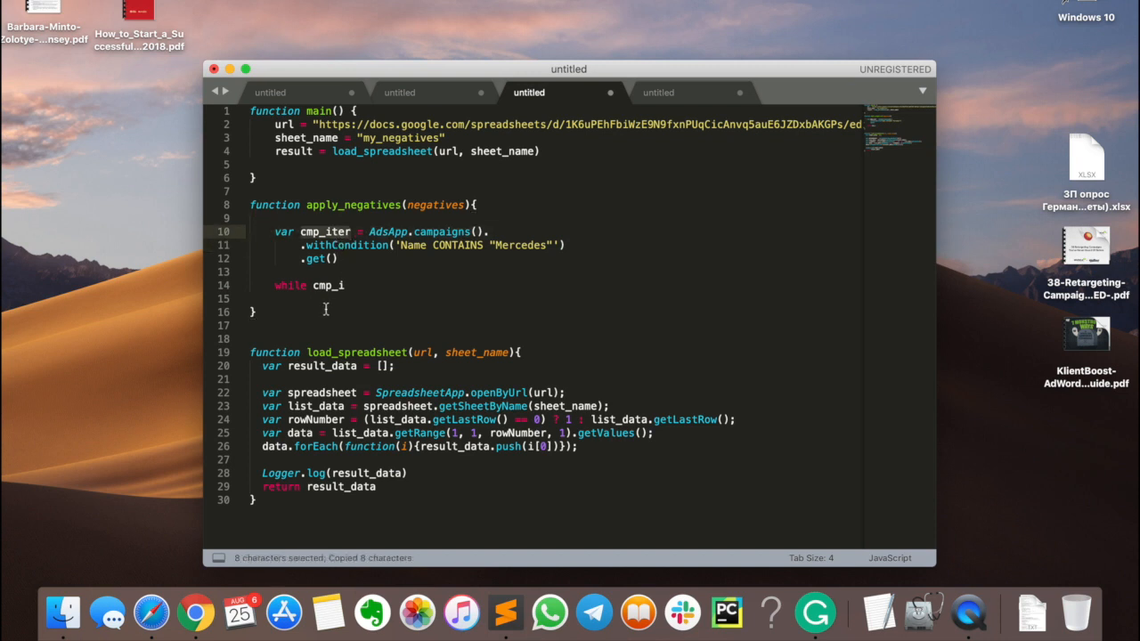
type("(cmp_iter)")
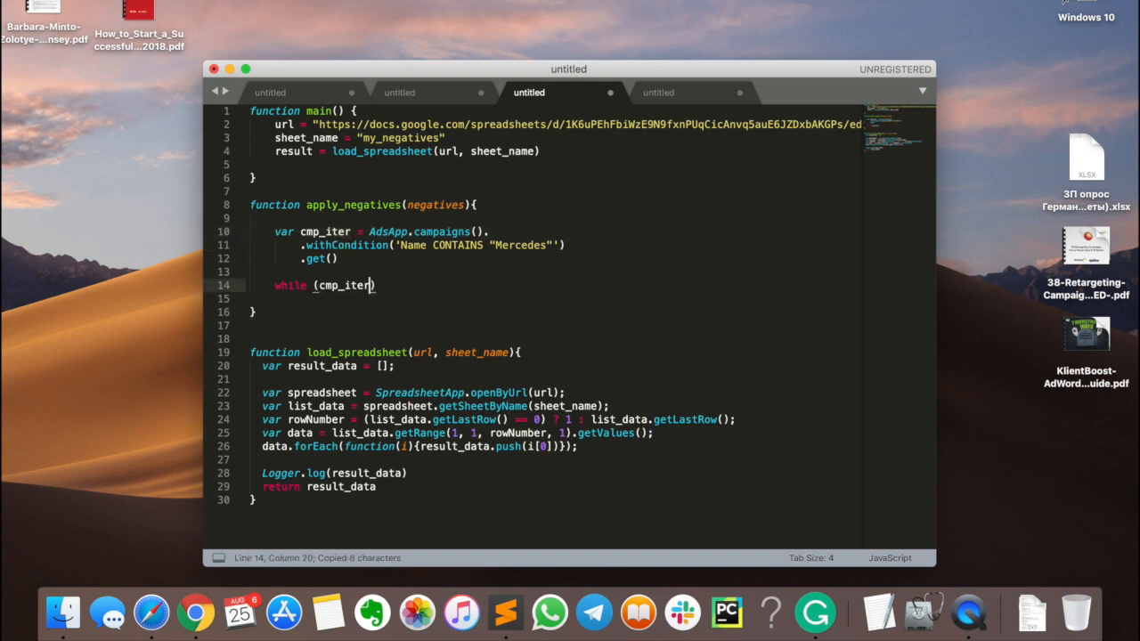
type(".hasNext")
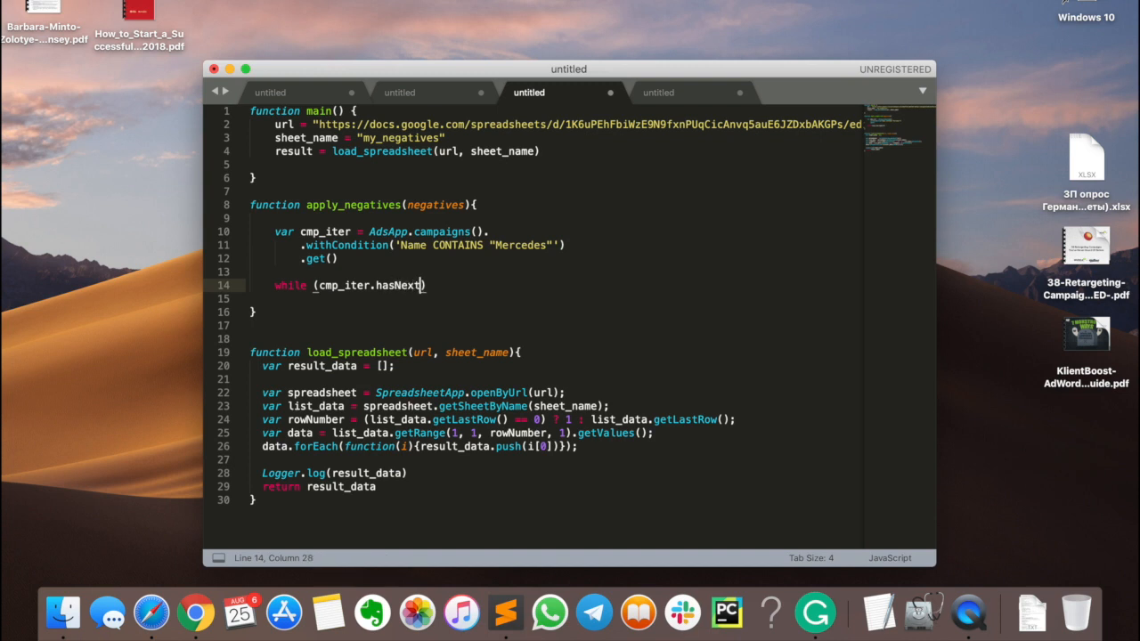
type(")){}")
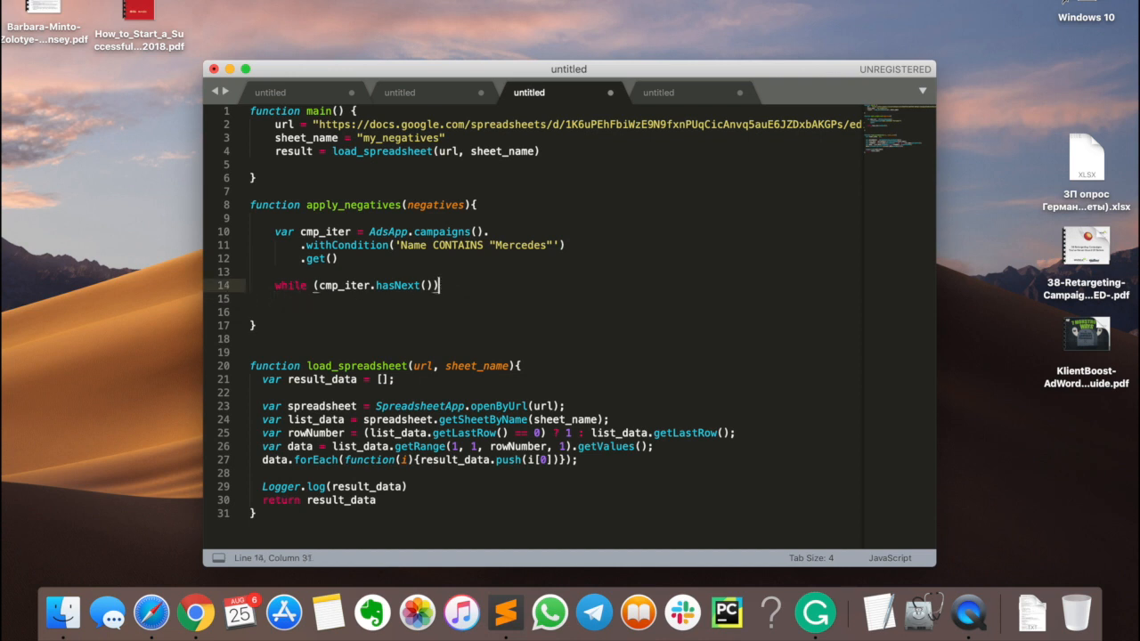
- Inside the loop, assign cmp = cmp_iter.next()
type("{")
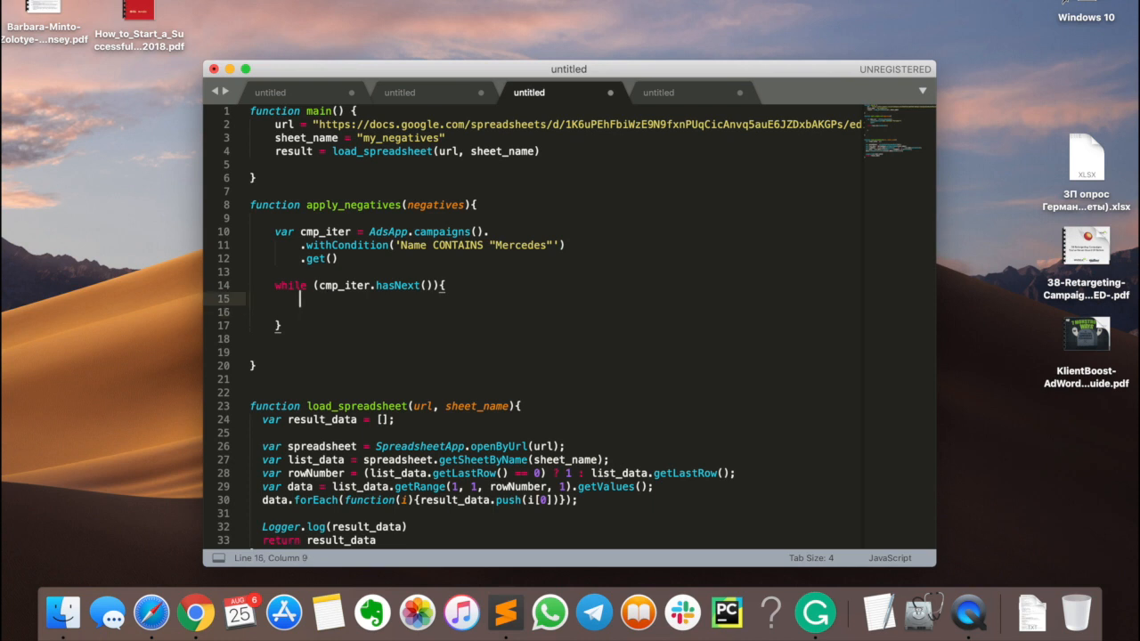
type("cmp =")
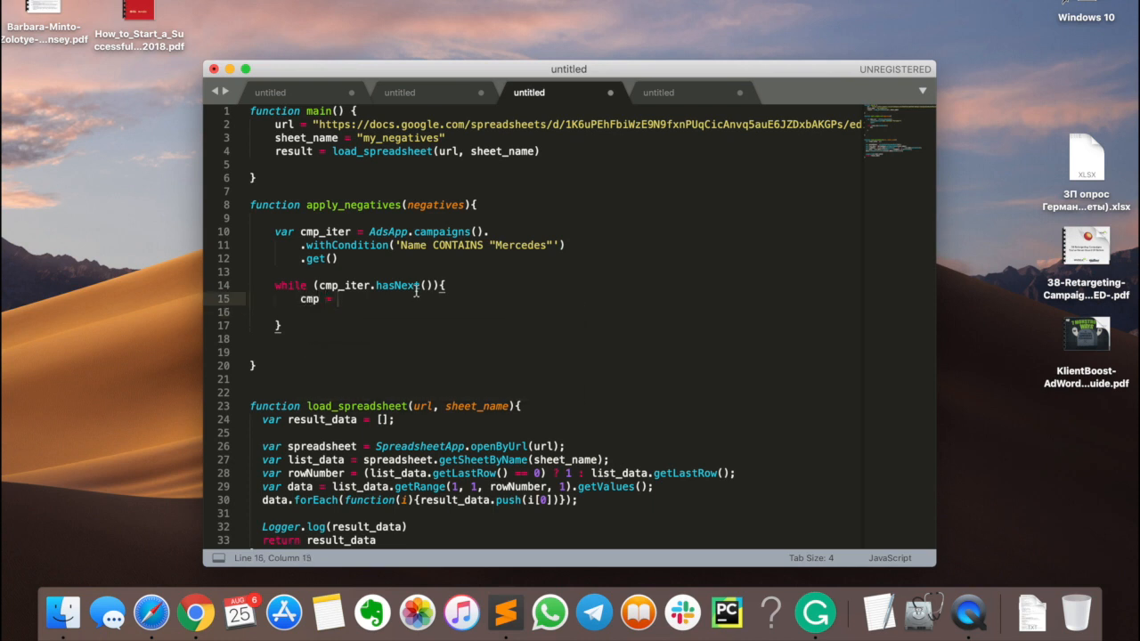
type("cmp_iter.")
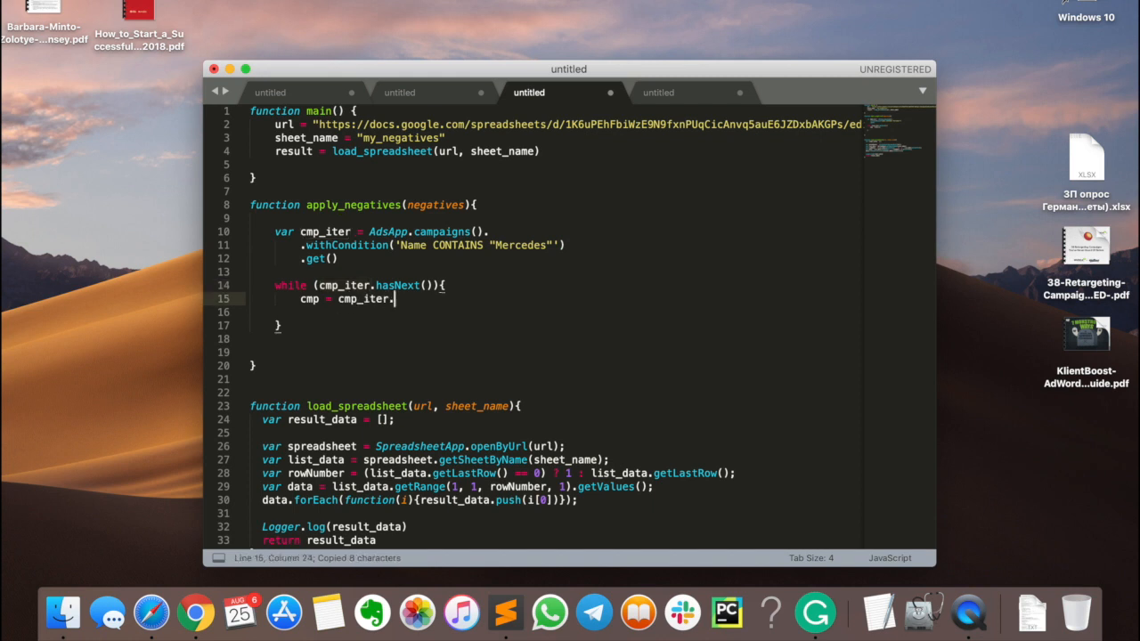
type("Nn")
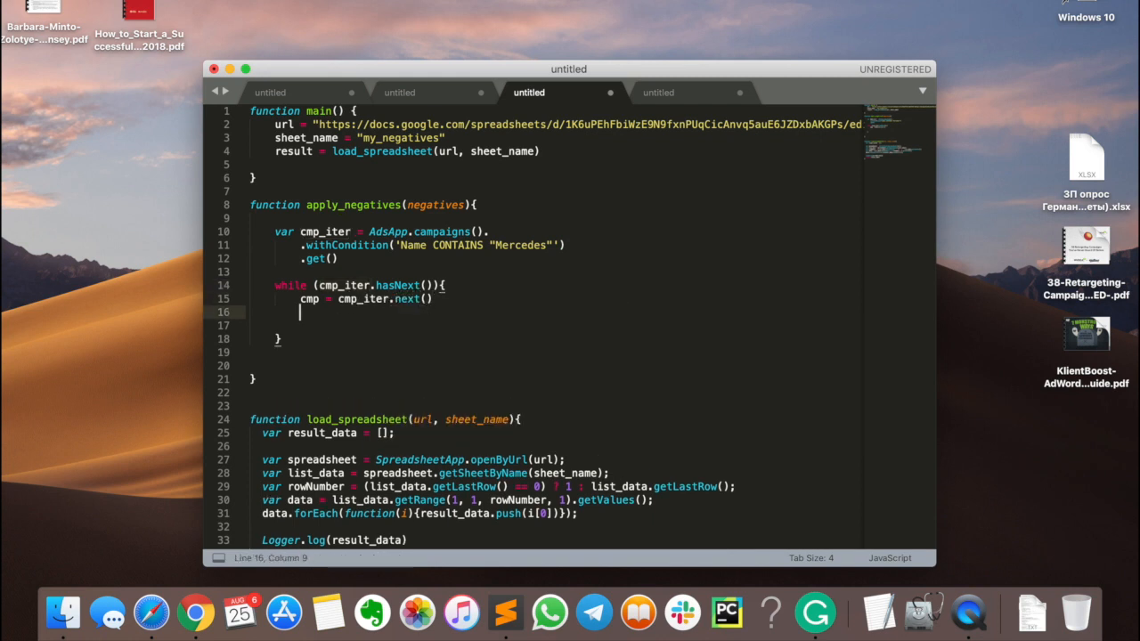
- Write the inner for loop over negatives starting at index_negative = 0
type("for")
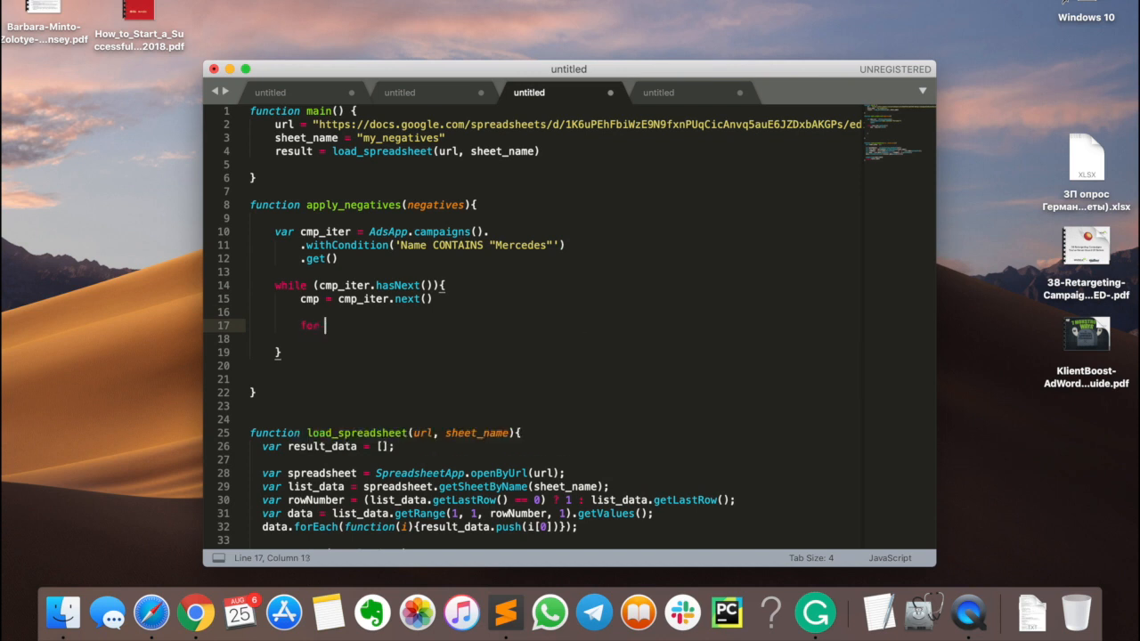
type("()")
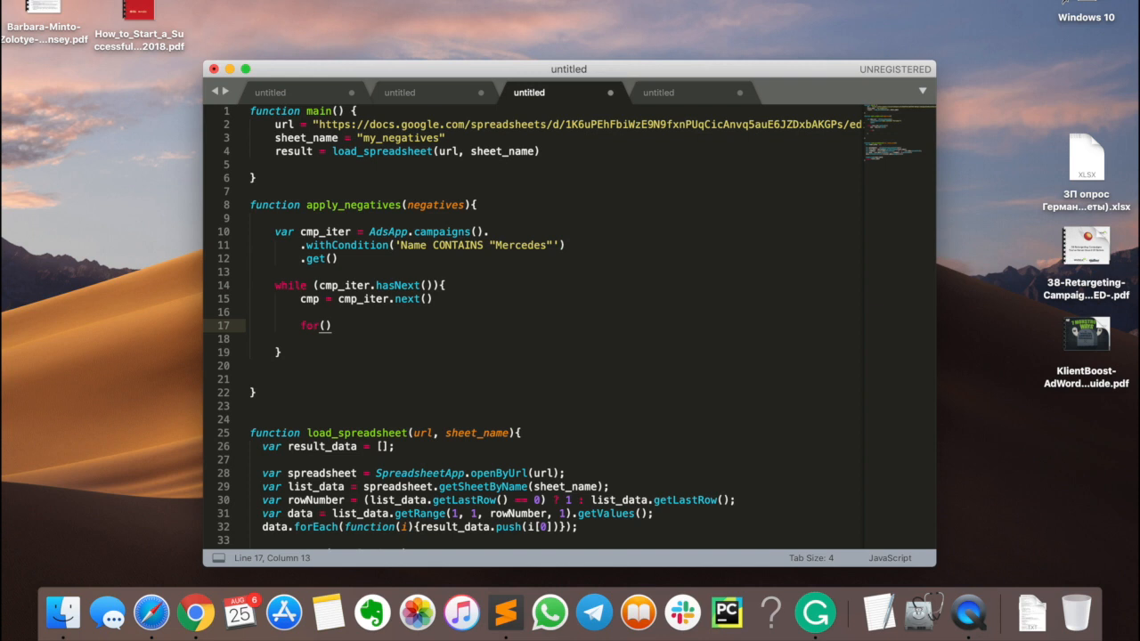
type("index_negative")
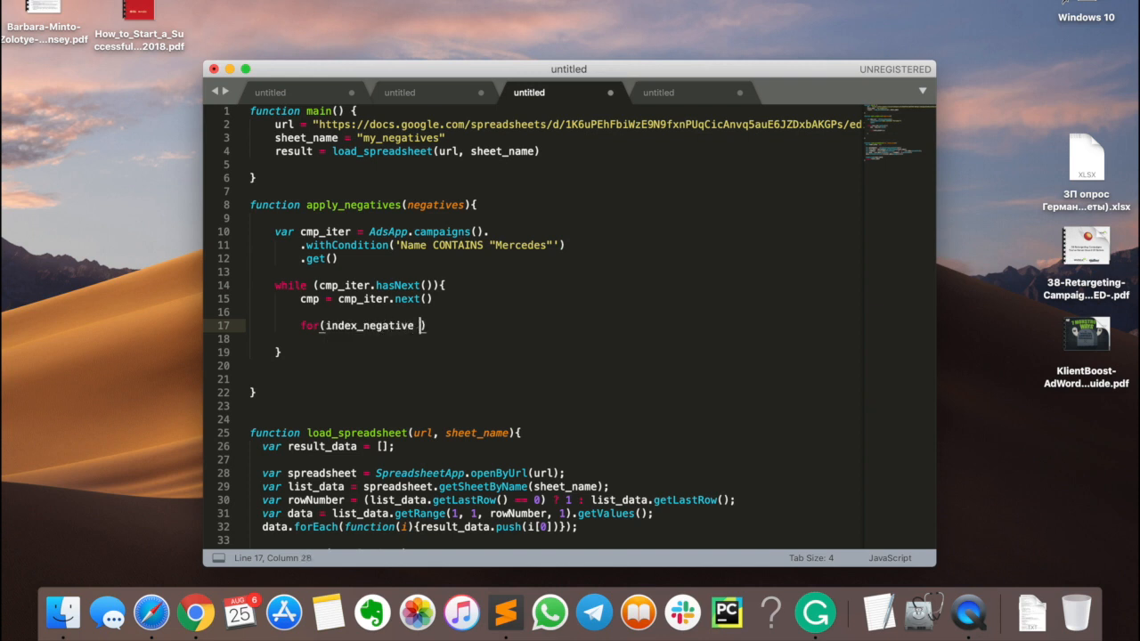
type("= 0; index_negative <M")
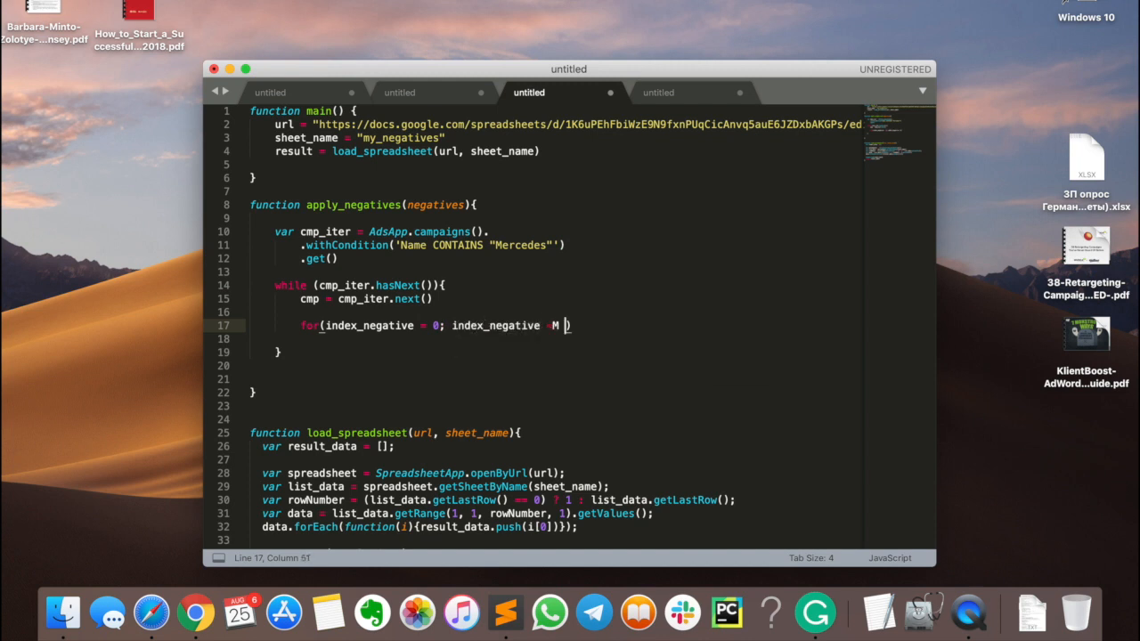
type("ne")
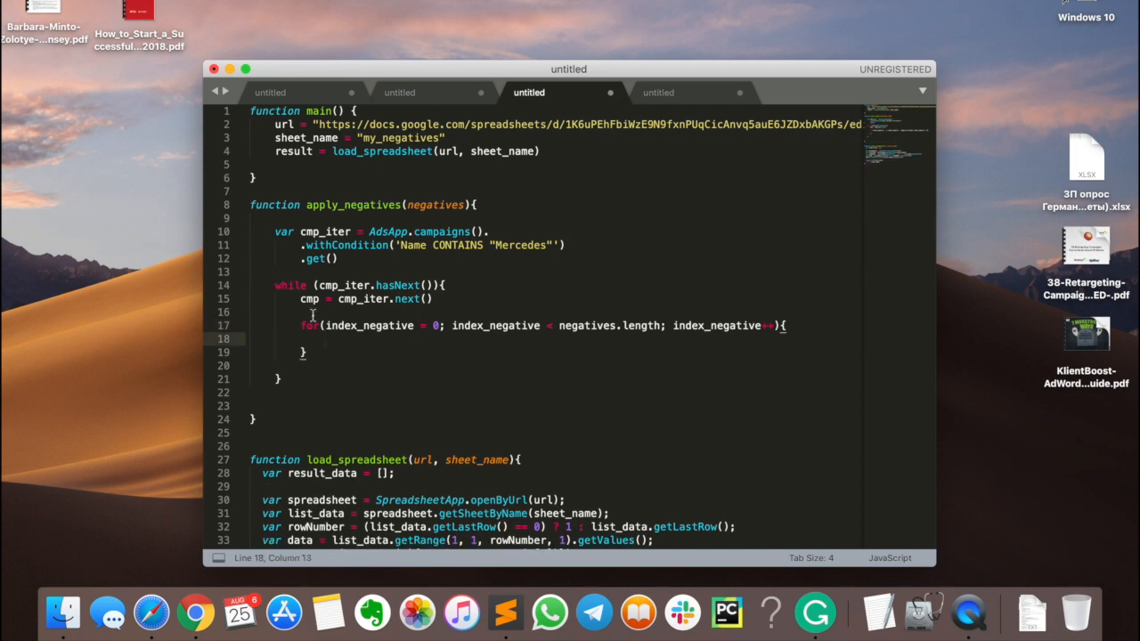
- Add cmp.createNegativeKeyword(negatives[index_negative]) inside the loop and review the call
type("cmp.")
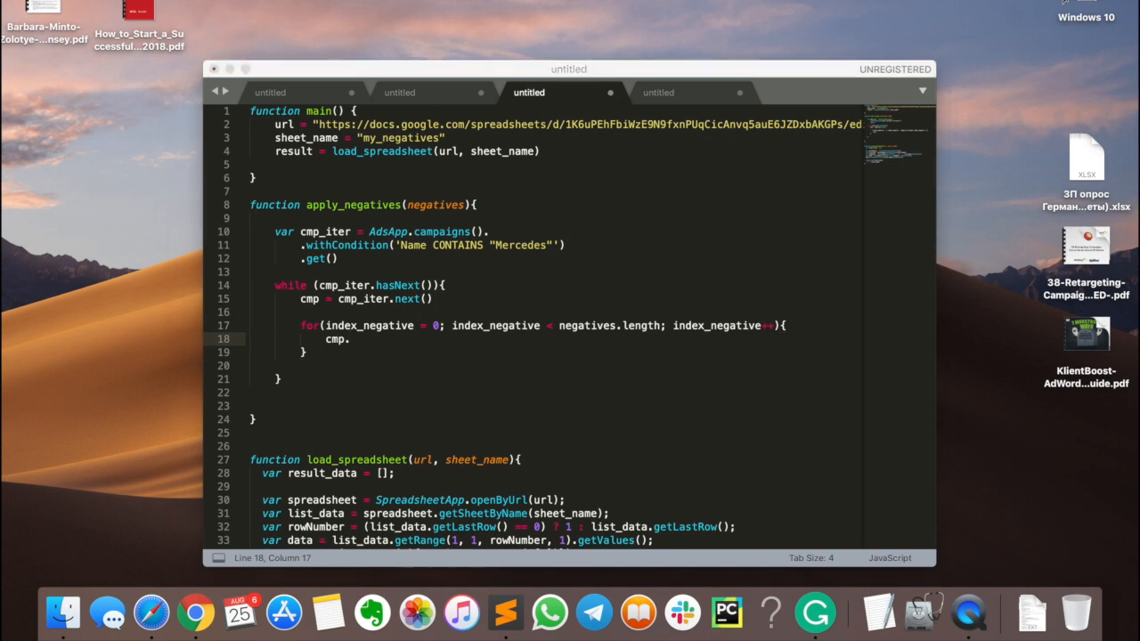
mouse_move(863, 268)
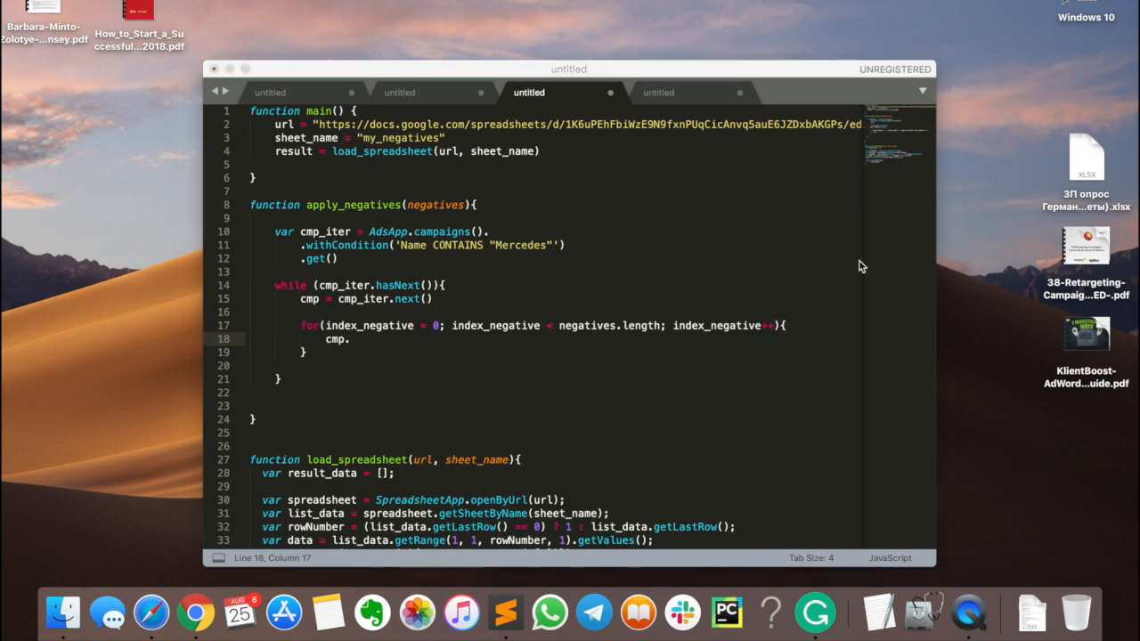
type(".createNegativeKeyword")
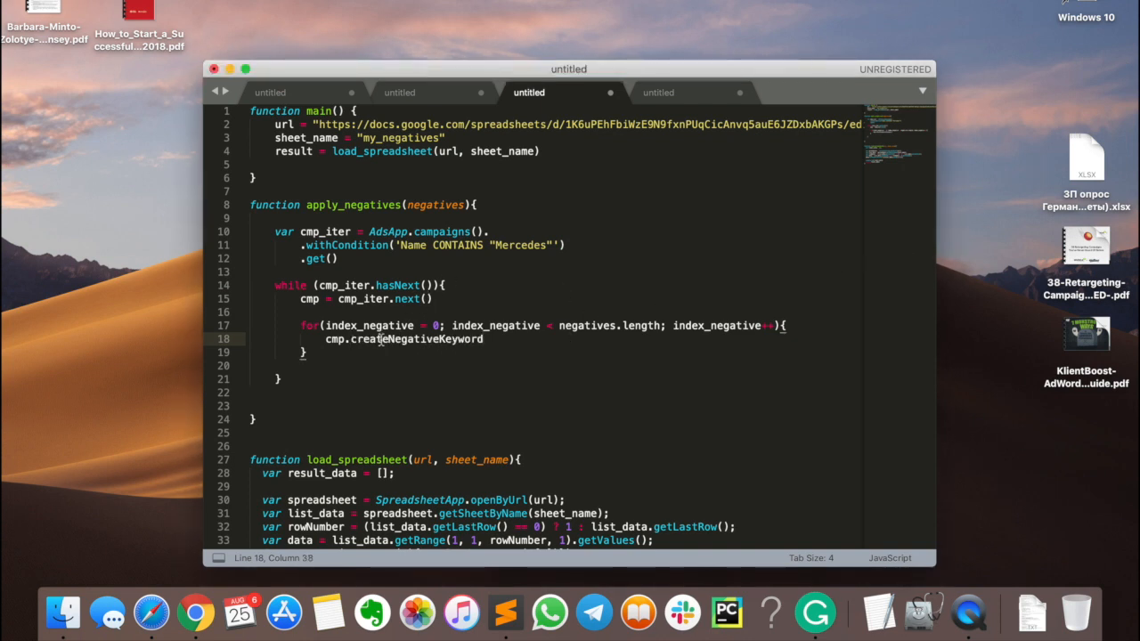
type("()")
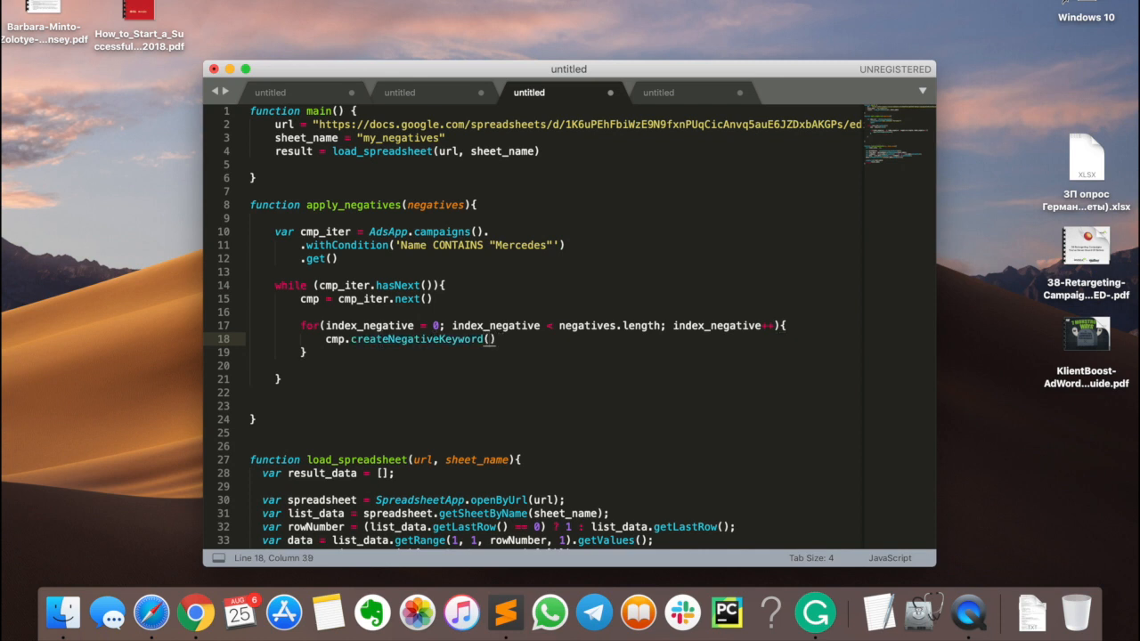
type("negatives[index_negative")
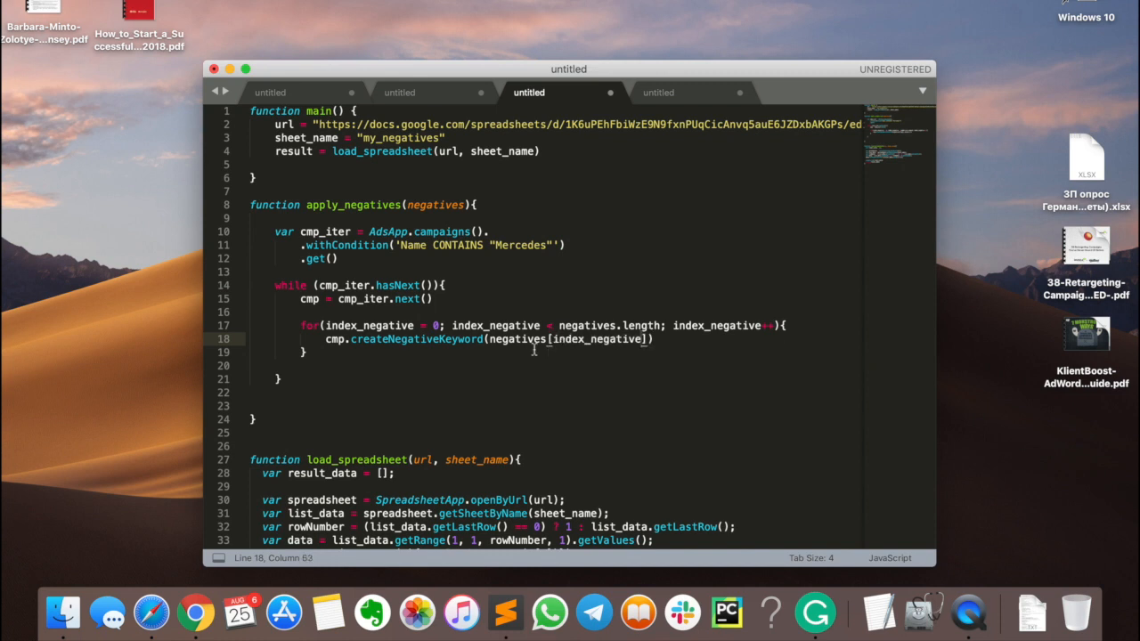
left_click(388, 324)
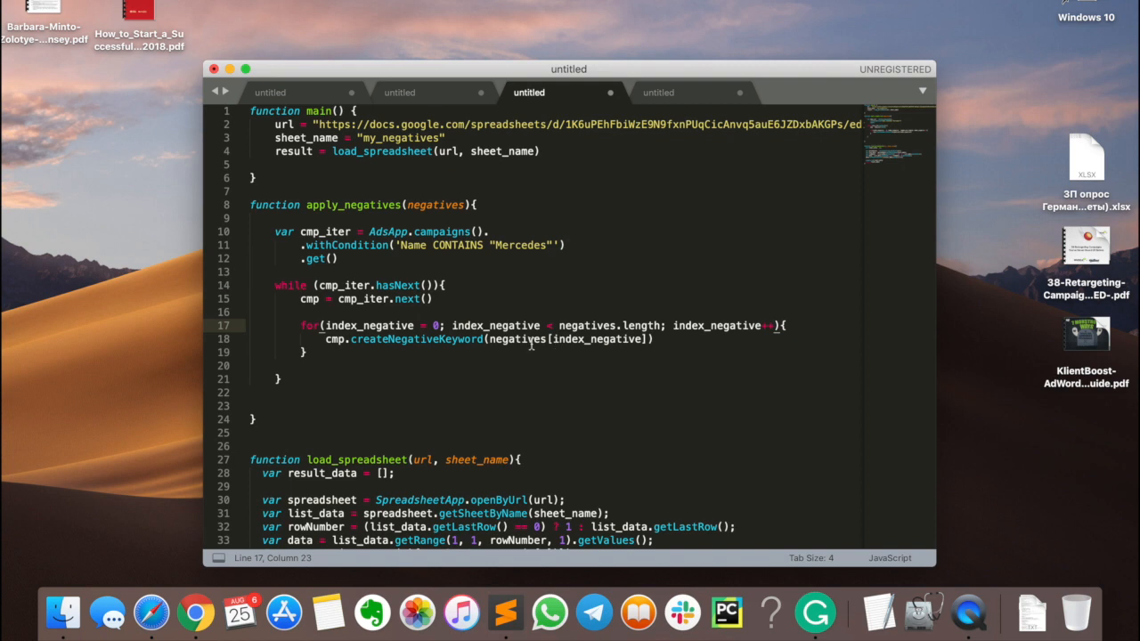
double_click(417, 339)
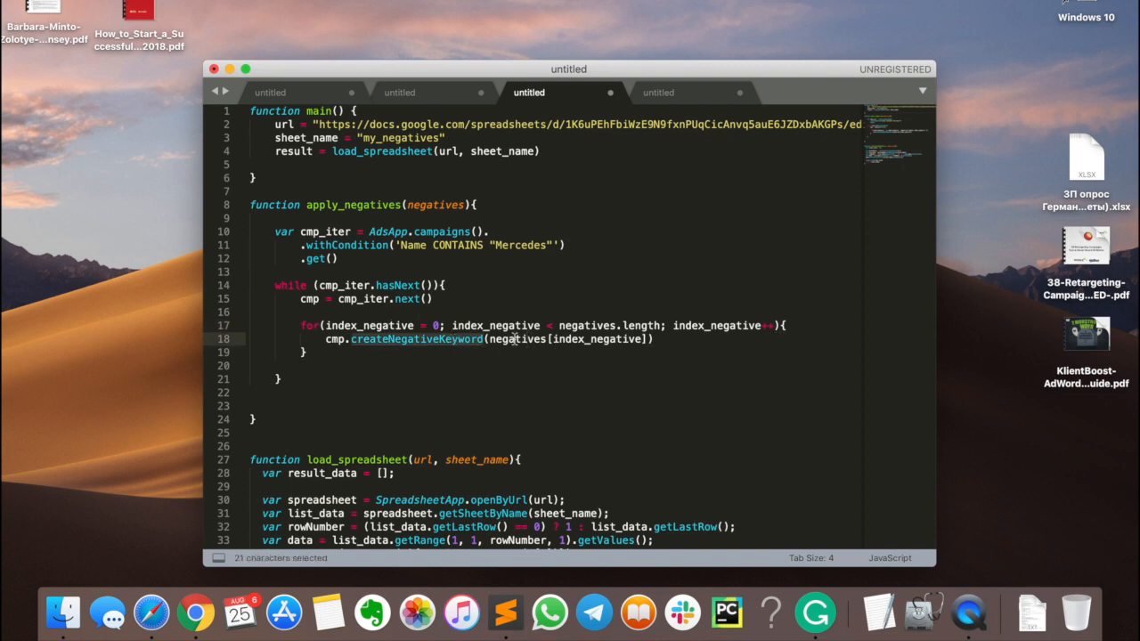
left_click(553, 339)
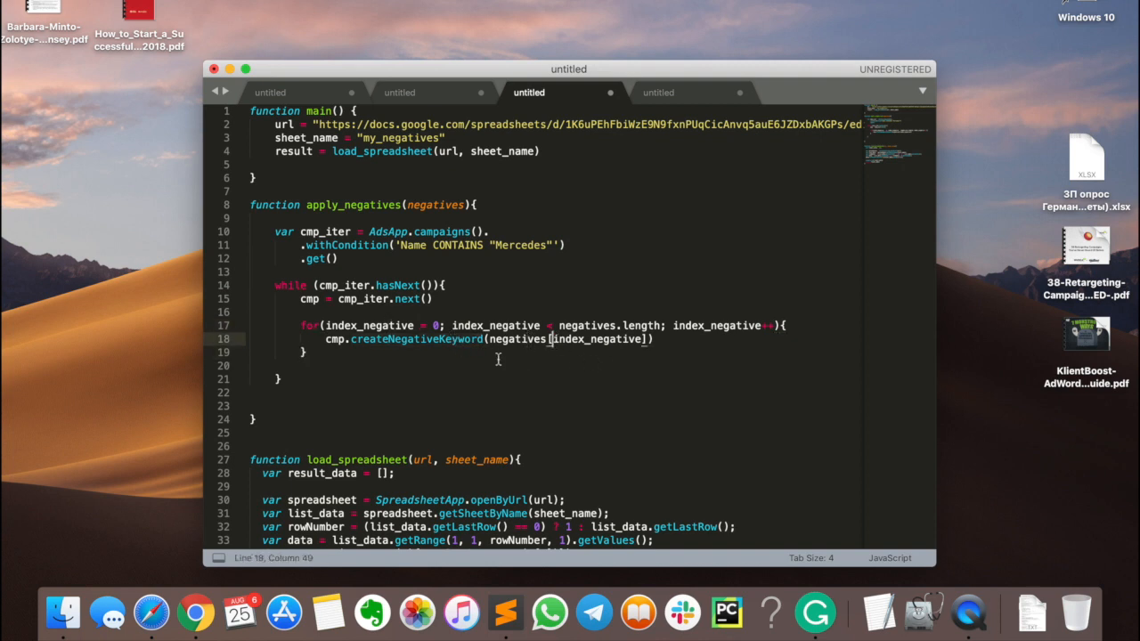
left_click(495, 357)
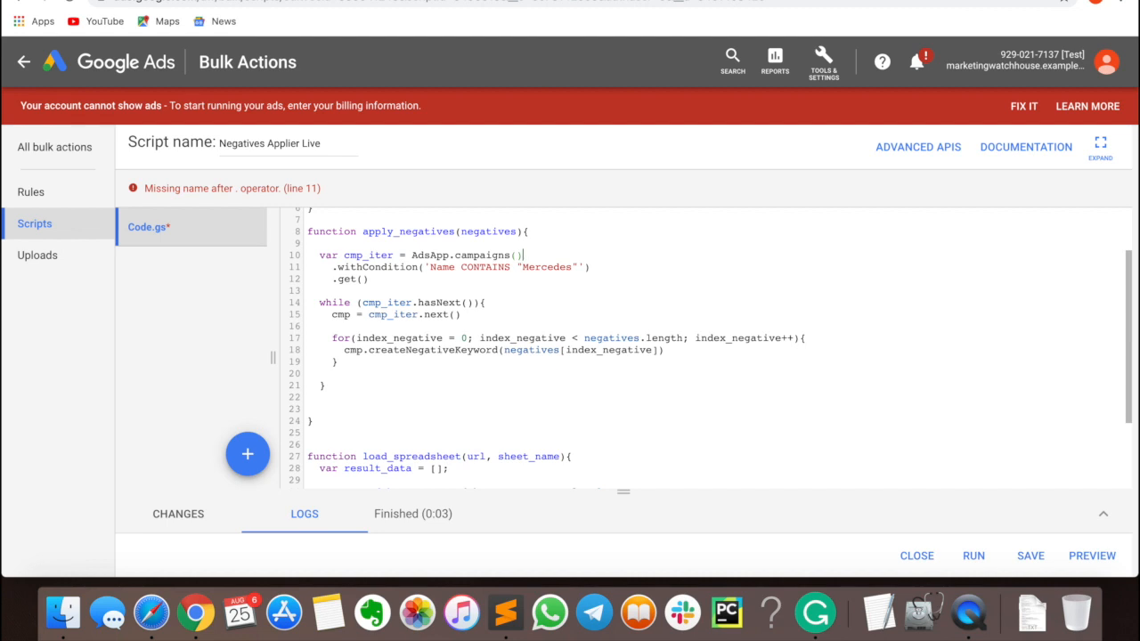
- Correct AdsApp.campaigns to AdsApp.campaigns() and preview the script, showing no changes
left_click(1030, 555)
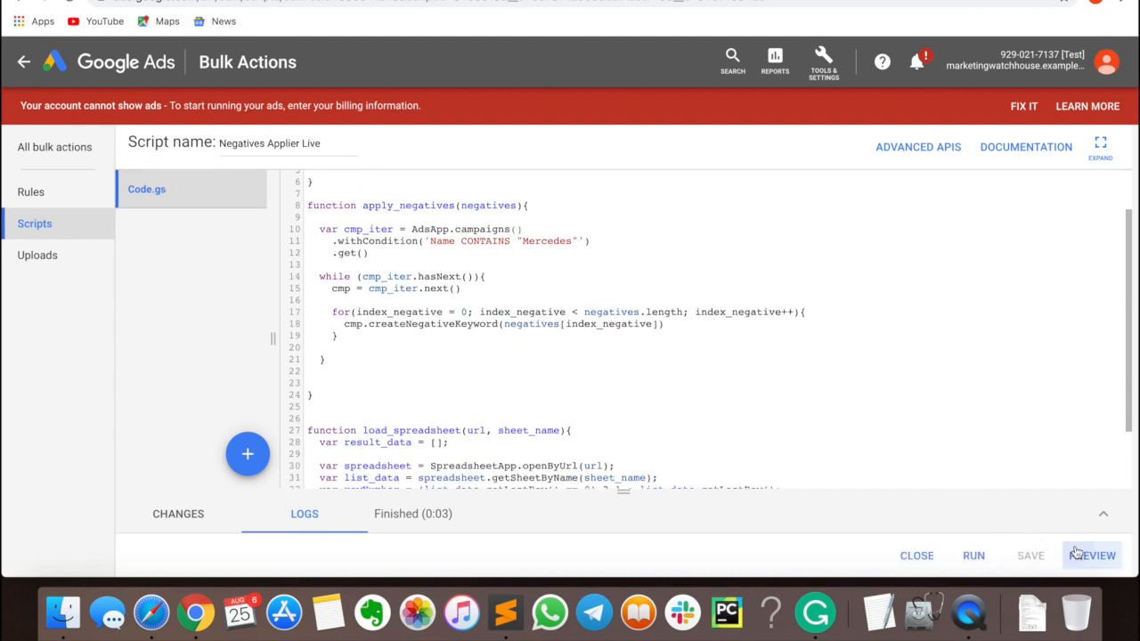
left_click(1092, 556)
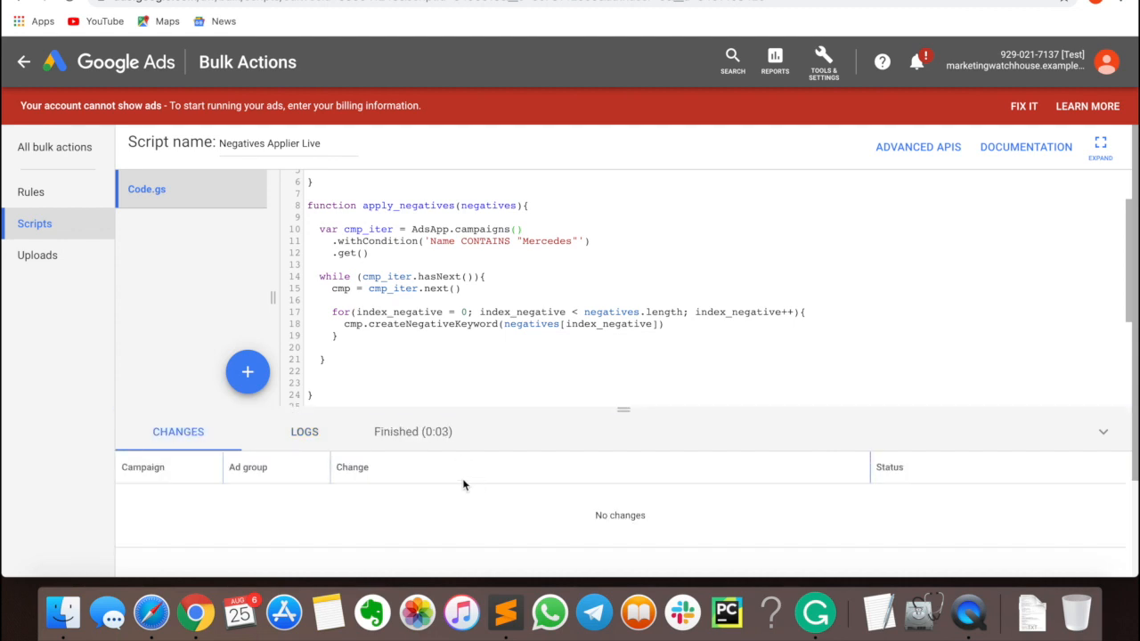
mouse_move(604, 437)
type("result = load_spreadsheet(url, sheet_name")
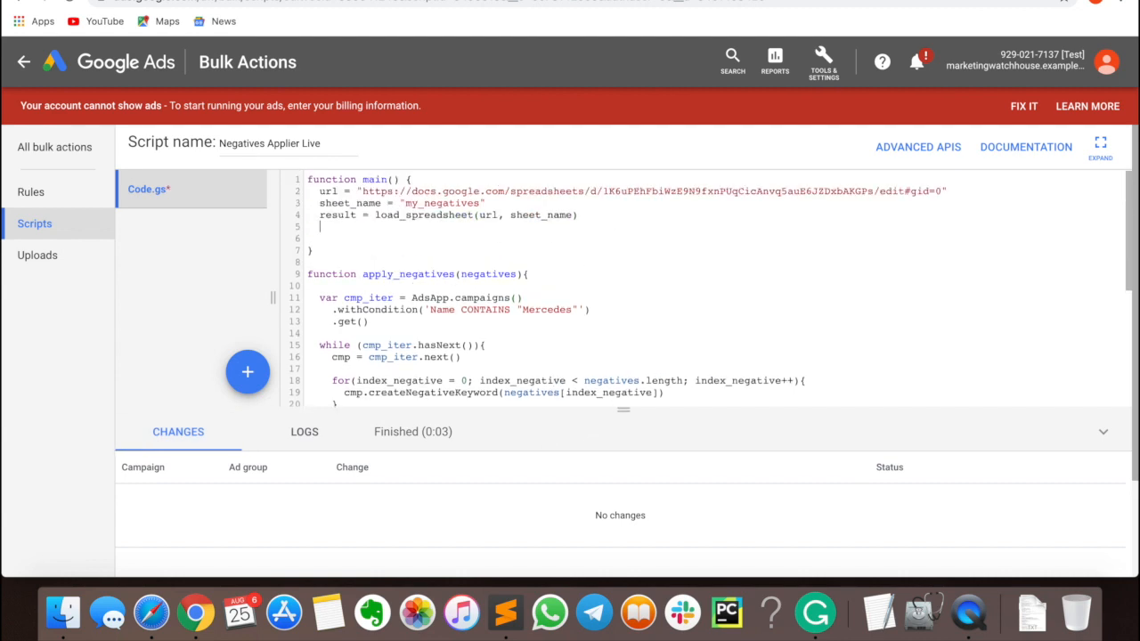
- Rename result to my_negatives in main and pass it to apply_negatives, previewing successful additions
type("apply_negatives(")
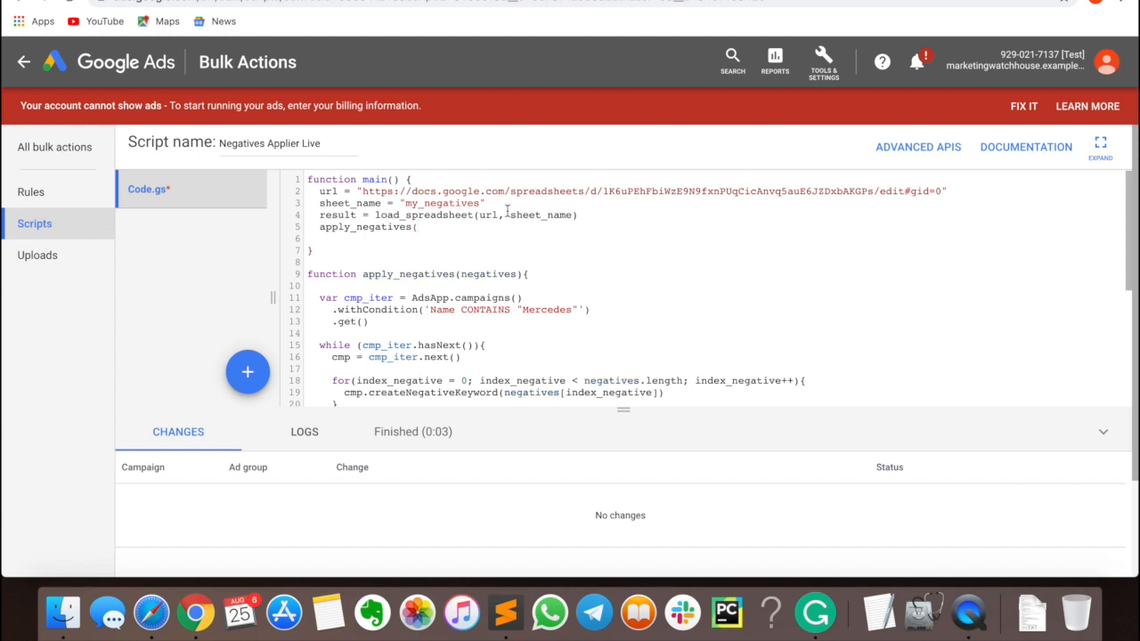
double_click(424, 214)
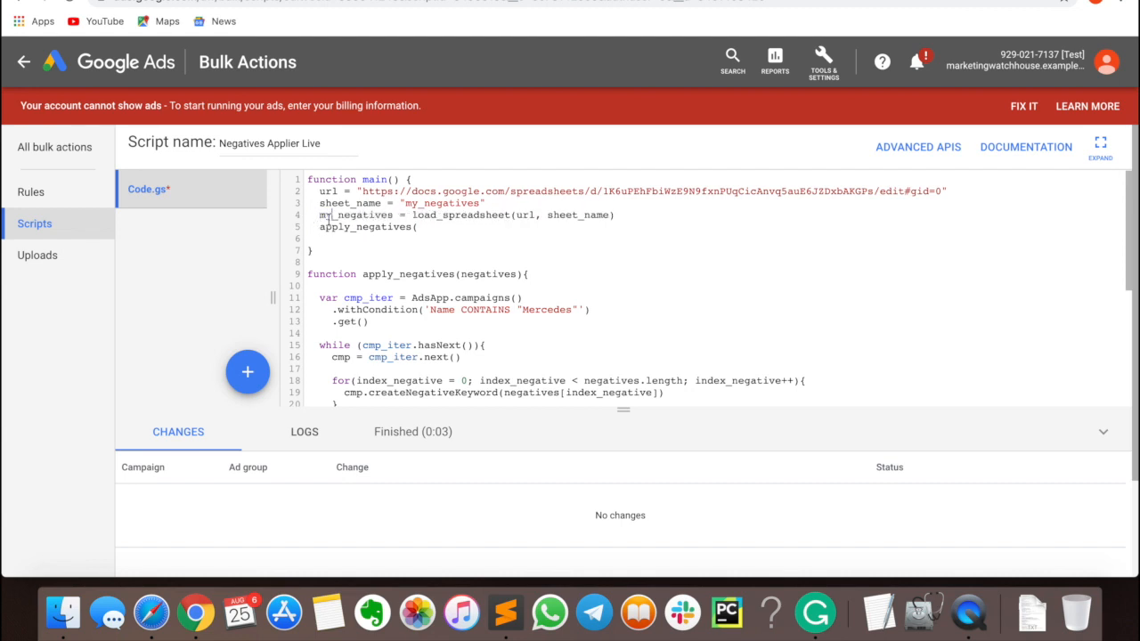
type("my_negatives")
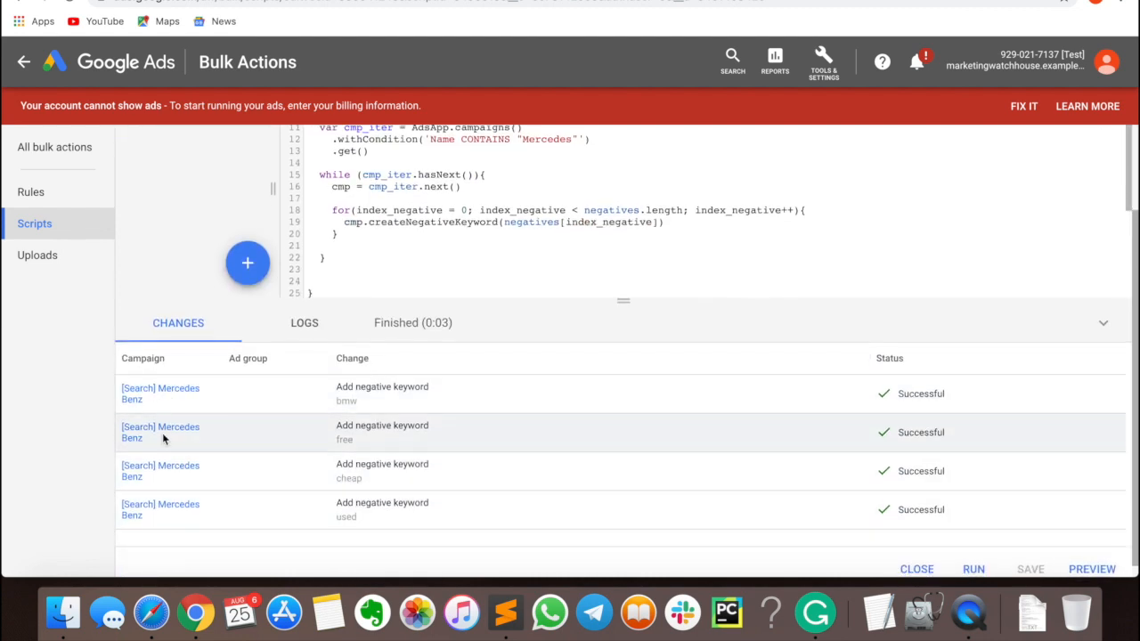
mouse_move(363, 499)
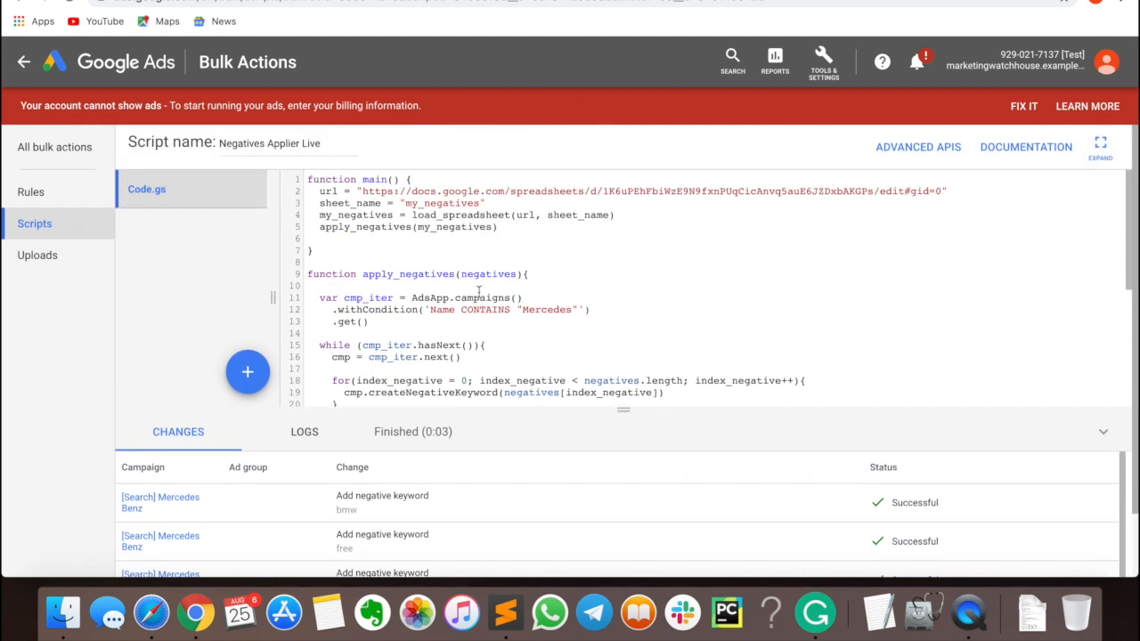
- Switch the loop to AdsApp.adGroups(), comment out the withCondition line and scroll the previewed changes
double_click(481, 298)
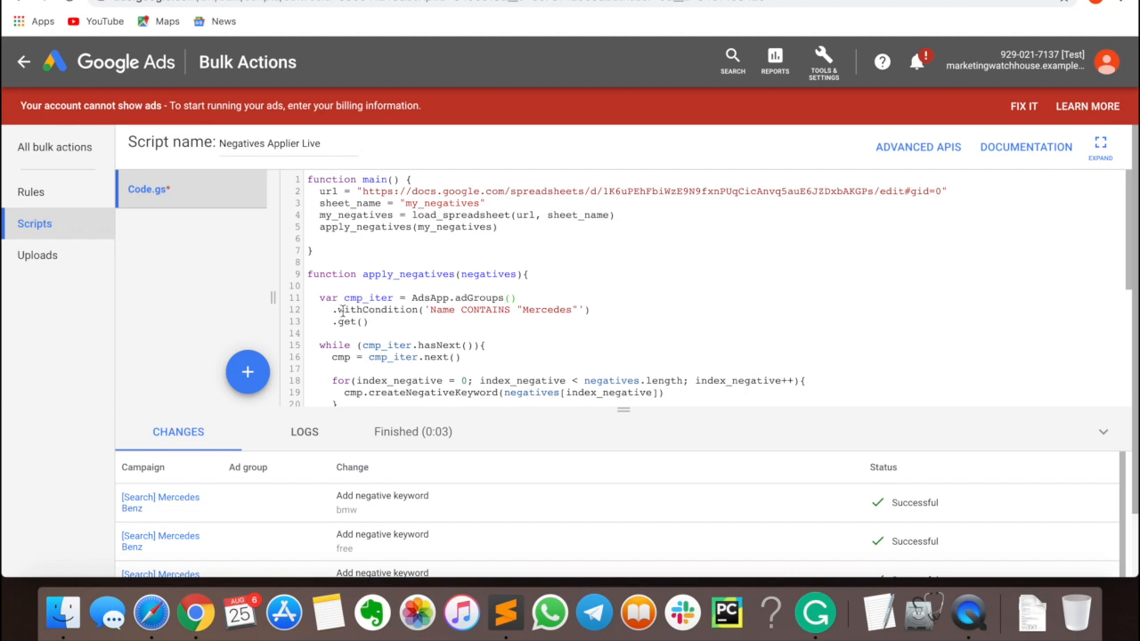
type("#")
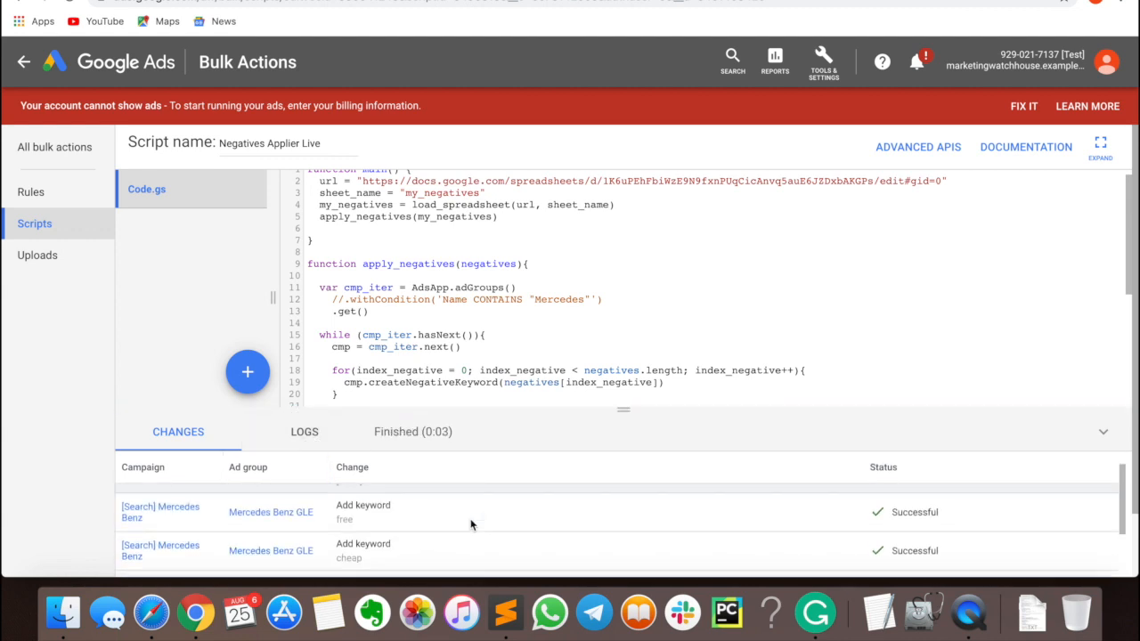
scroll("down", 3)
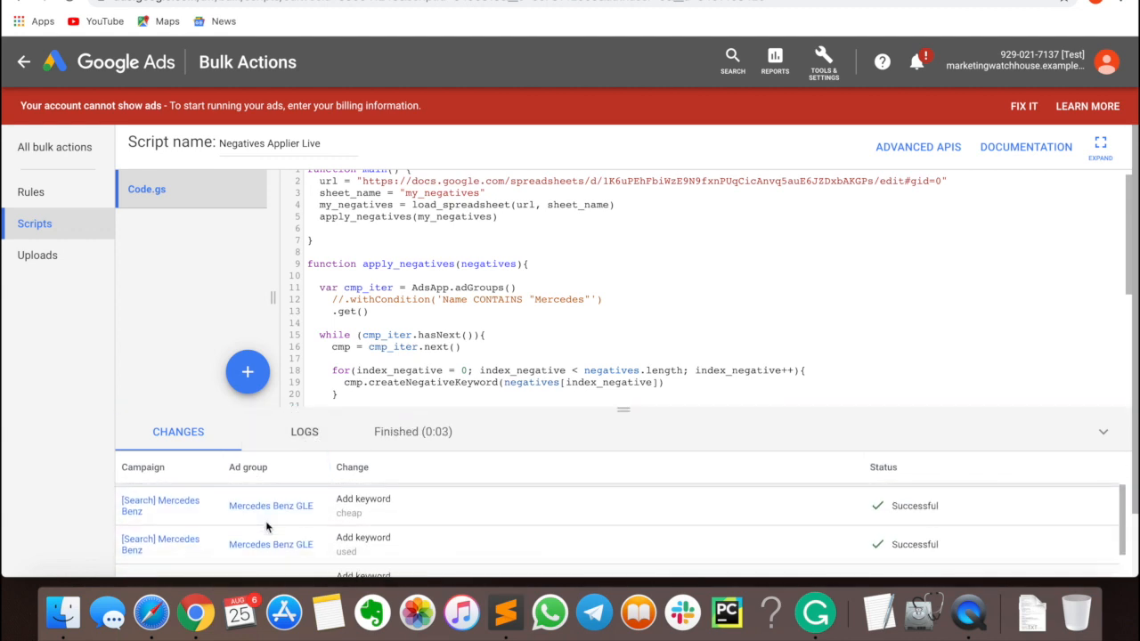
scroll("down", 3)
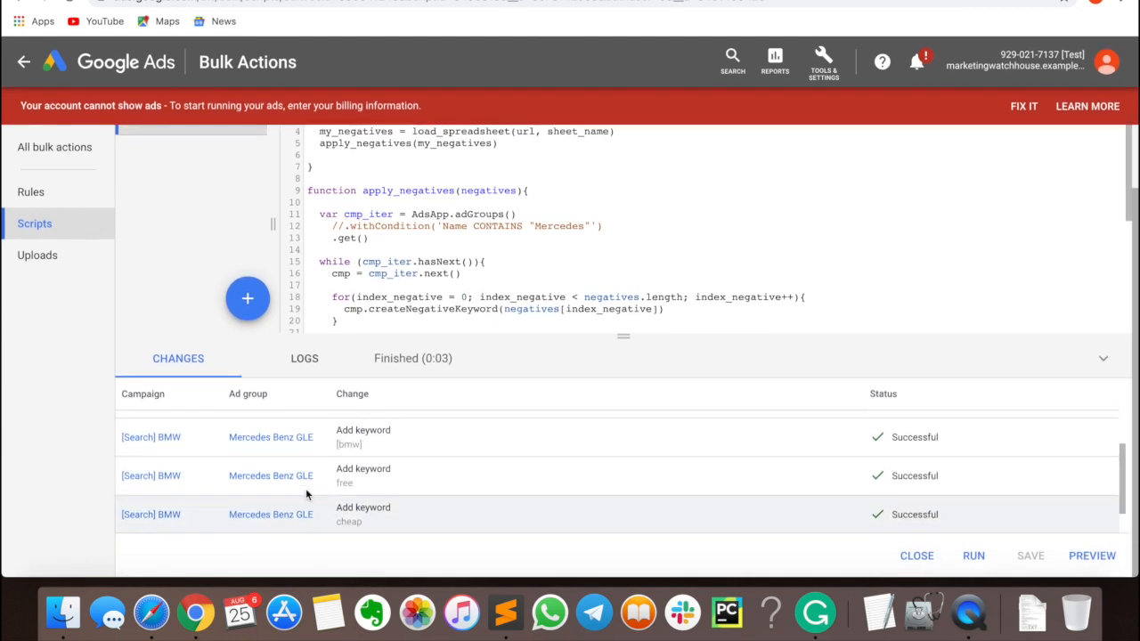
scroll("down", 3)
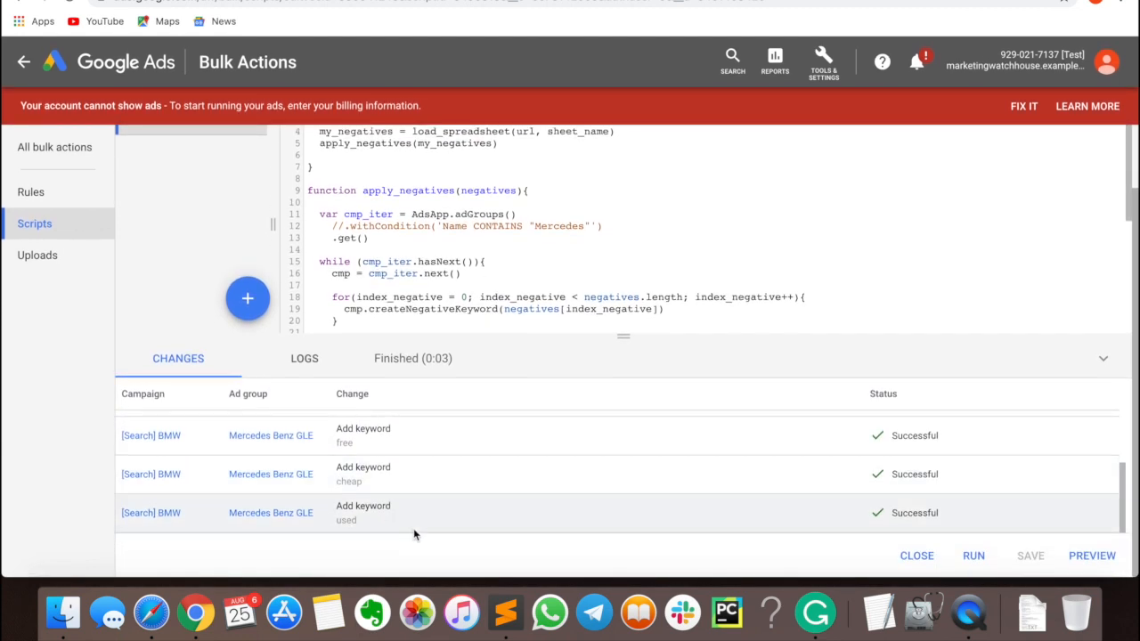
scroll("down", 3)
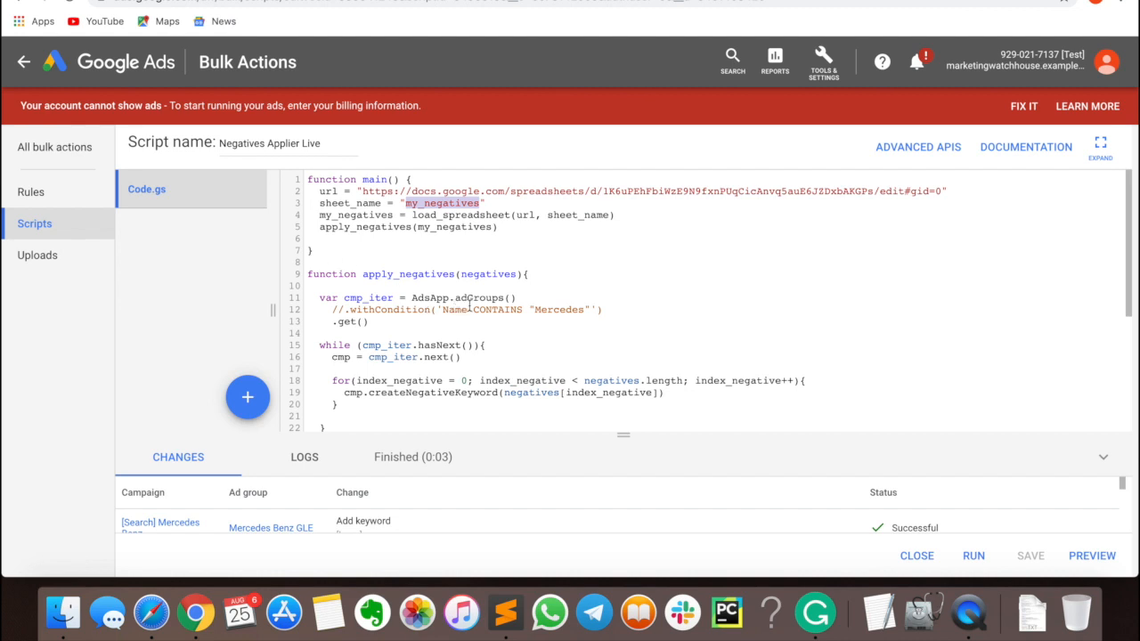
double_click(481, 298)
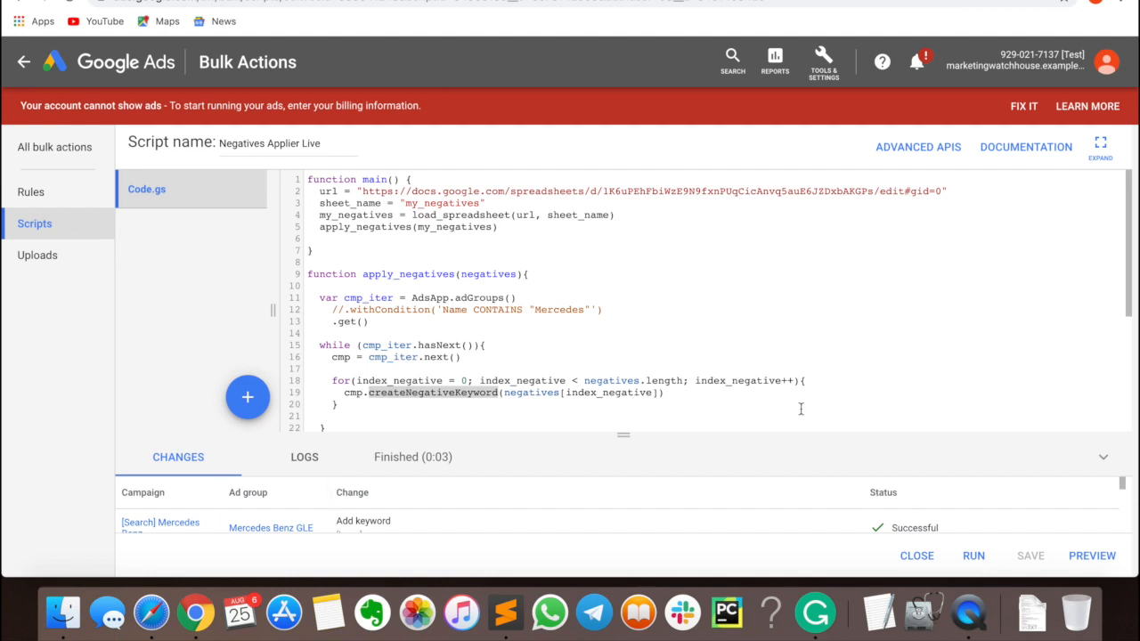
mouse_move(642, 368)
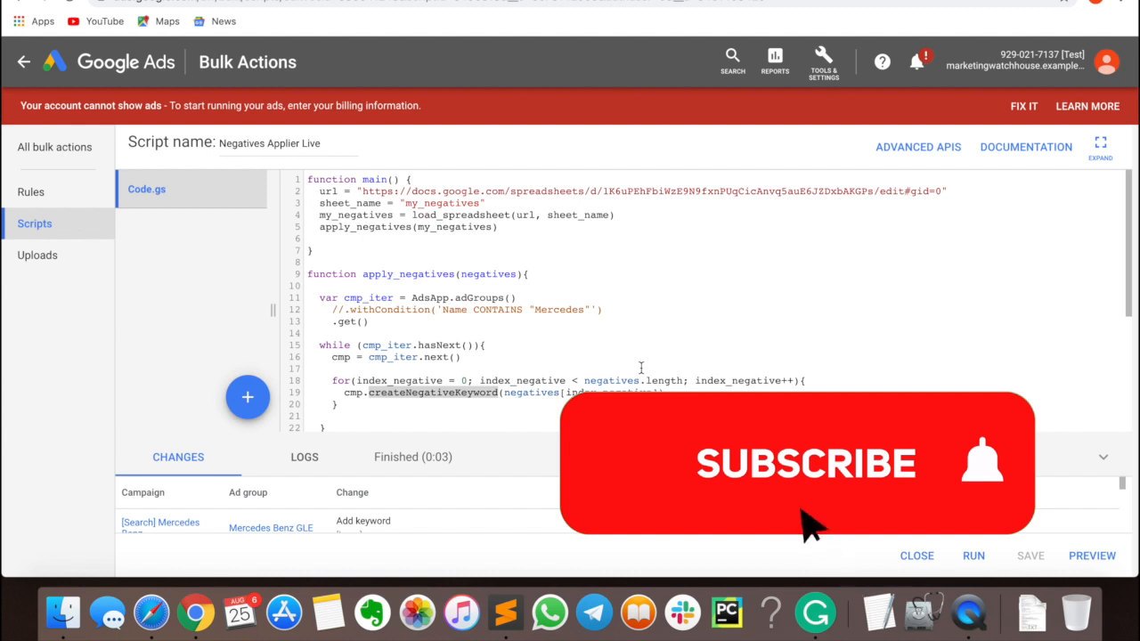
left_click(799, 463)
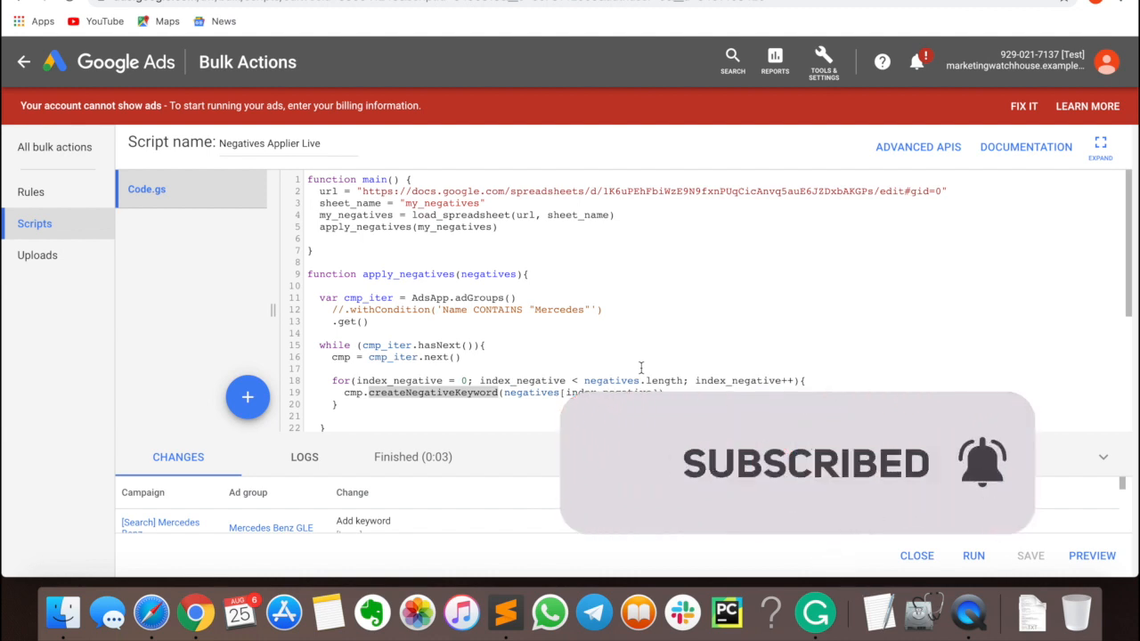